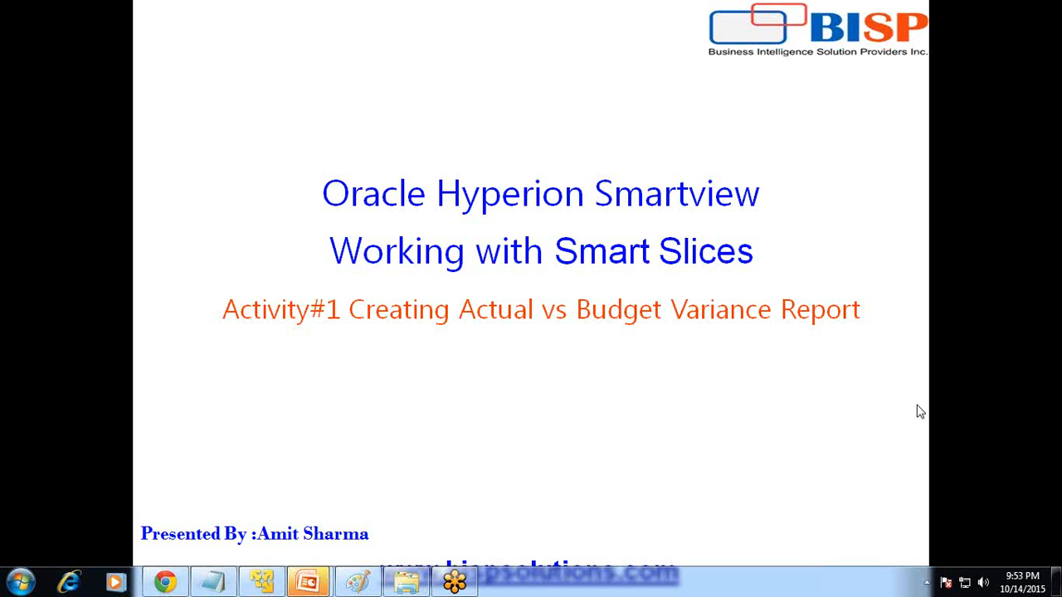
pyautogui.moveTo(911, 164)
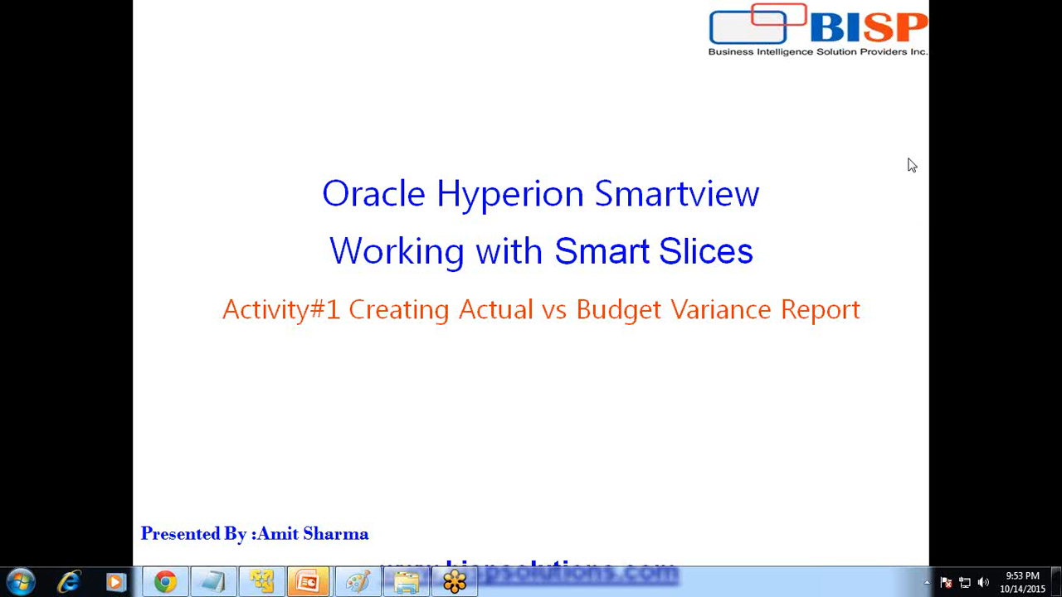
pyautogui.moveTo(700, 272)
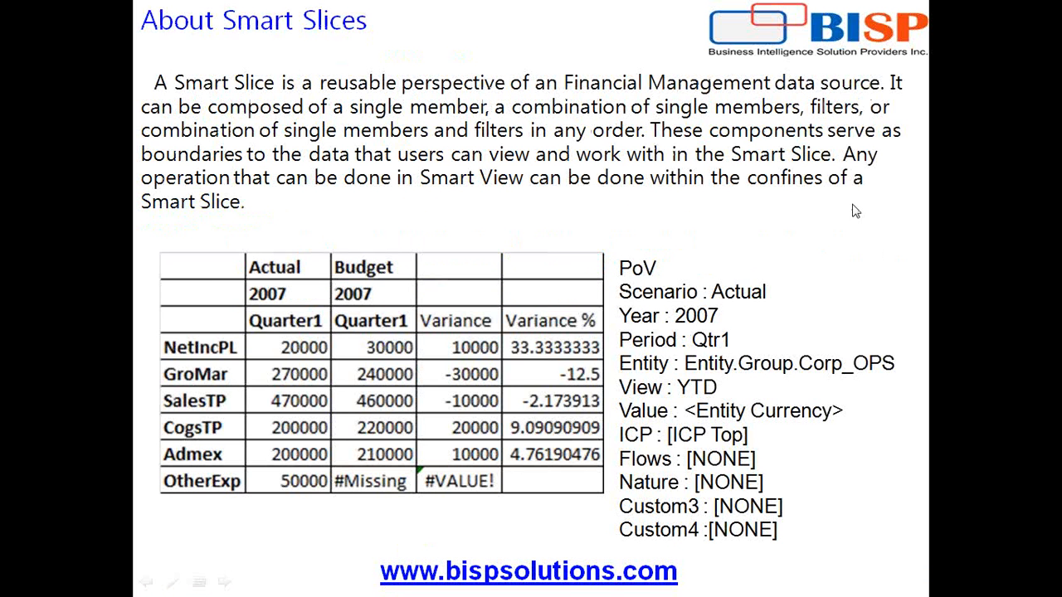
pyautogui.moveTo(909, 133)
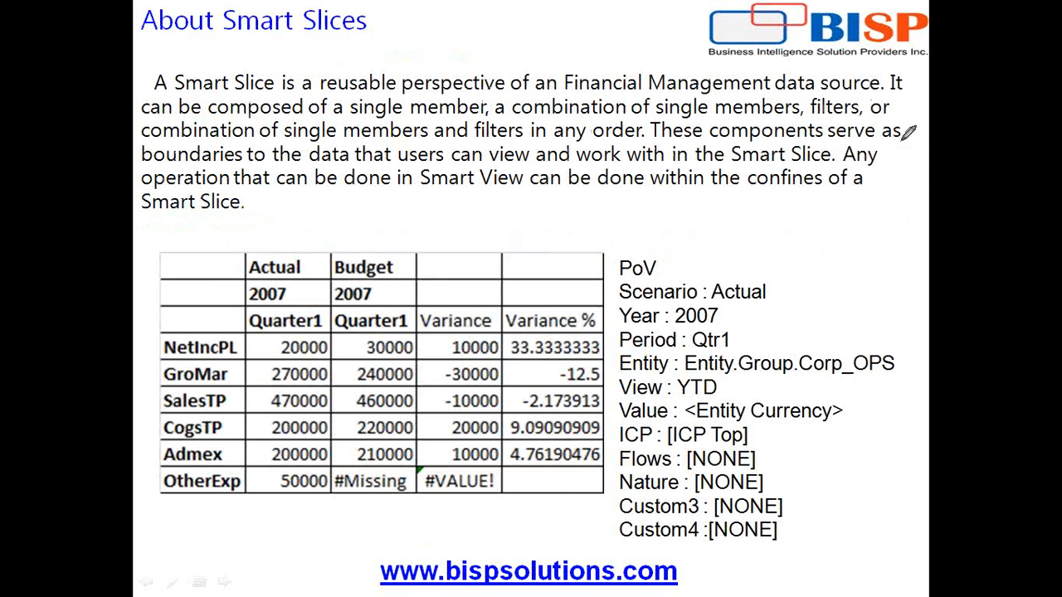
pyautogui.moveTo(241, 265)
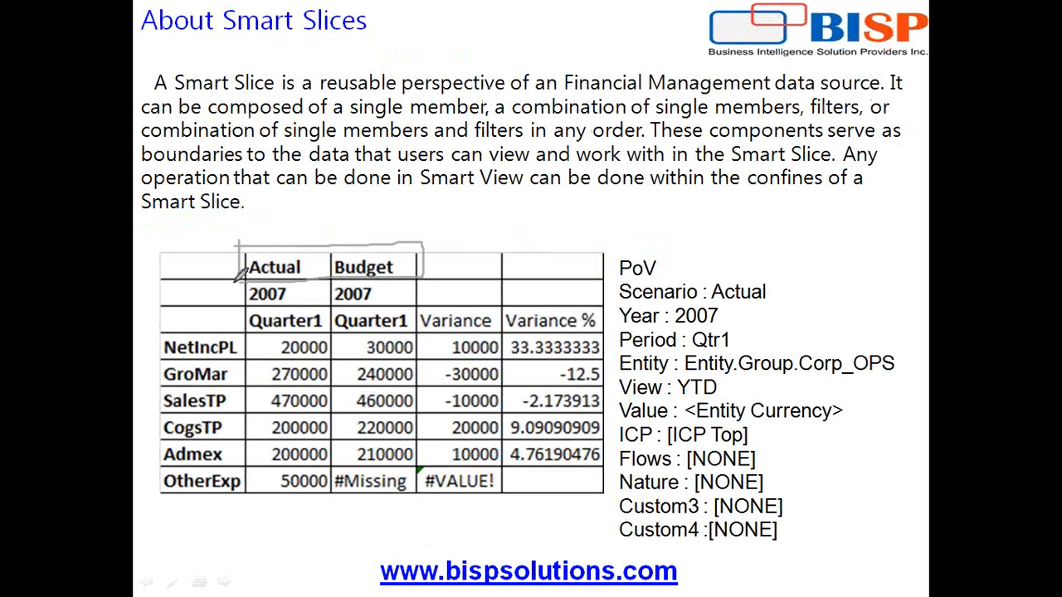
pyautogui.moveTo(401, 321)
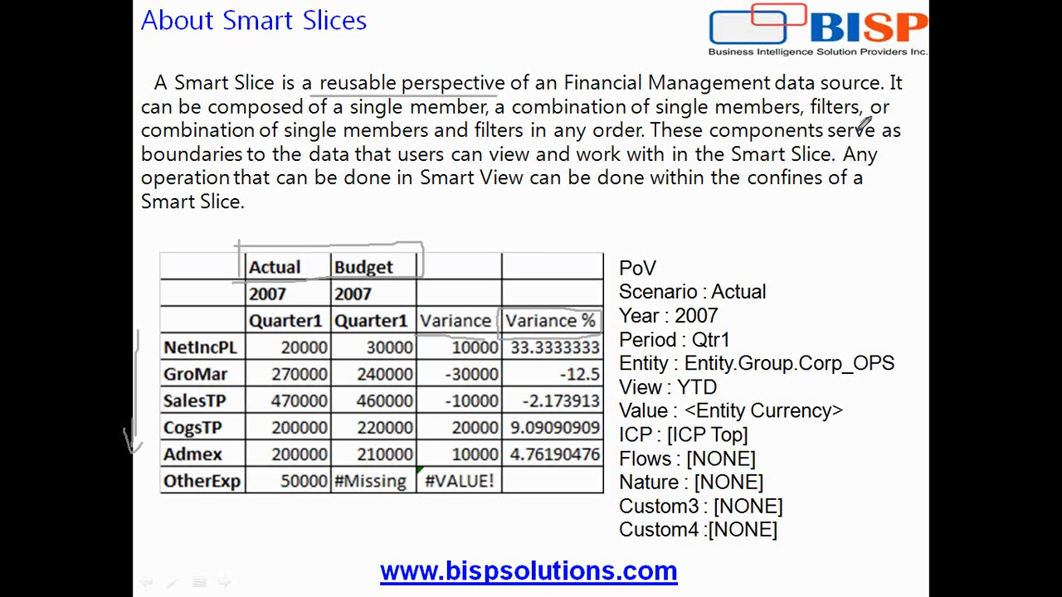
pyautogui.moveTo(605, 116)
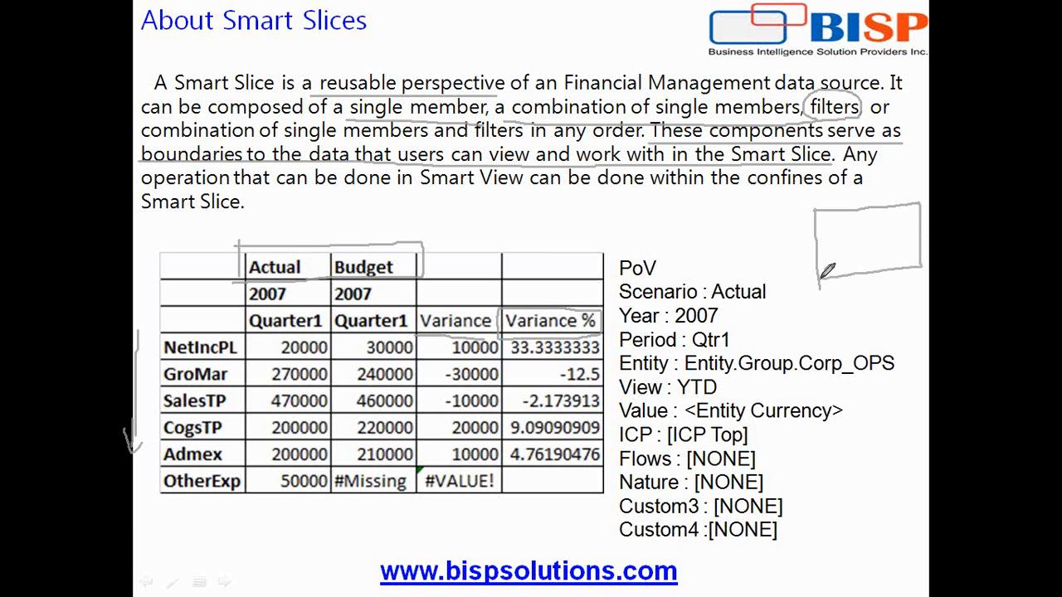
pyautogui.moveTo(912, 189)
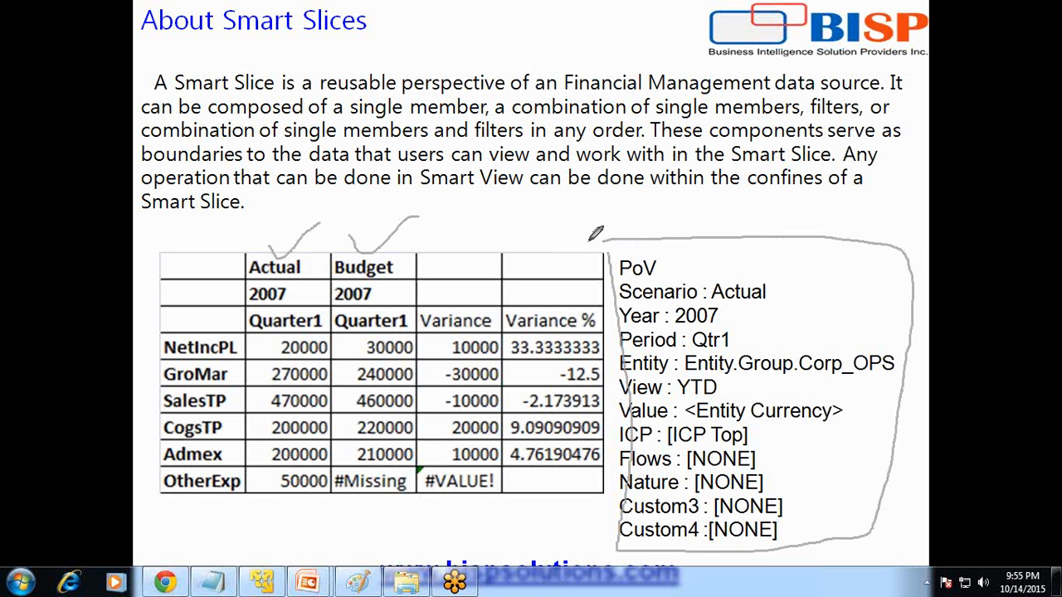
pyautogui.moveTo(275, 518)
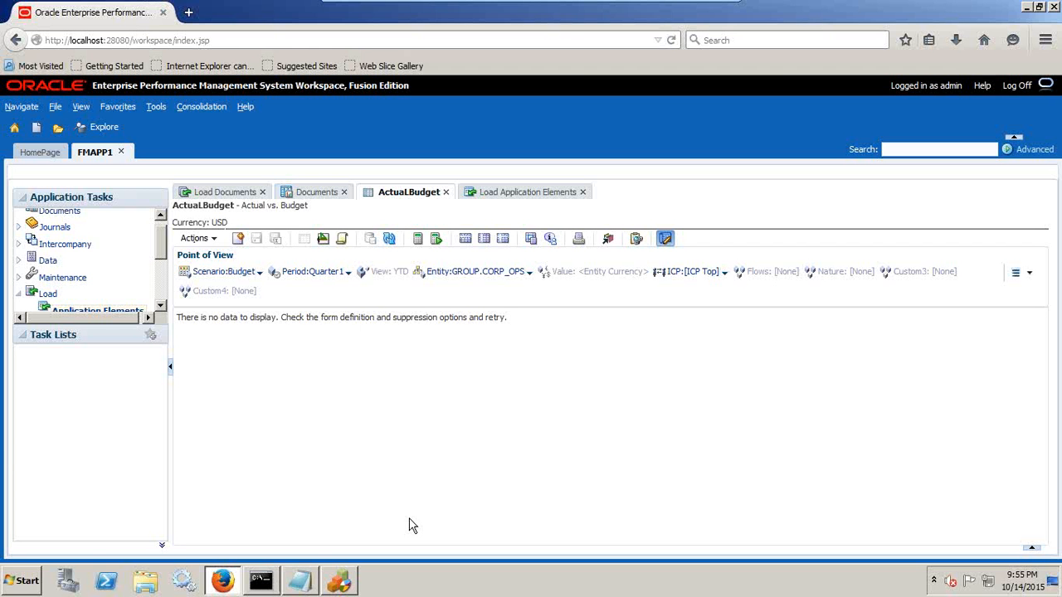
# - Launch Microsoft Office Excel 2007 from the Start menu after searching for excel
pyautogui.click(20, 581)
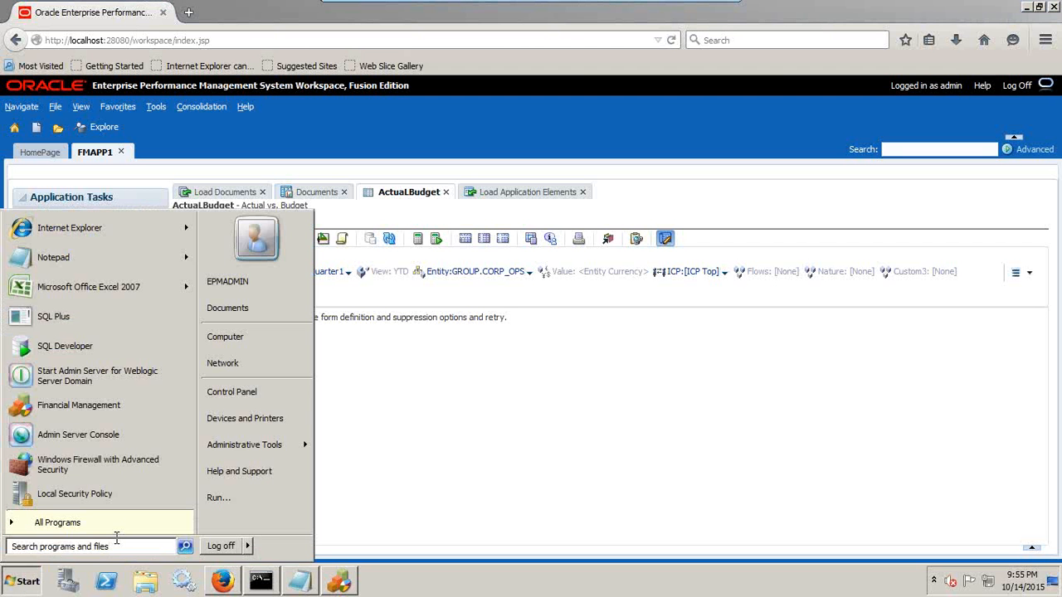
pyautogui.write('excel')
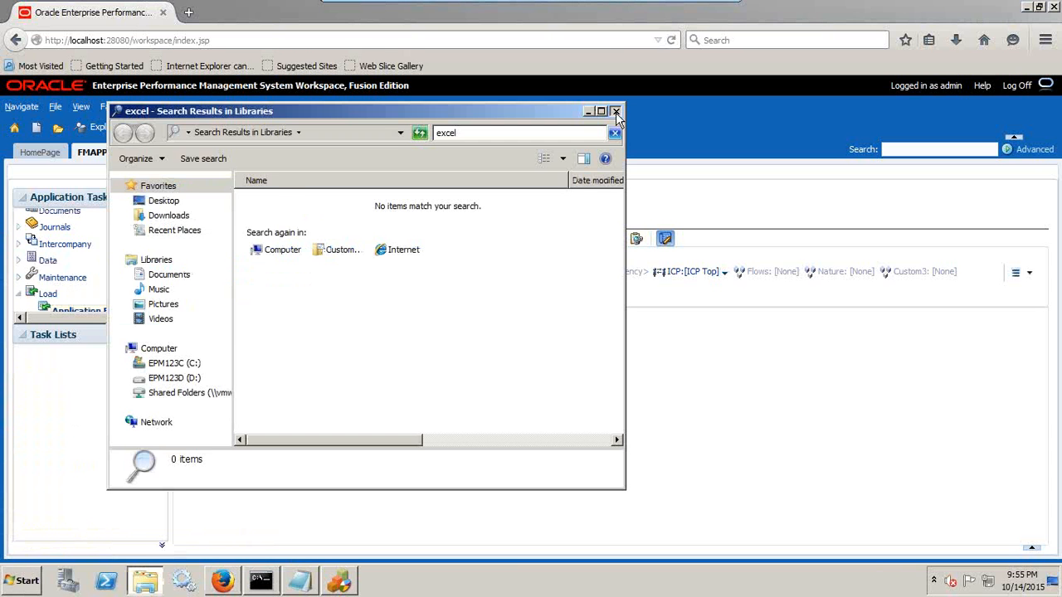
pyautogui.click(24, 581)
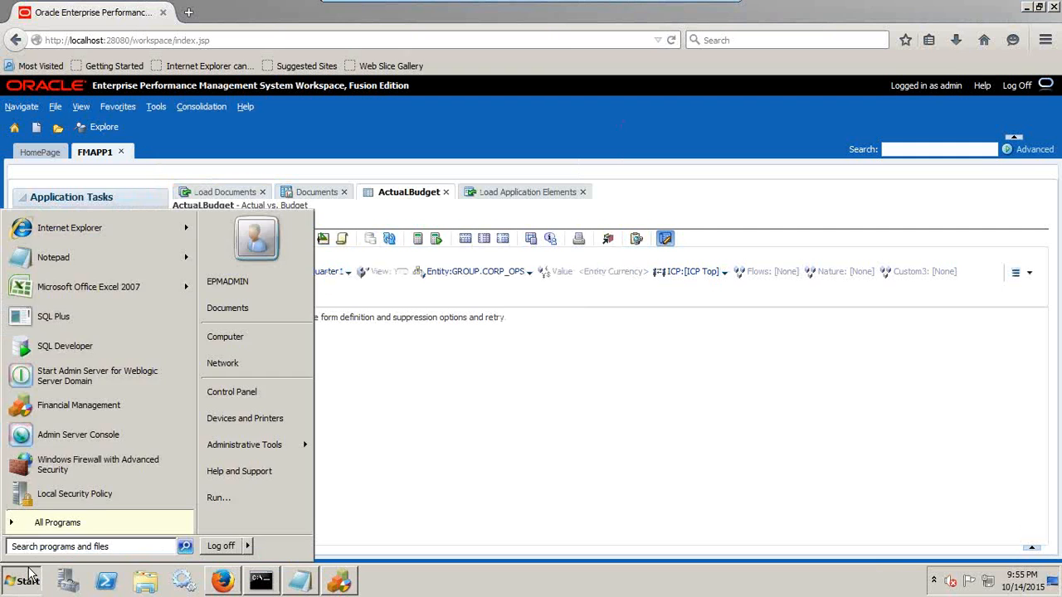
pyautogui.click(90, 286)
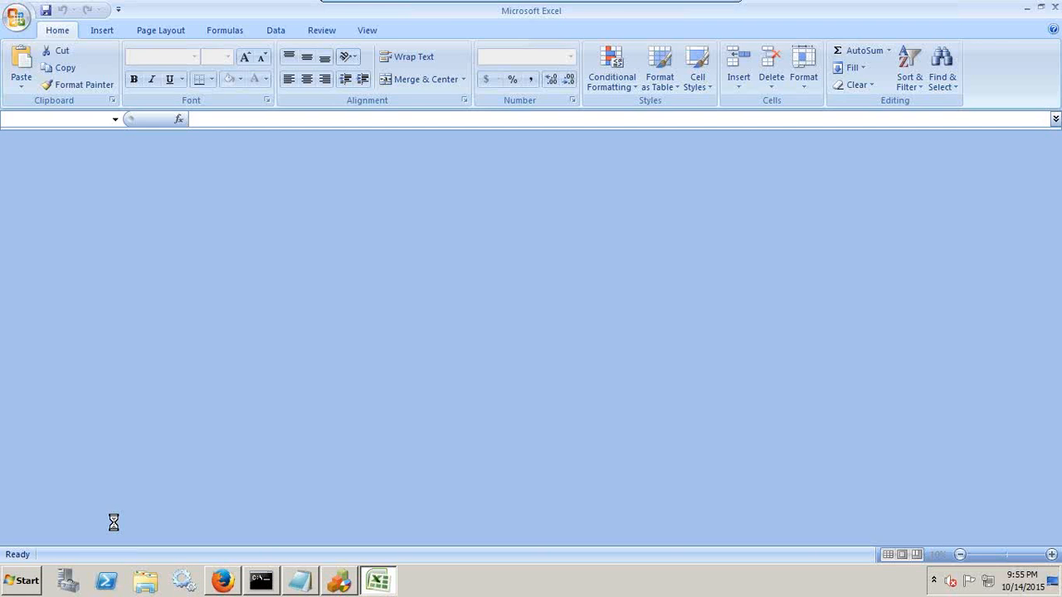
# - Sign in to Smart View Shared Connections as admin with the password entered
pyautogui.click(421, 30)
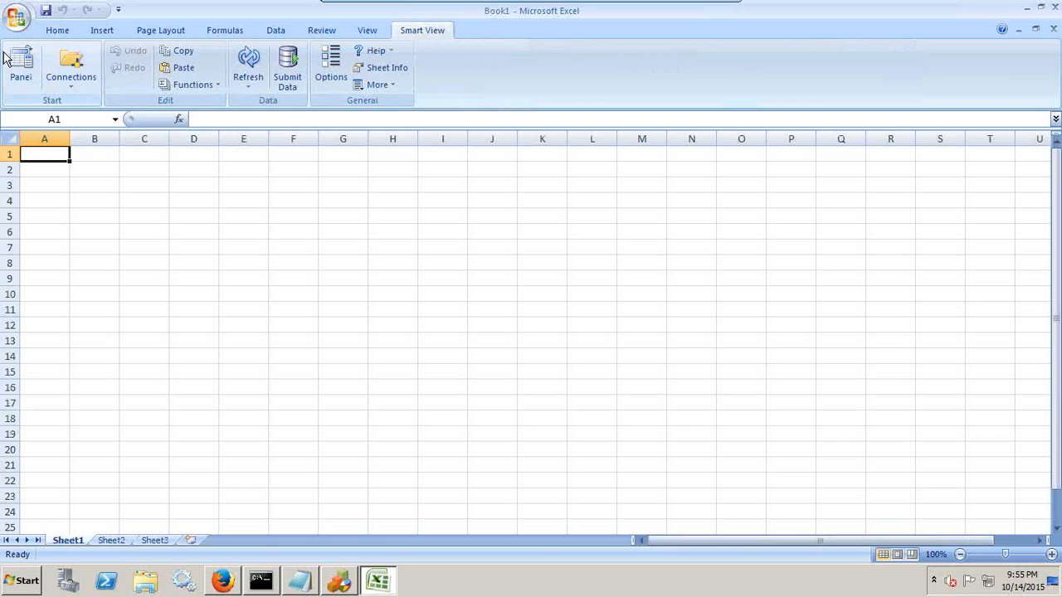
pyautogui.click(20, 66)
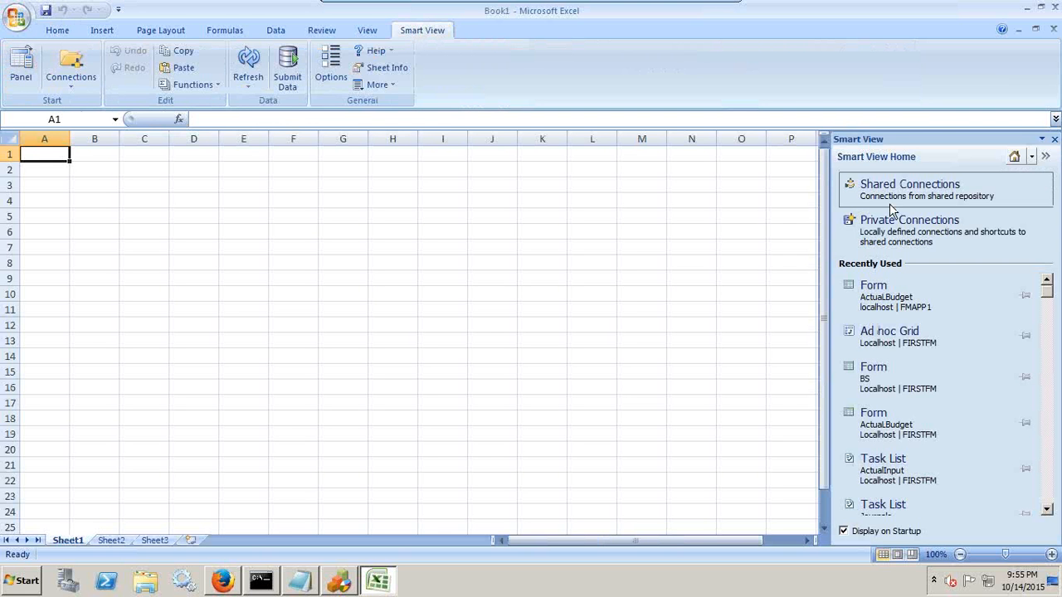
pyautogui.moveTo(900, 189)
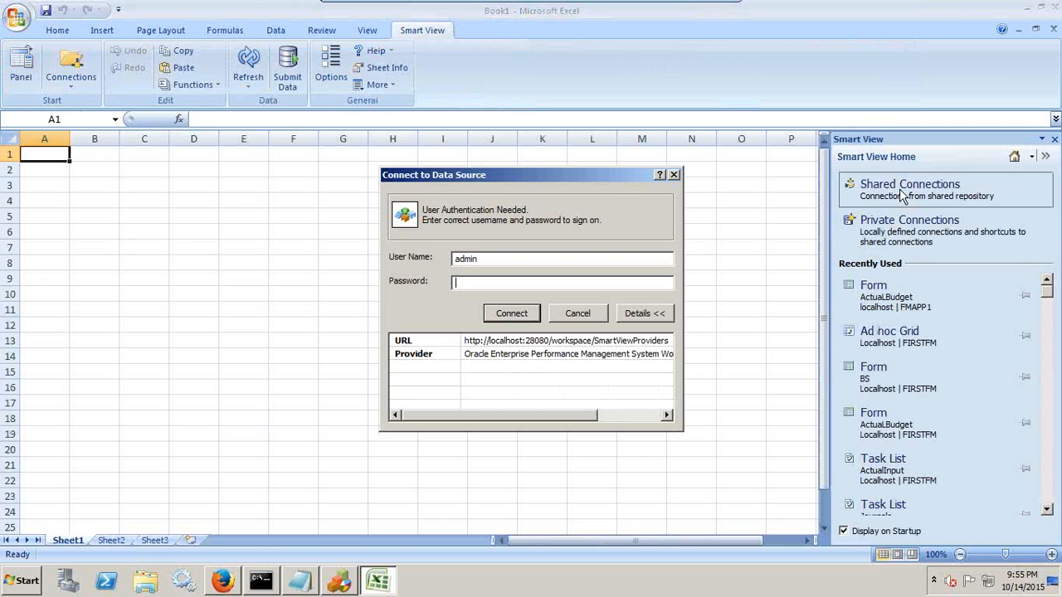
pyautogui.write('••••')
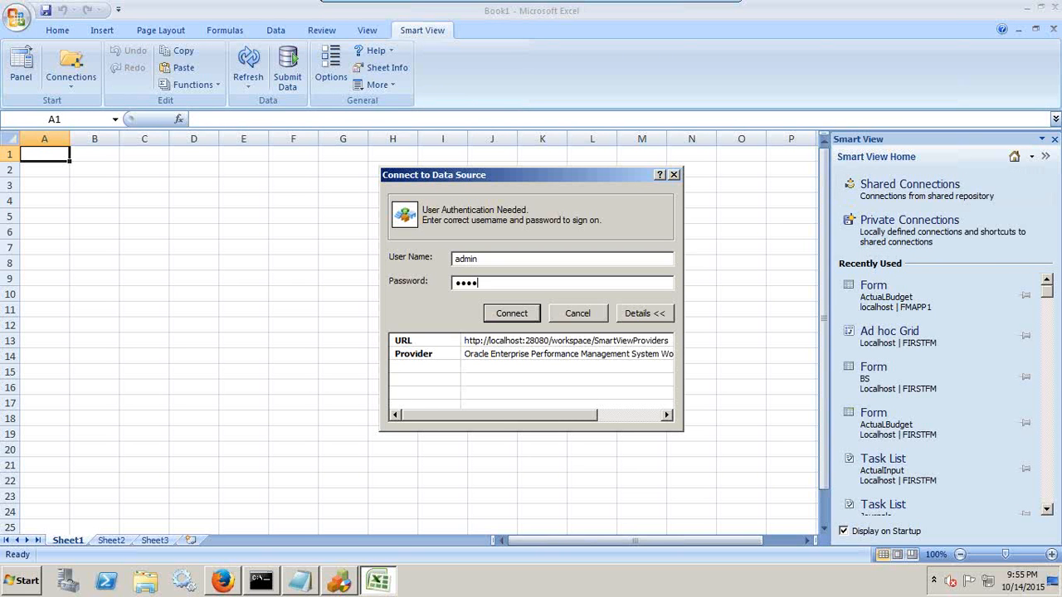
pyautogui.write('password')
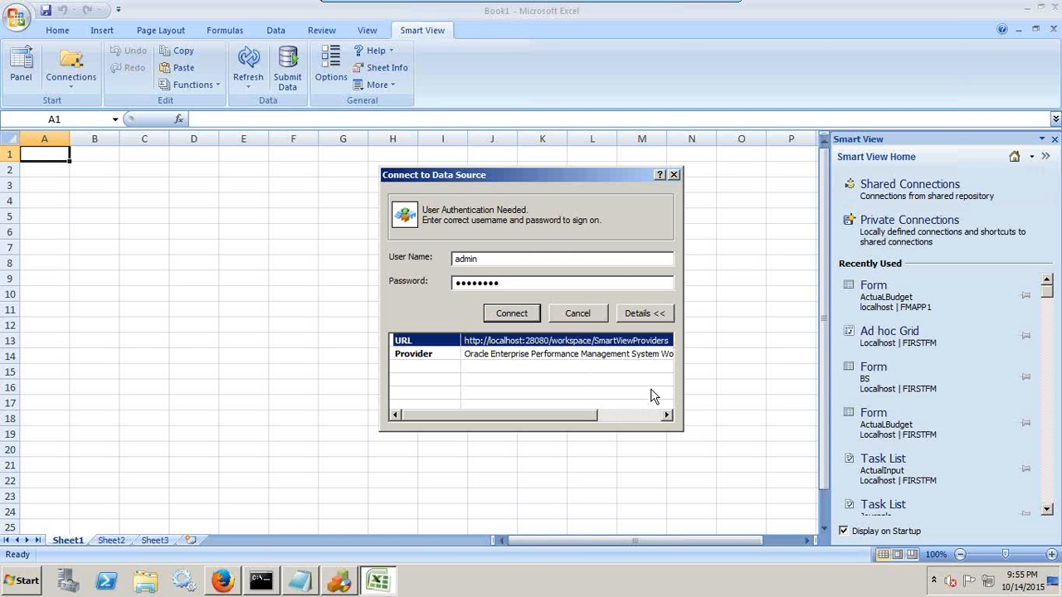
pyautogui.moveTo(506, 352)
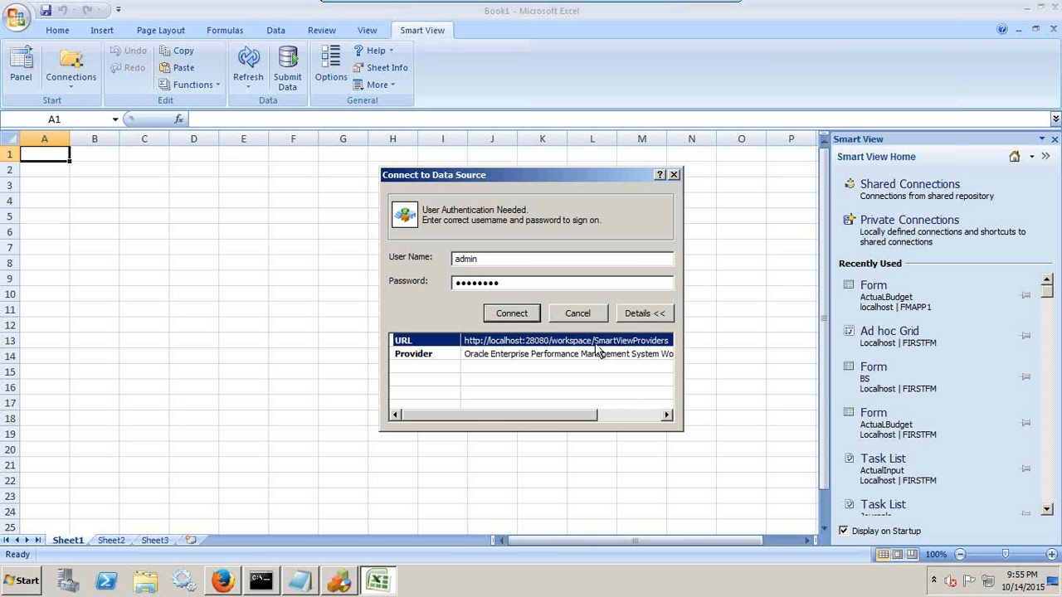
pyautogui.moveTo(584, 418)
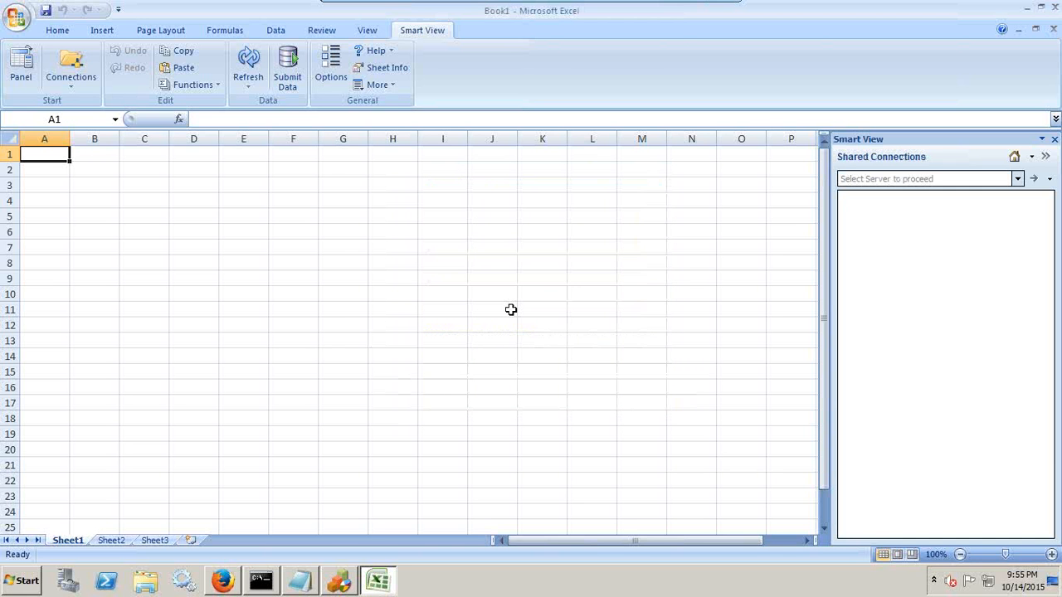
# - Connect to the Oracle Hyperion Financial Management server on localhost, dismissing the version warnings
pyautogui.click(1017, 179)
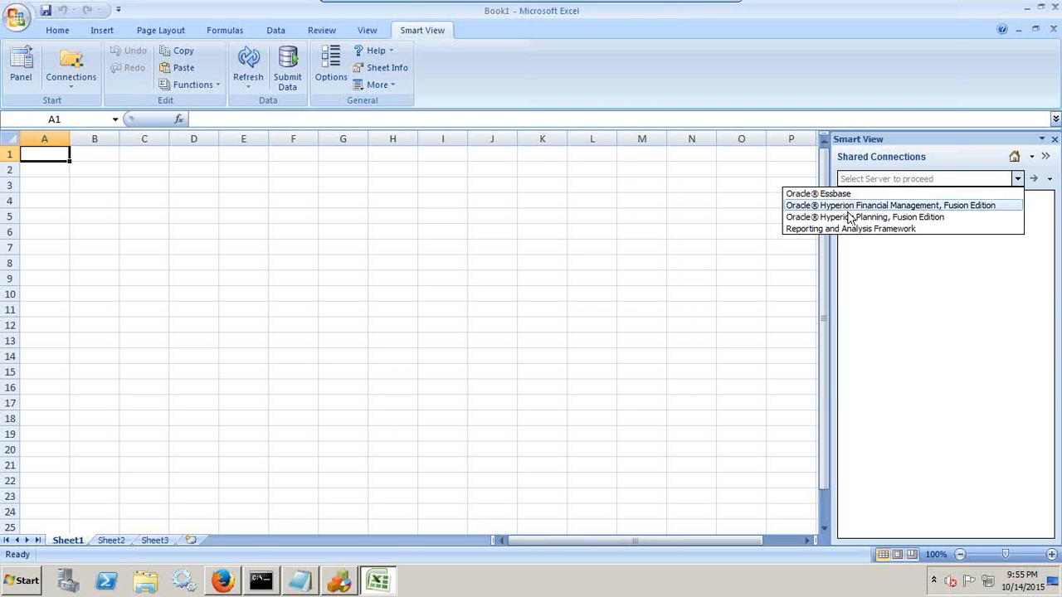
pyautogui.click(889, 205)
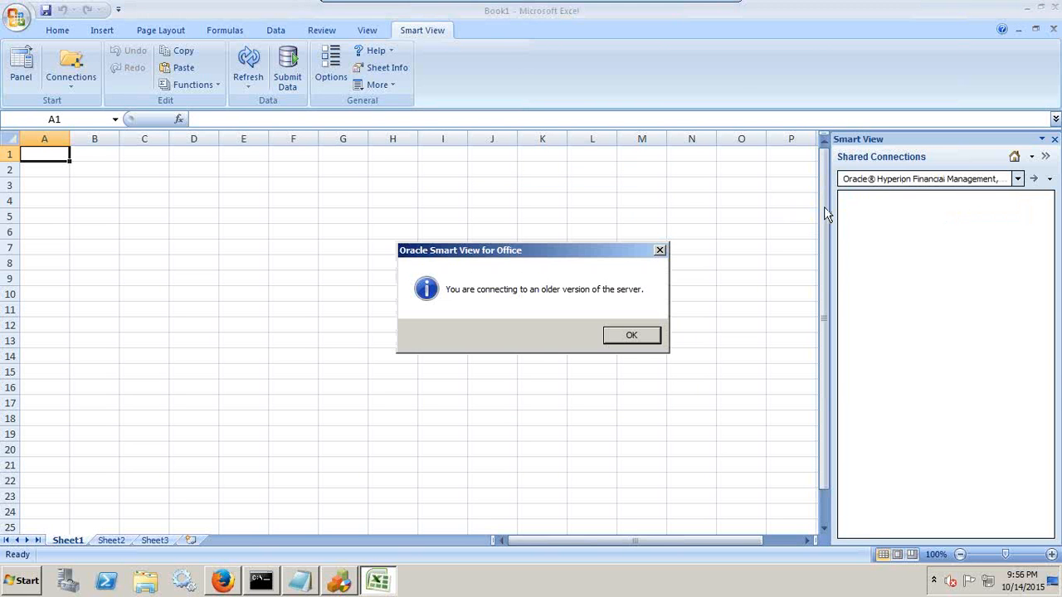
pyautogui.click(630, 335)
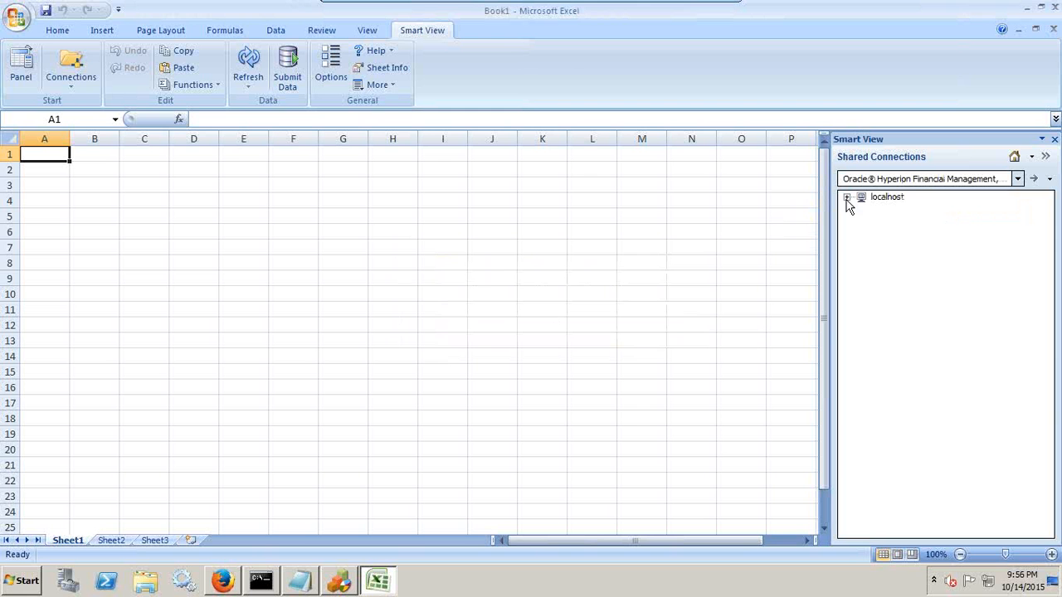
pyautogui.click(846, 196)
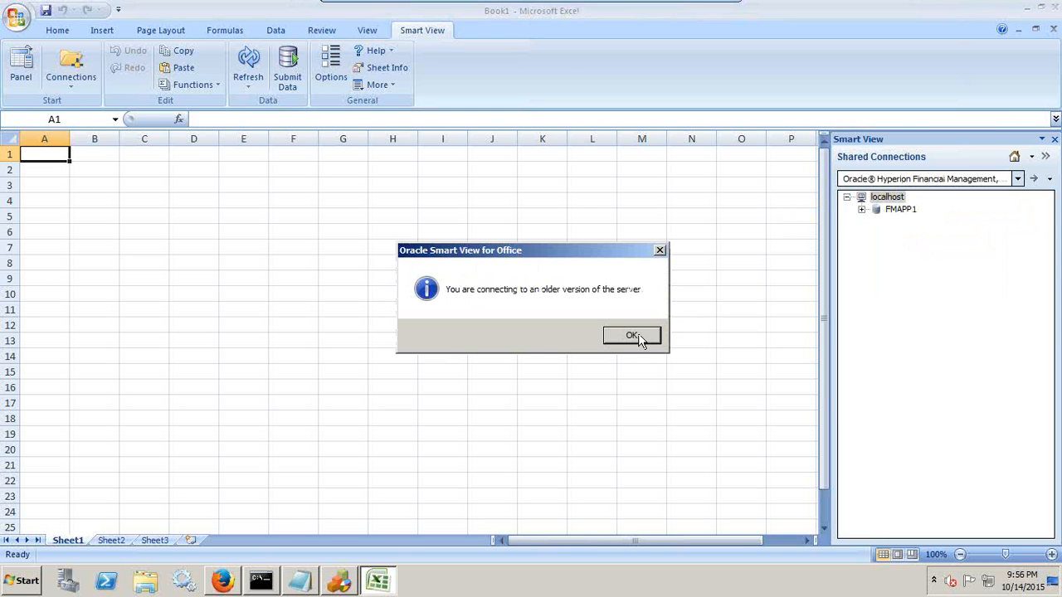
pyautogui.click(630, 336)
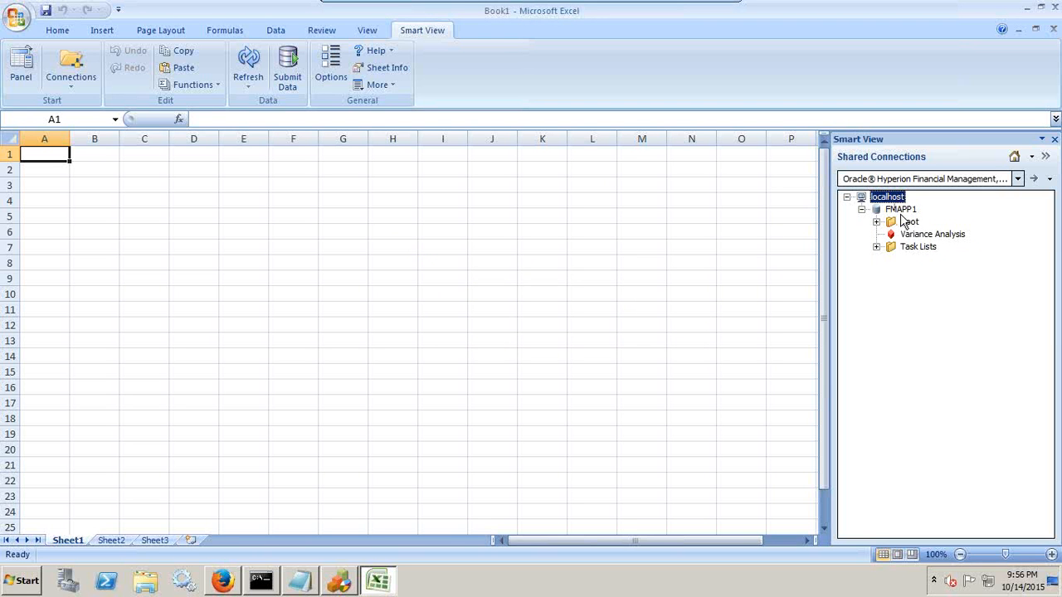
# - Bring up the action list for the FMAPP1 application
pyautogui.rightClick(932, 234)
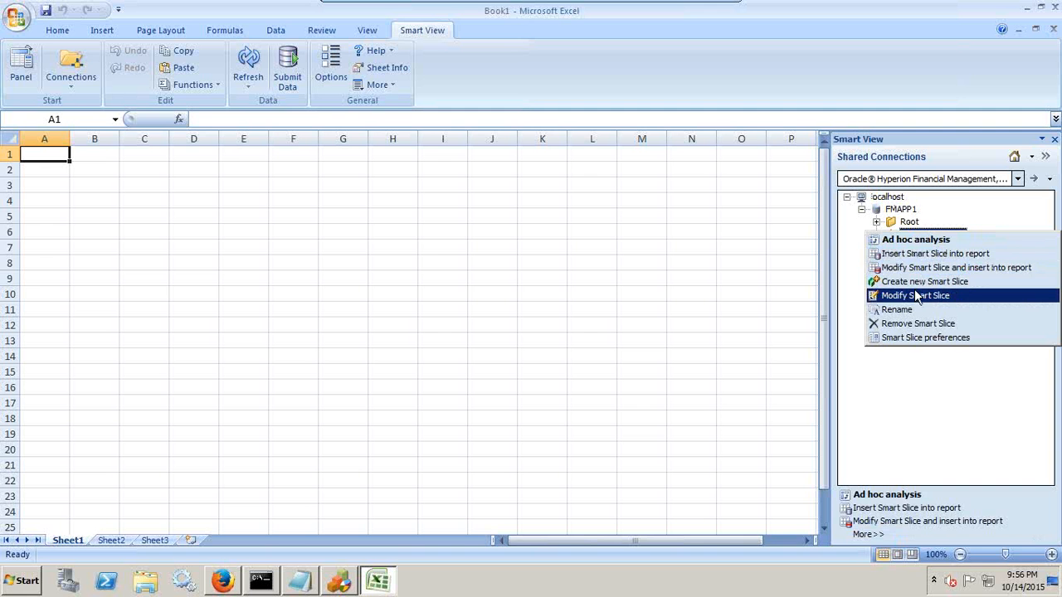
pyautogui.moveTo(916, 306)
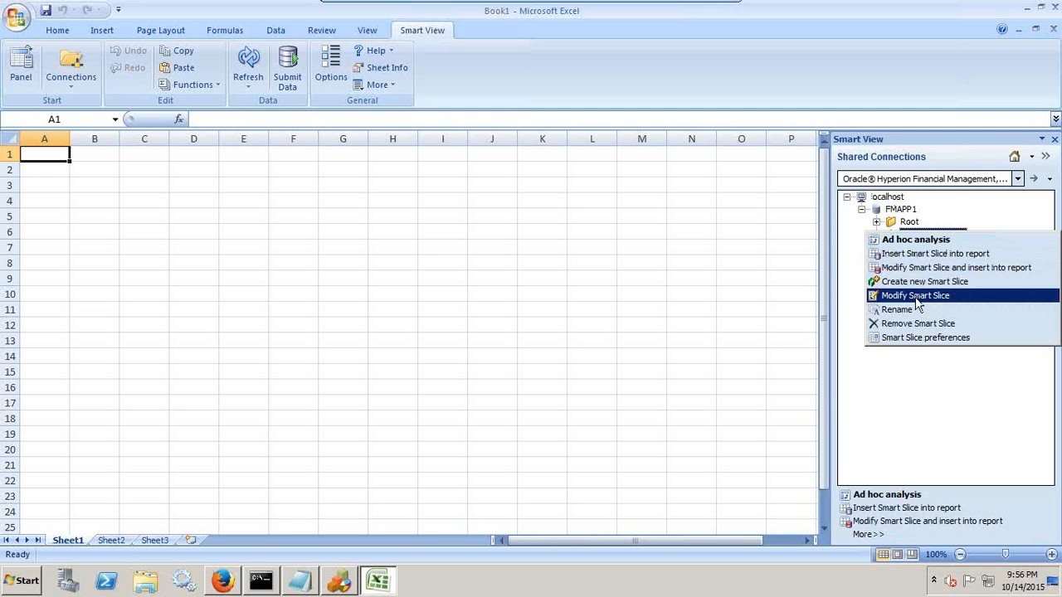
pyautogui.moveTo(918, 323)
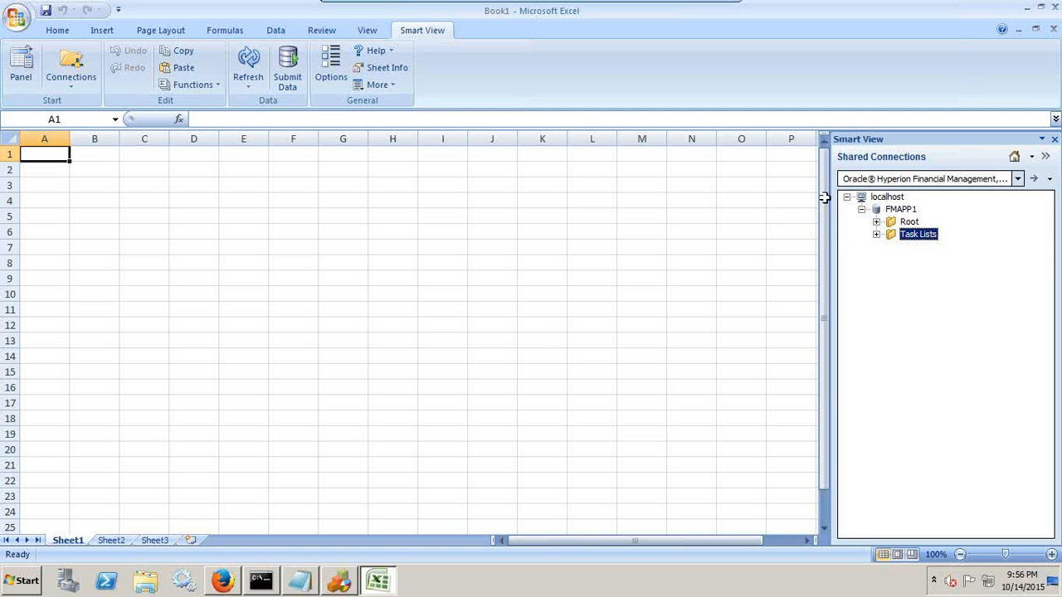
pyautogui.moveTo(892, 219)
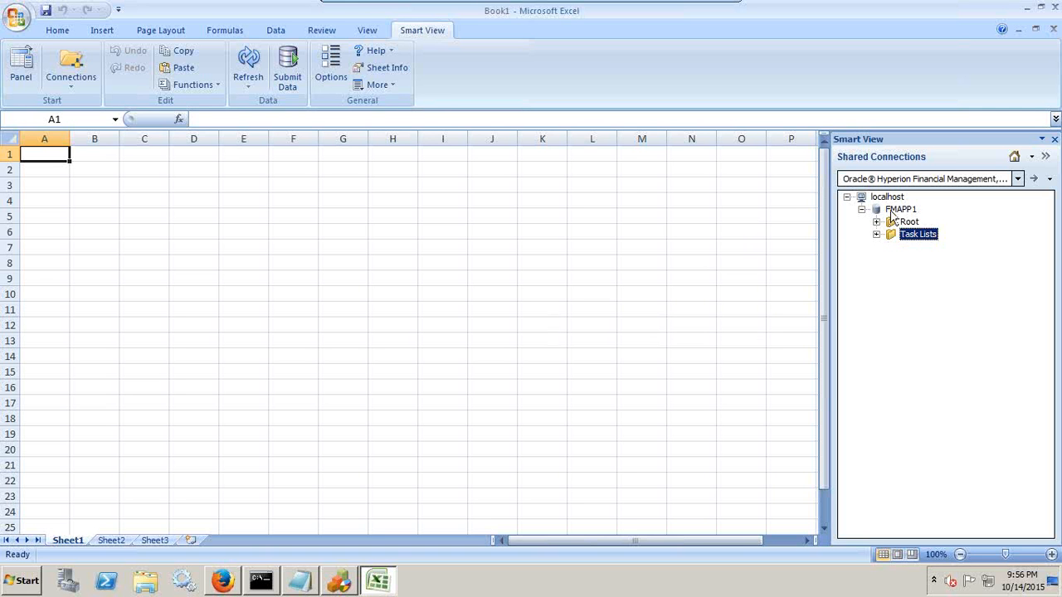
pyautogui.rightClick(901, 209)
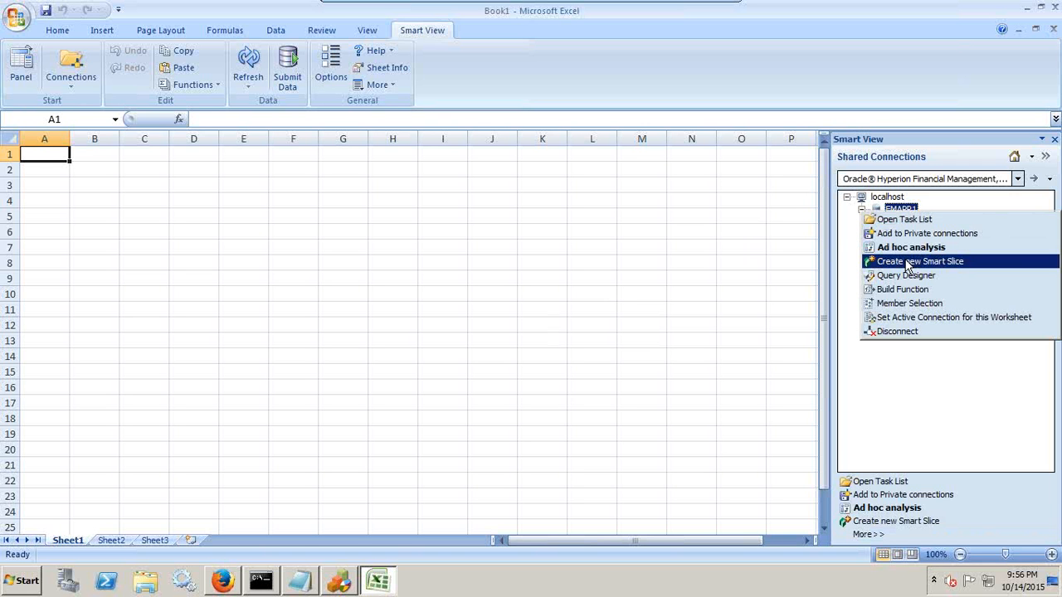
# - Start ad hoc analysis on FMAPP1 so the design grid shows Quarter1 and the [None] row
pyautogui.click(920, 261)
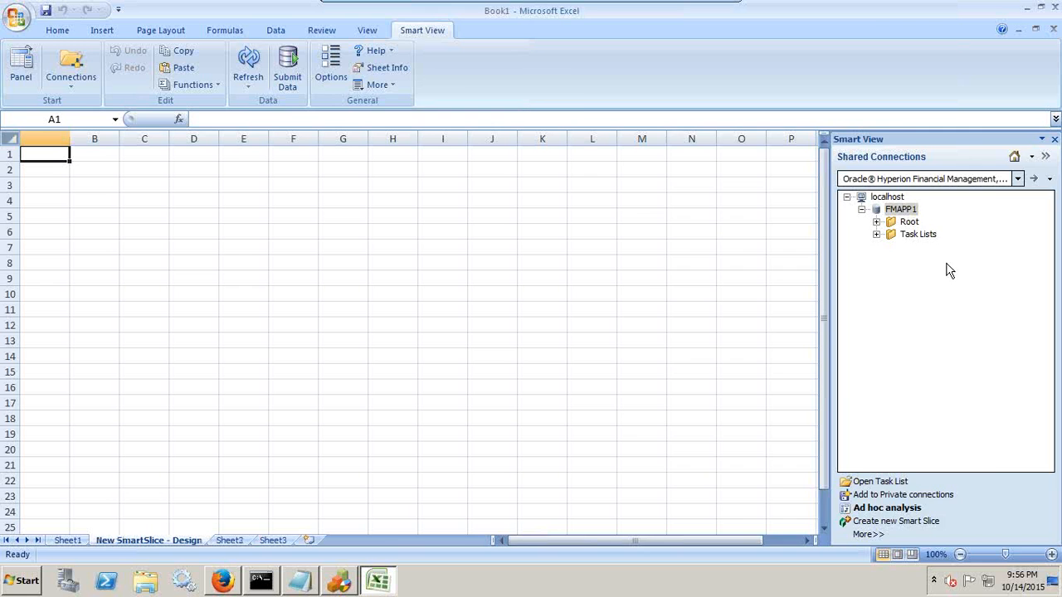
pyautogui.click(886, 508)
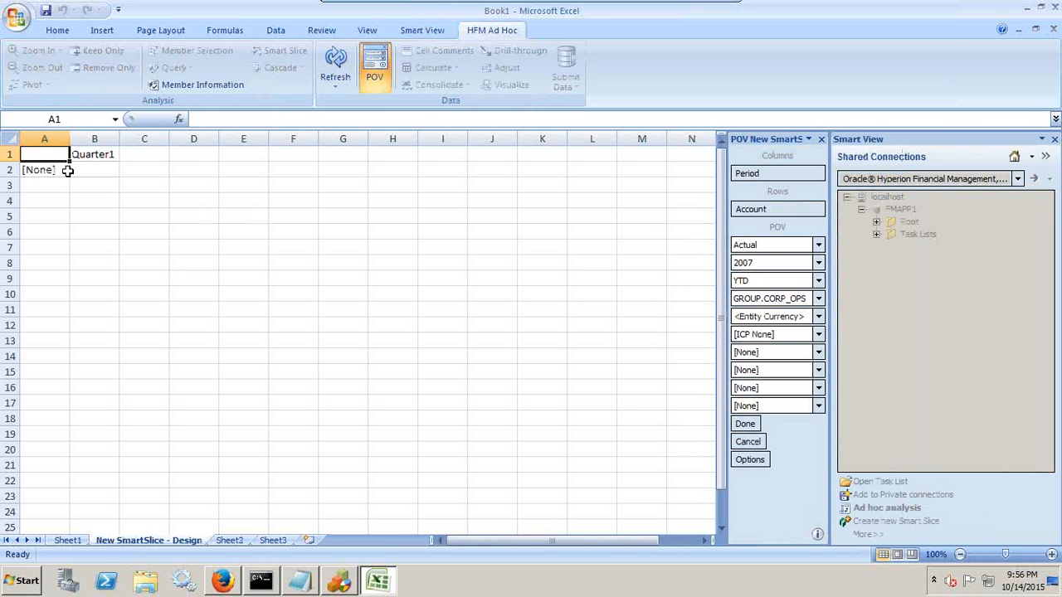
pyautogui.moveTo(68, 169)
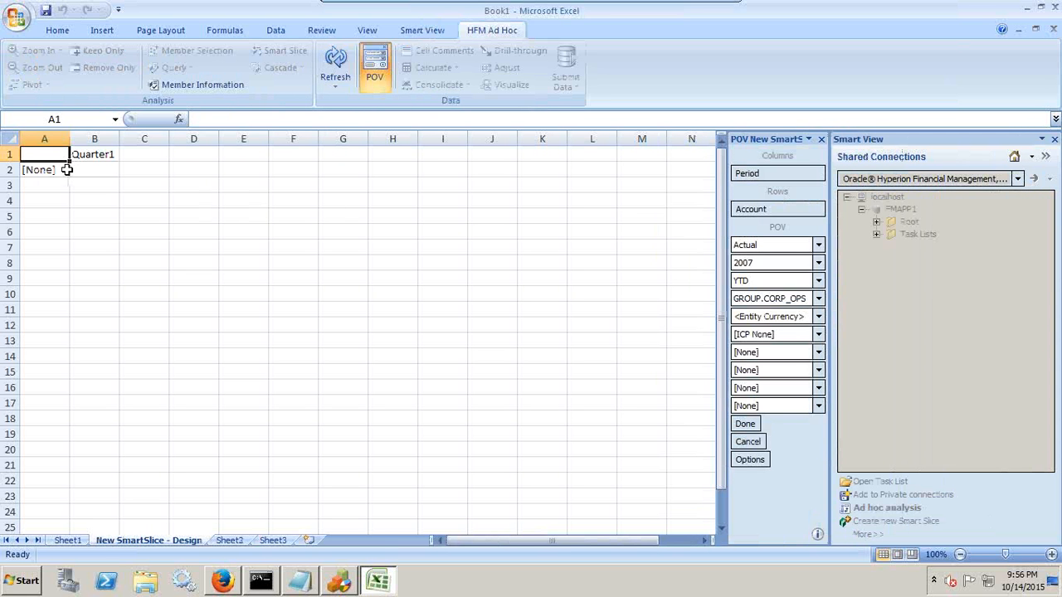
pyautogui.moveTo(862, 422)
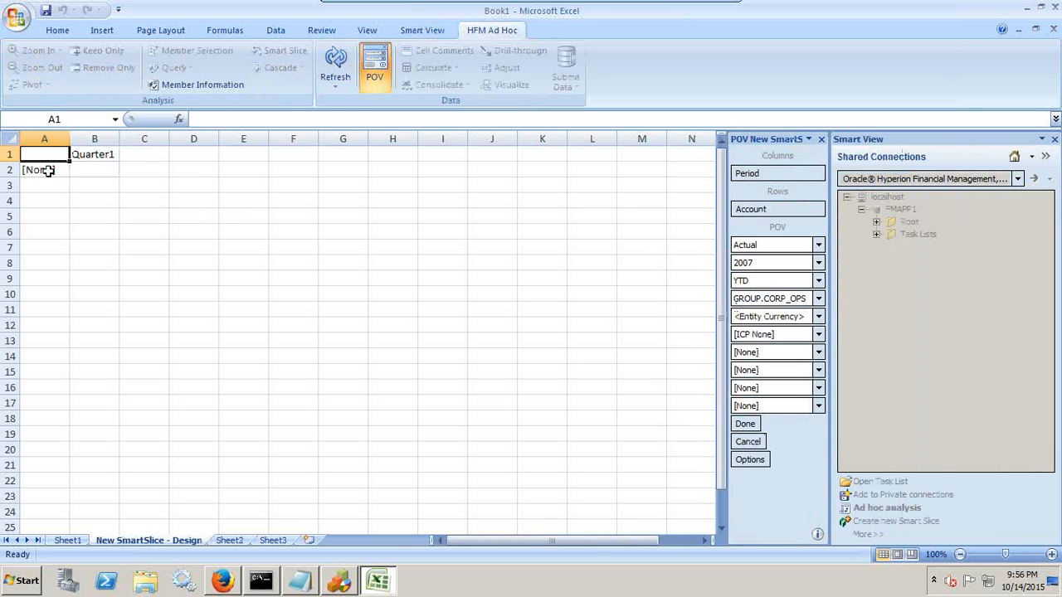
pyautogui.click(44, 170)
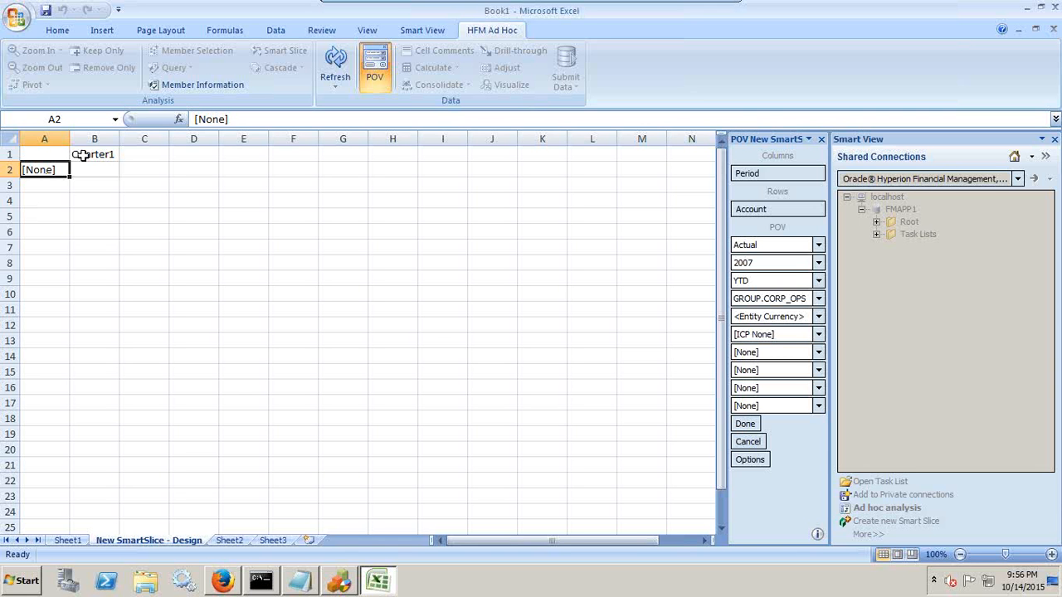
pyautogui.moveTo(371, 279)
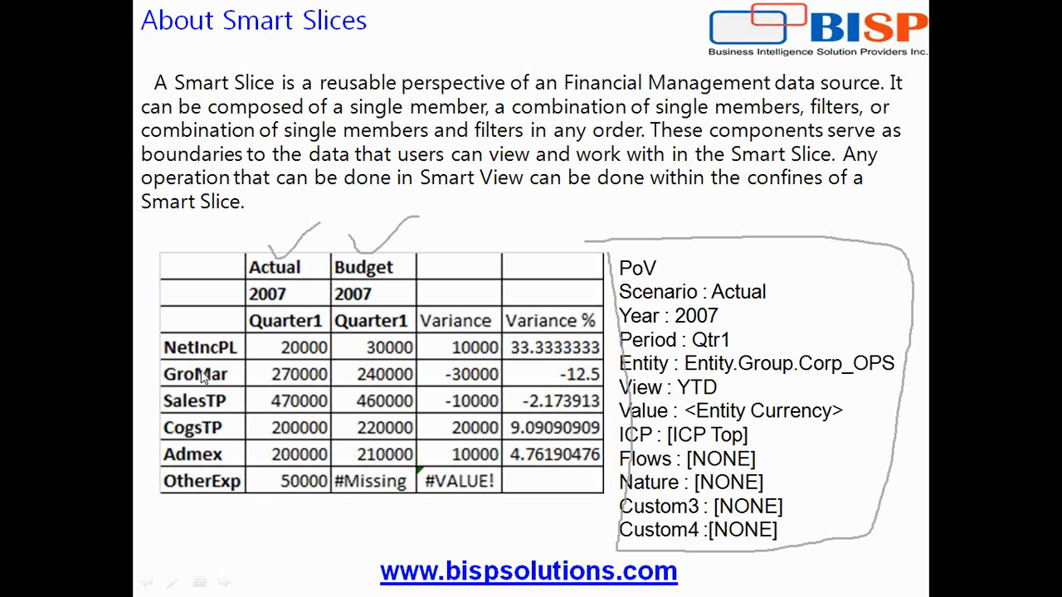
pyautogui.moveTo(276, 383)
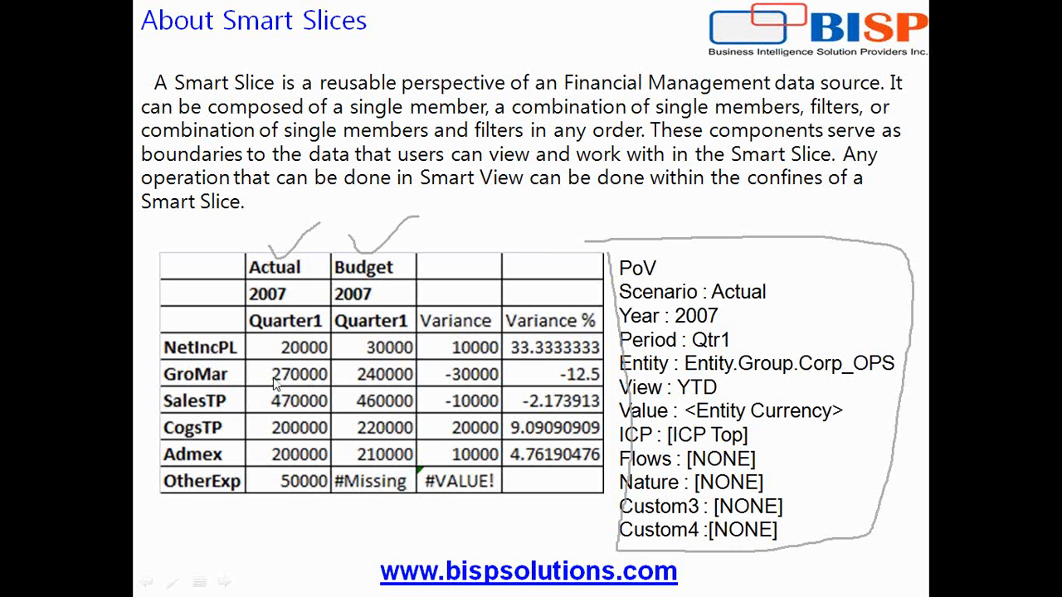
pyautogui.click(13, 580)
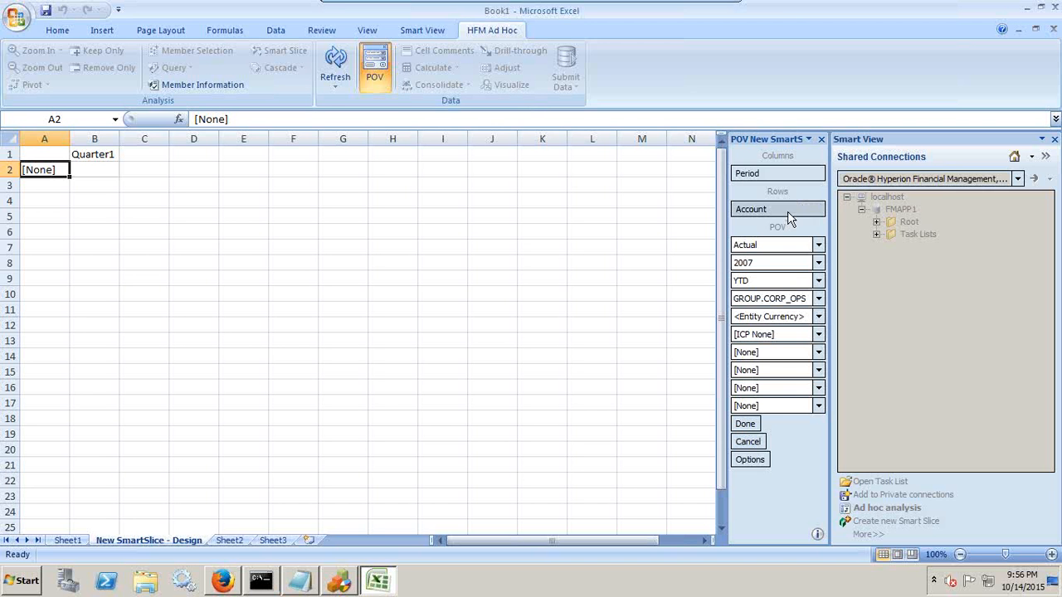
# - Open Account member selection for the rows and expand NetIncPL to show GroMar, Admex, OtherExp, EquInc
pyautogui.click(750, 209)
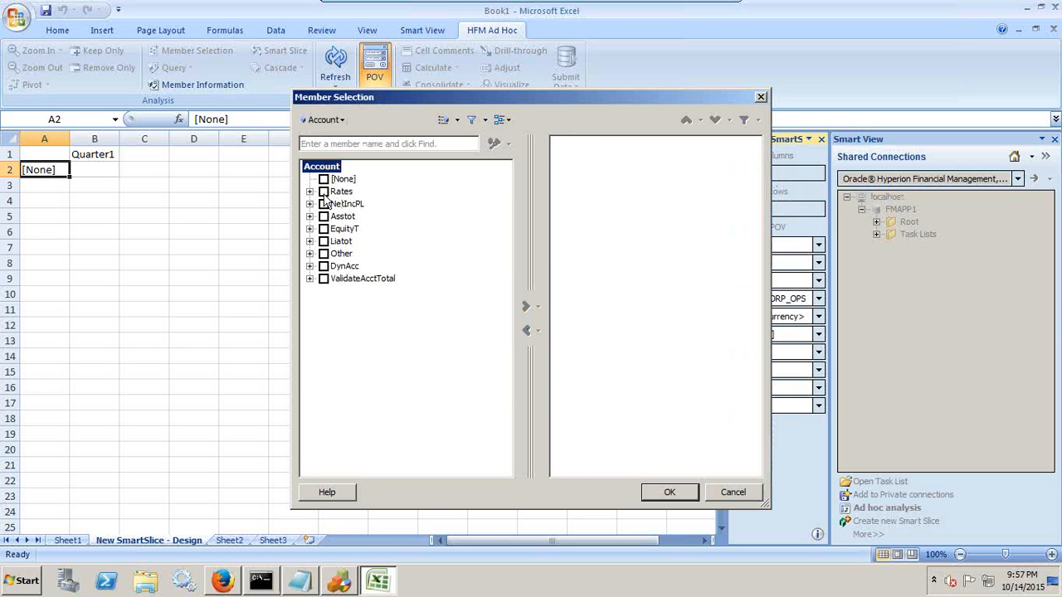
pyautogui.click(311, 204)
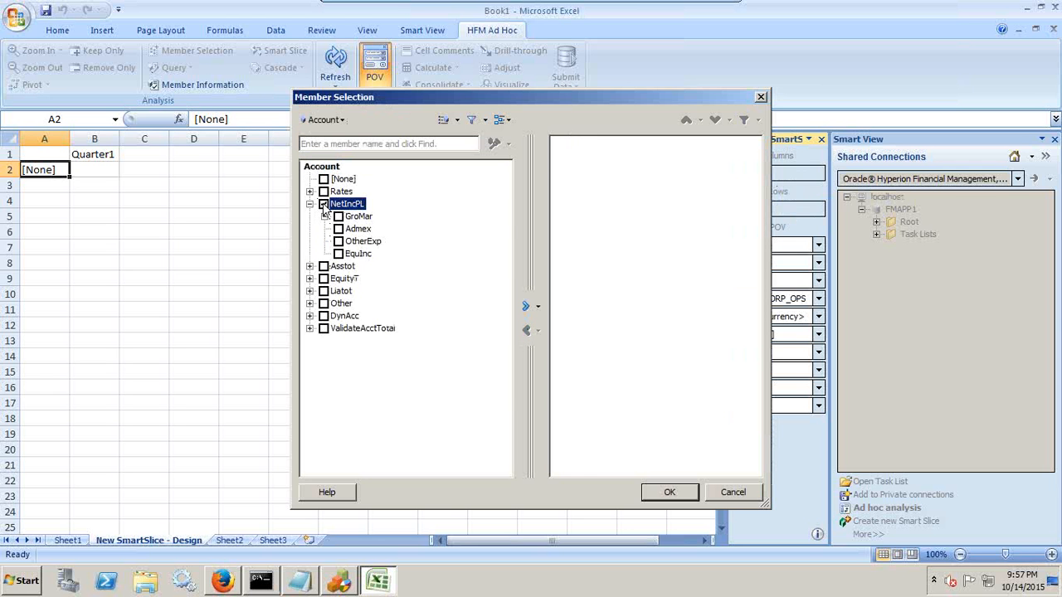
pyautogui.click(444, 120)
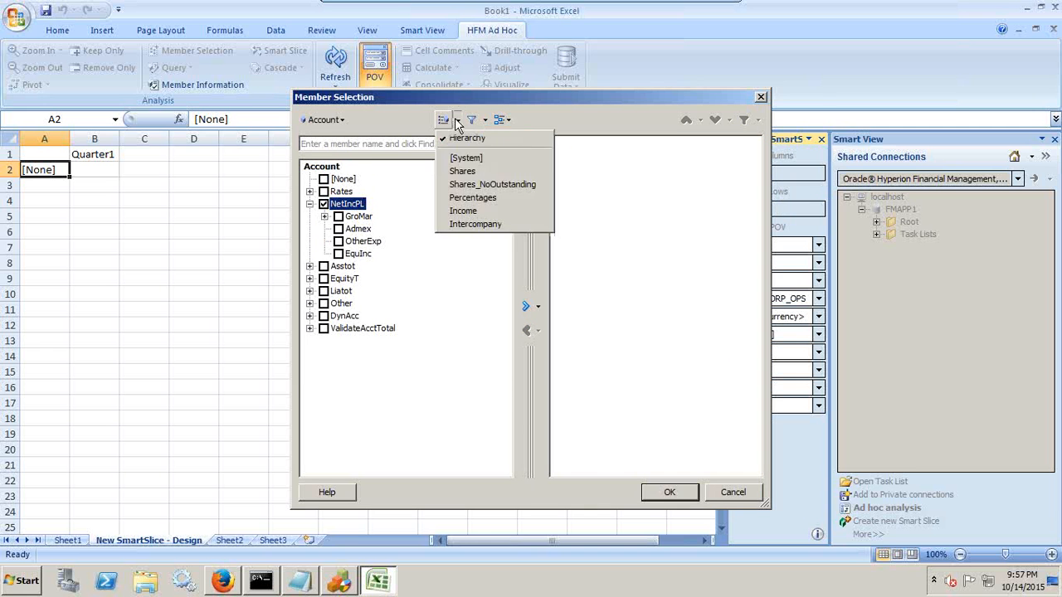
pyautogui.moveTo(511, 126)
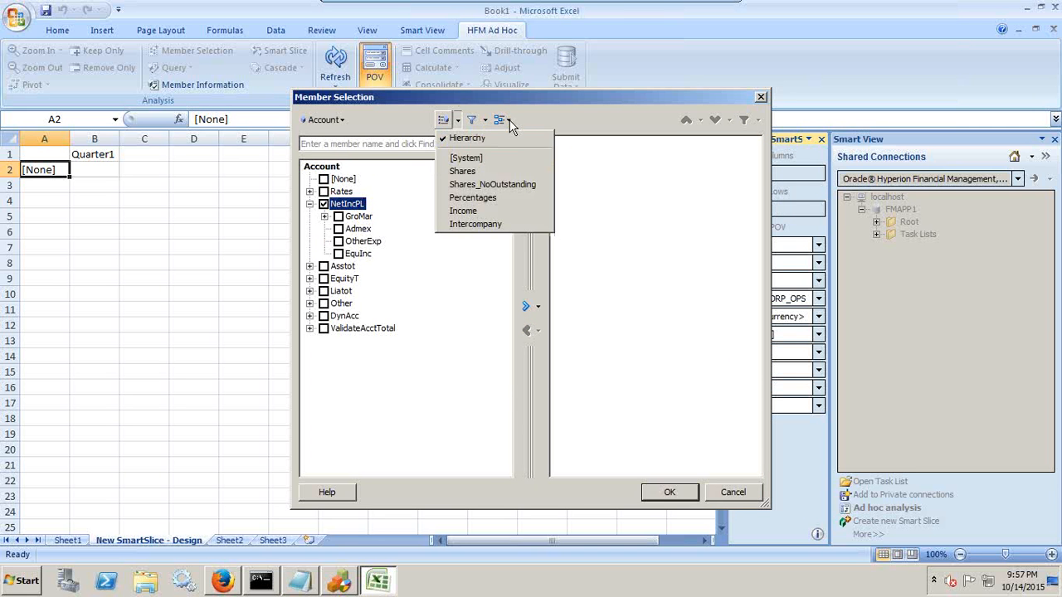
pyautogui.click(501, 119)
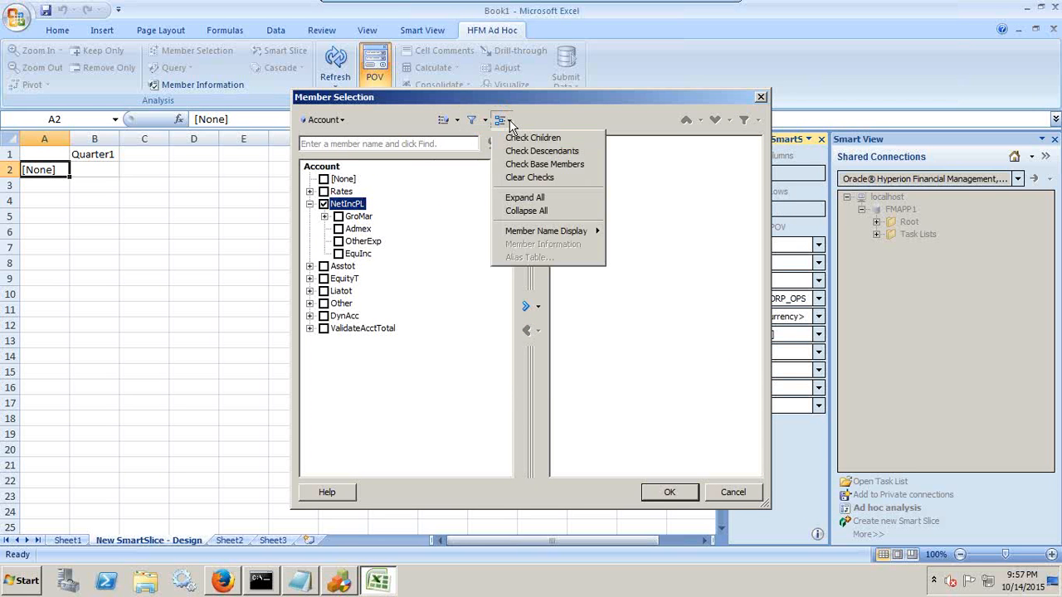
pyautogui.moveTo(546, 231)
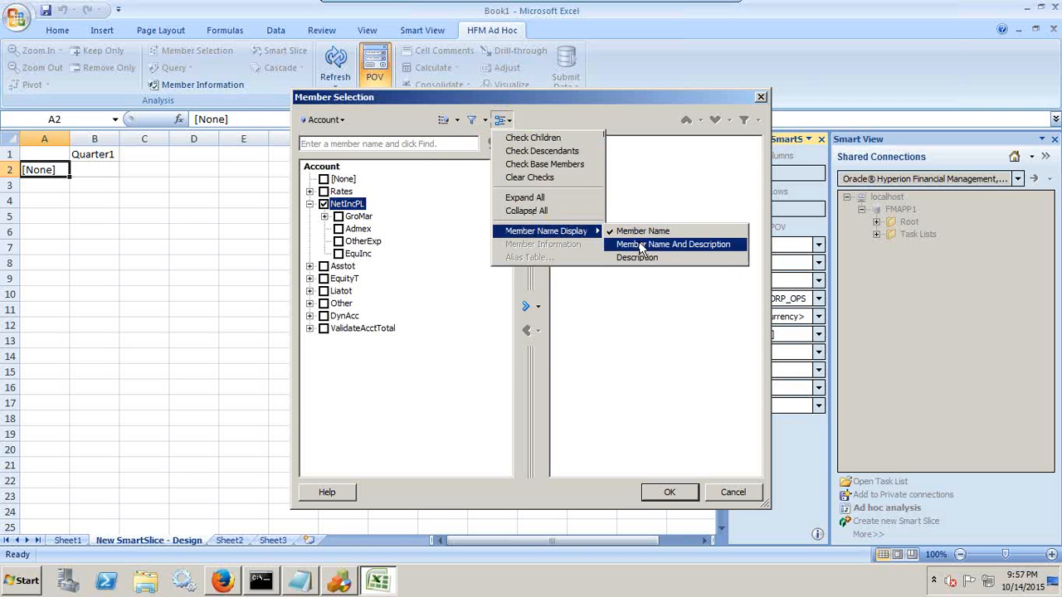
# - Show member names with descriptions and select NetIncPL with all descendants, including GroMar's children, as rows
pyautogui.click(672, 244)
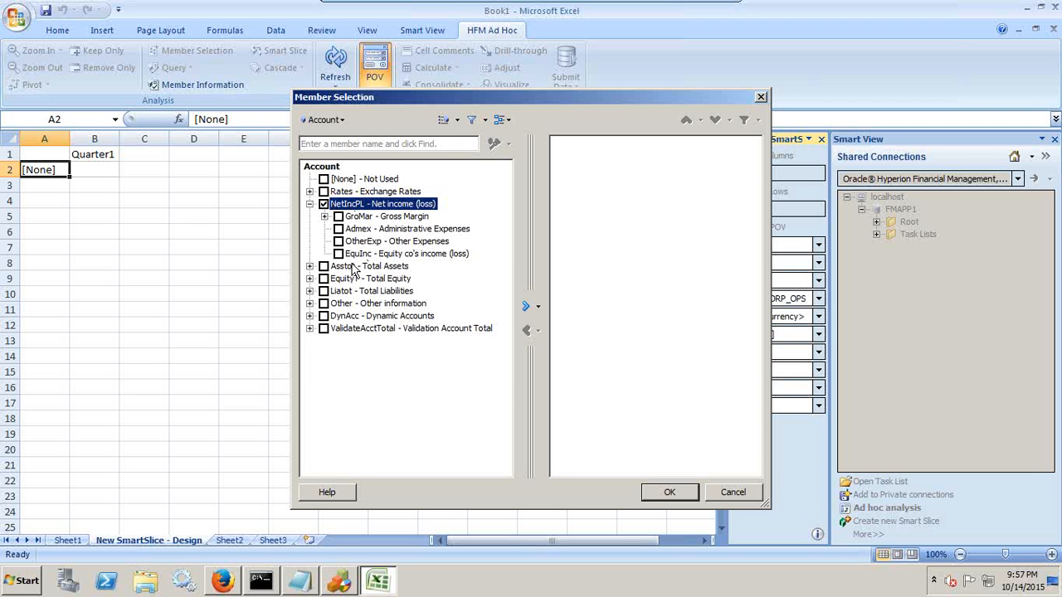
pyautogui.click(325, 216)
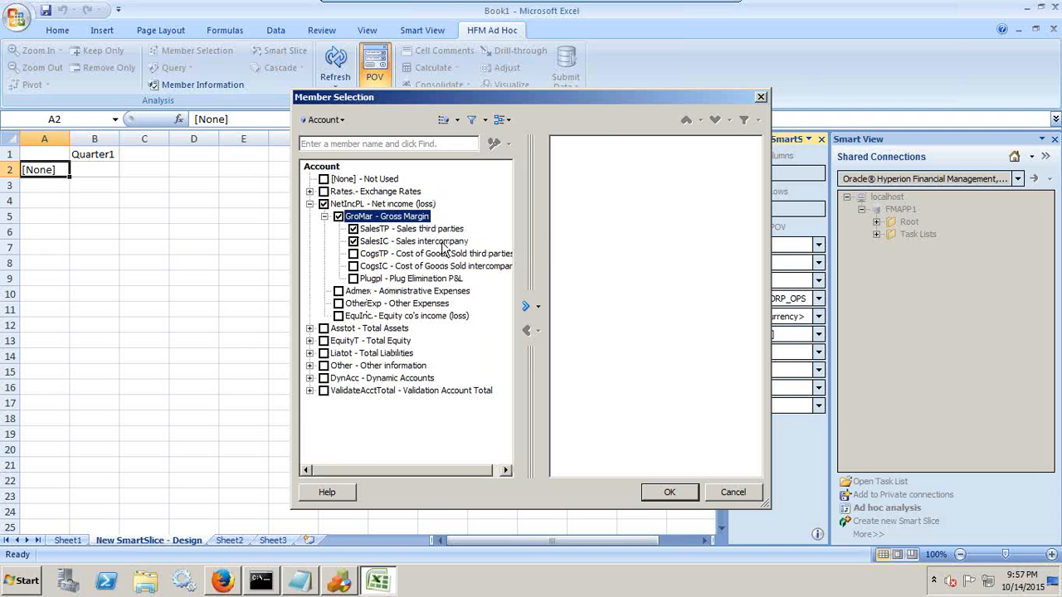
pyautogui.click(498, 119)
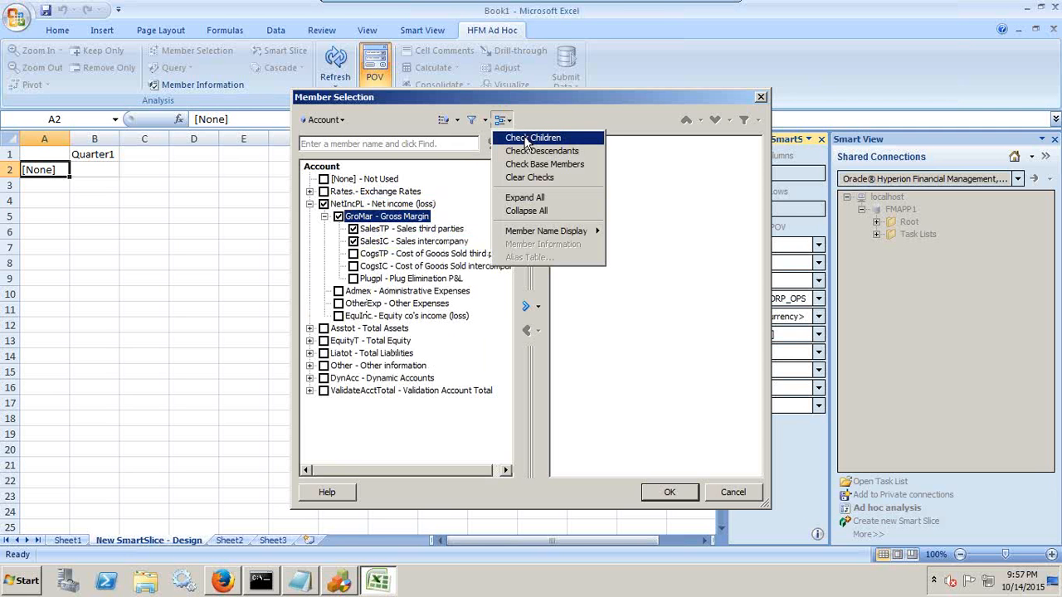
pyautogui.click(533, 137)
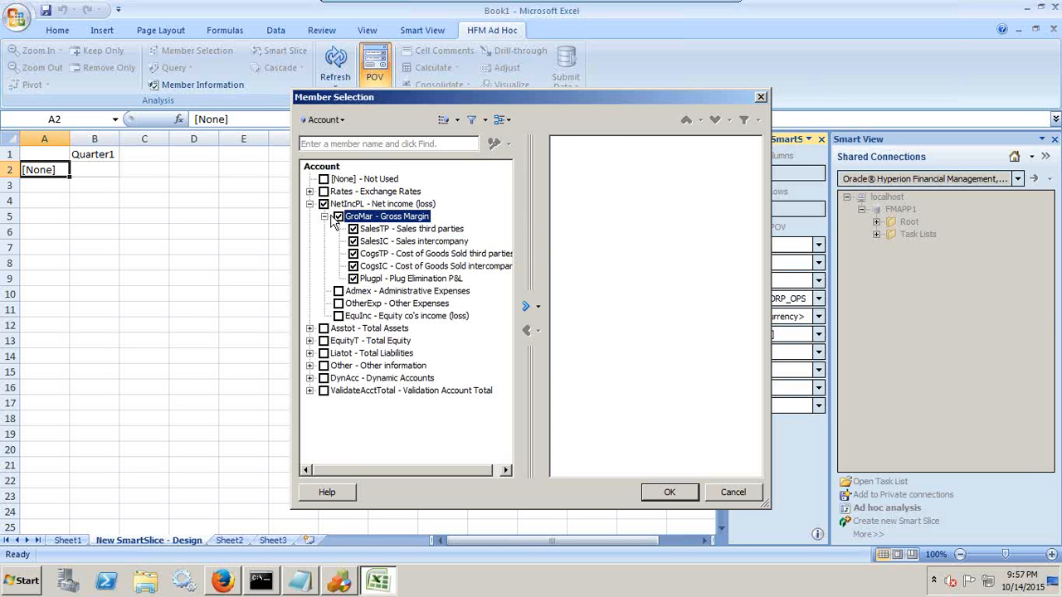
pyautogui.click(498, 120)
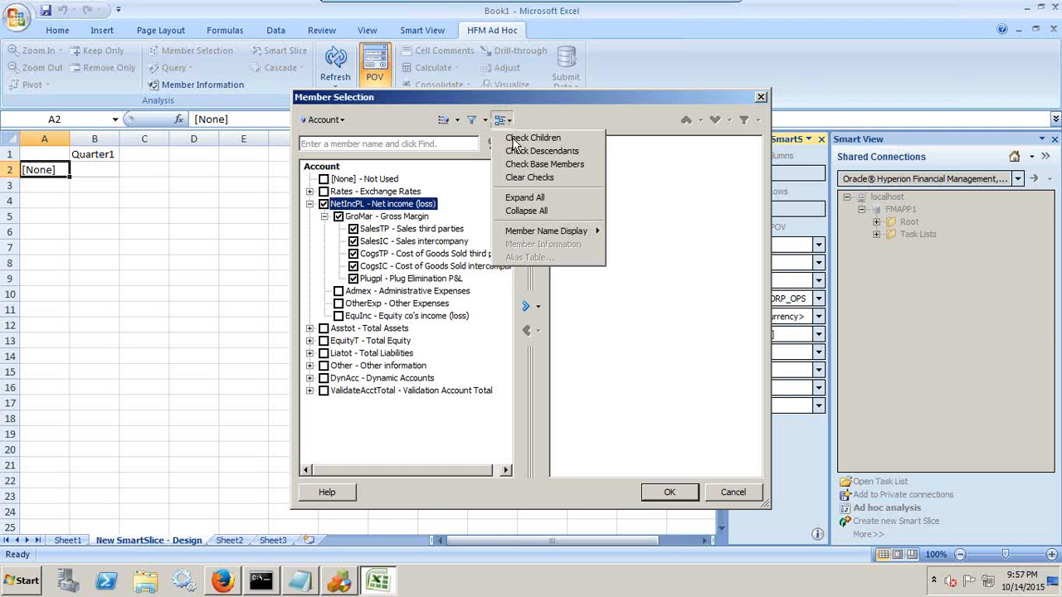
pyautogui.click(533, 137)
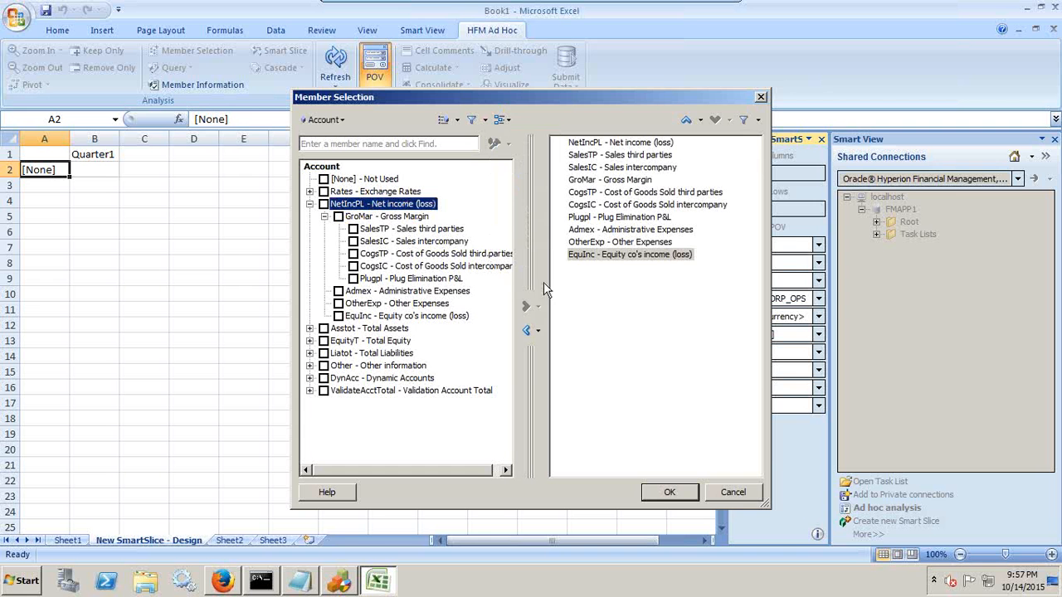
pyautogui.moveTo(670, 473)
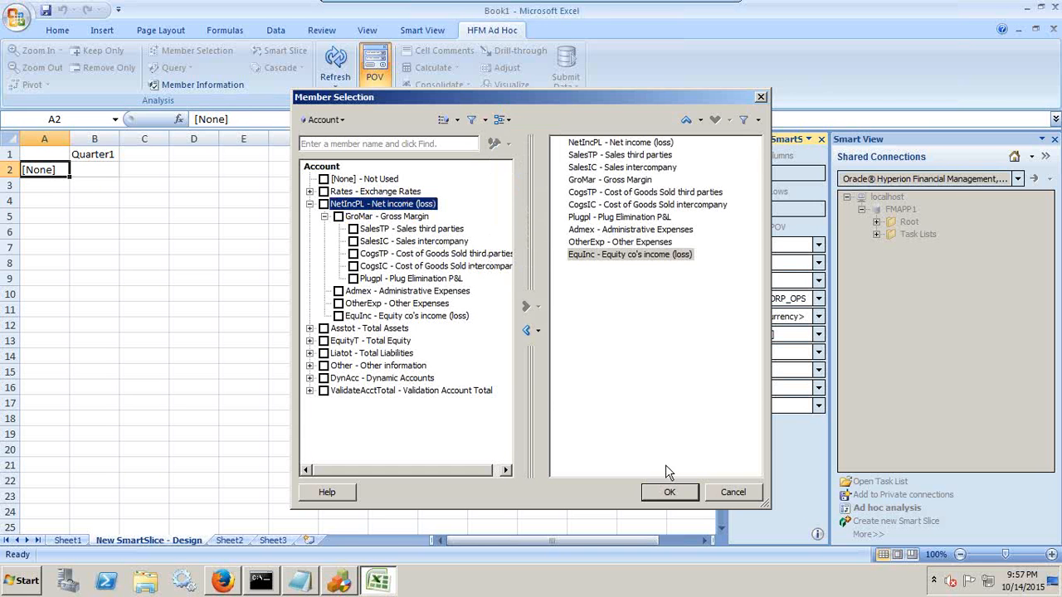
pyautogui.click(671, 491)
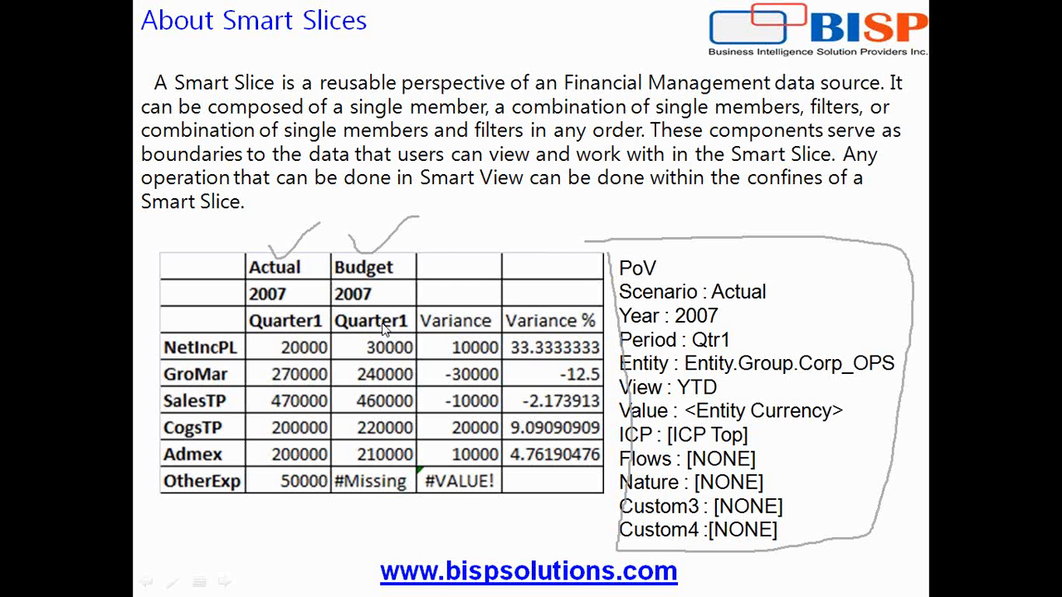
pyautogui.moveTo(322, 281)
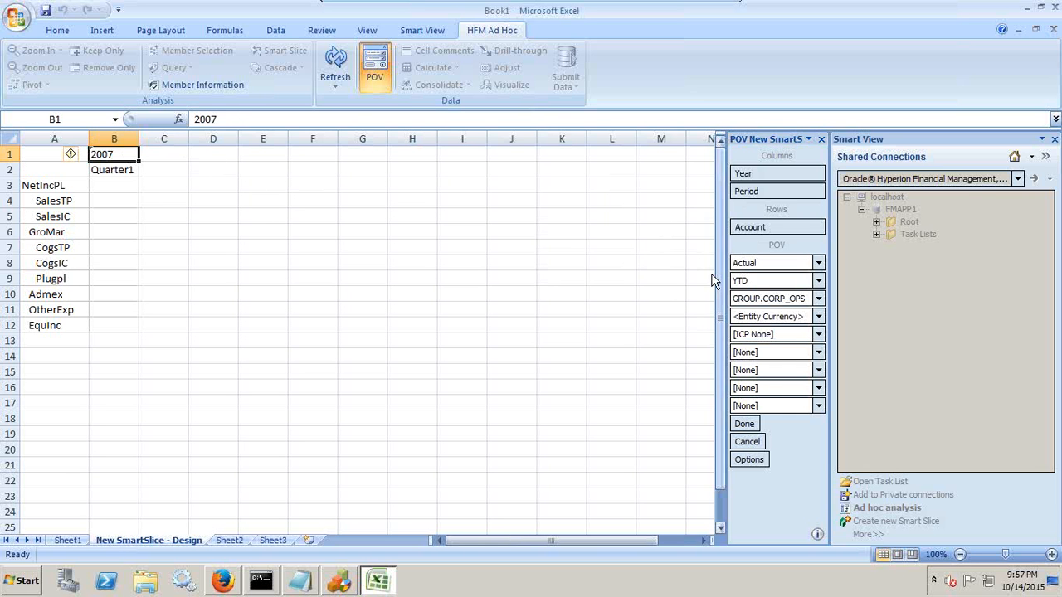
pyautogui.moveTo(762, 253)
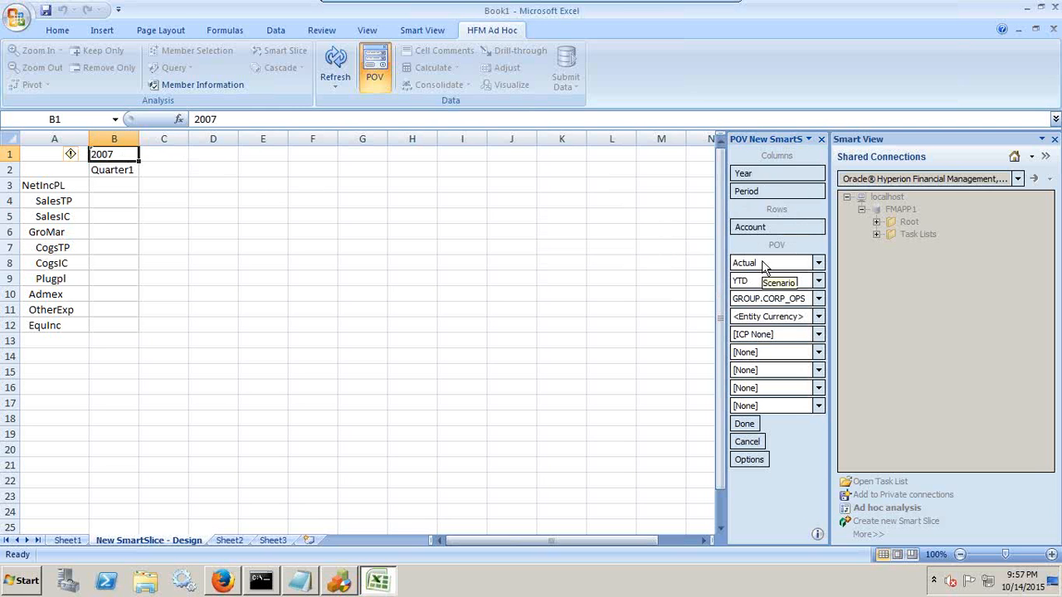
# - Select Actual and Budget scenarios as column headers under Quarter1 and 2007
pyautogui.click(818, 262)
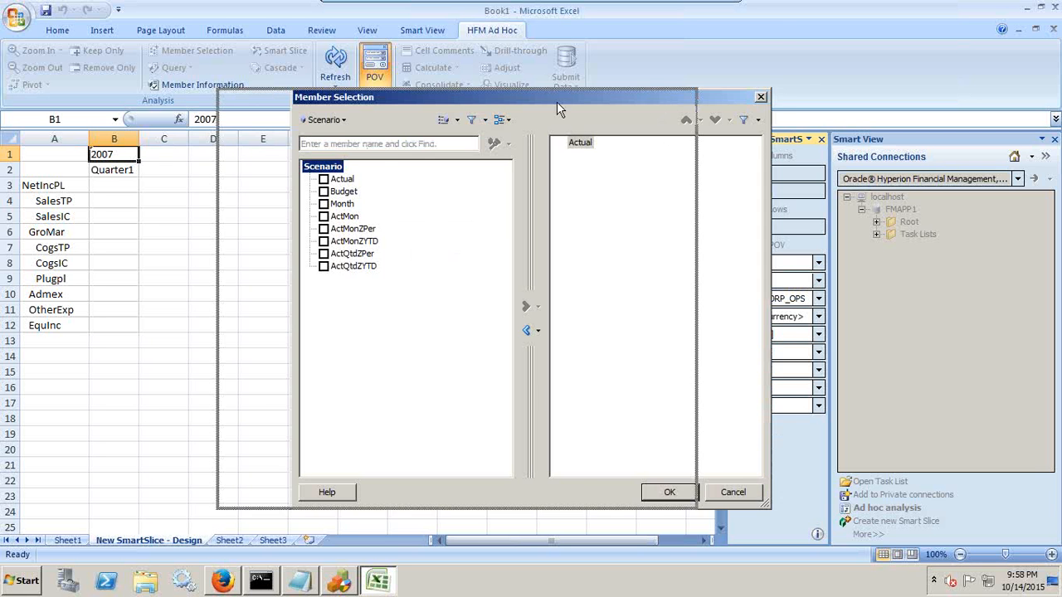
pyautogui.click(204, 193)
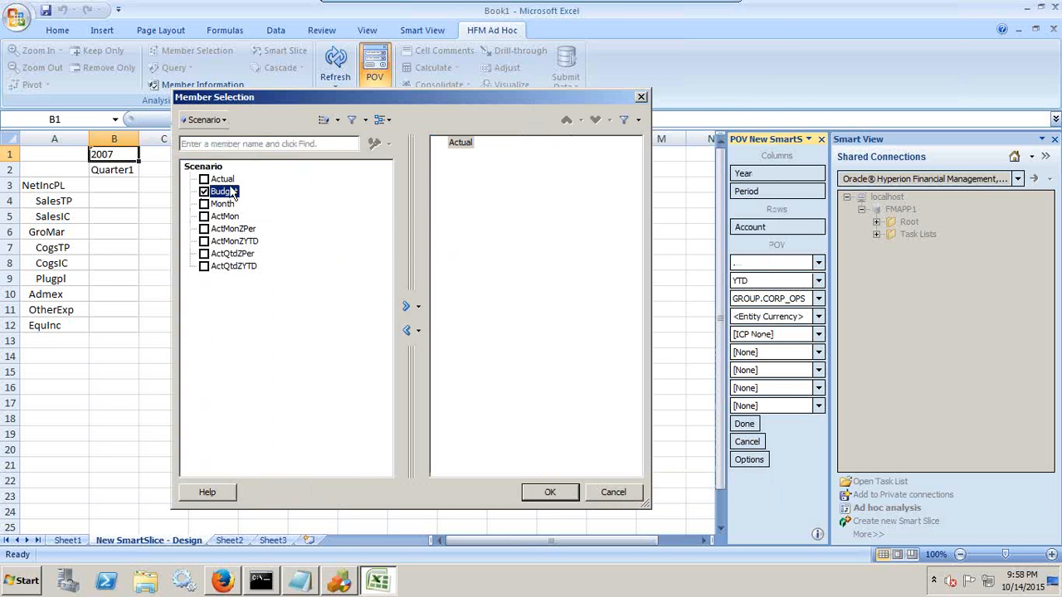
pyautogui.click(407, 306)
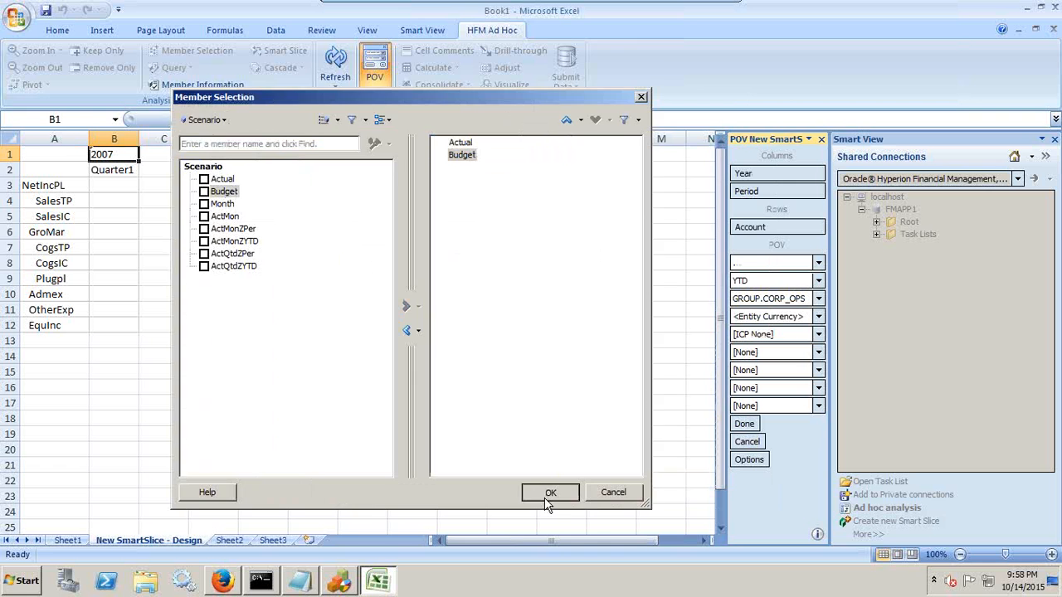
pyautogui.click(551, 491)
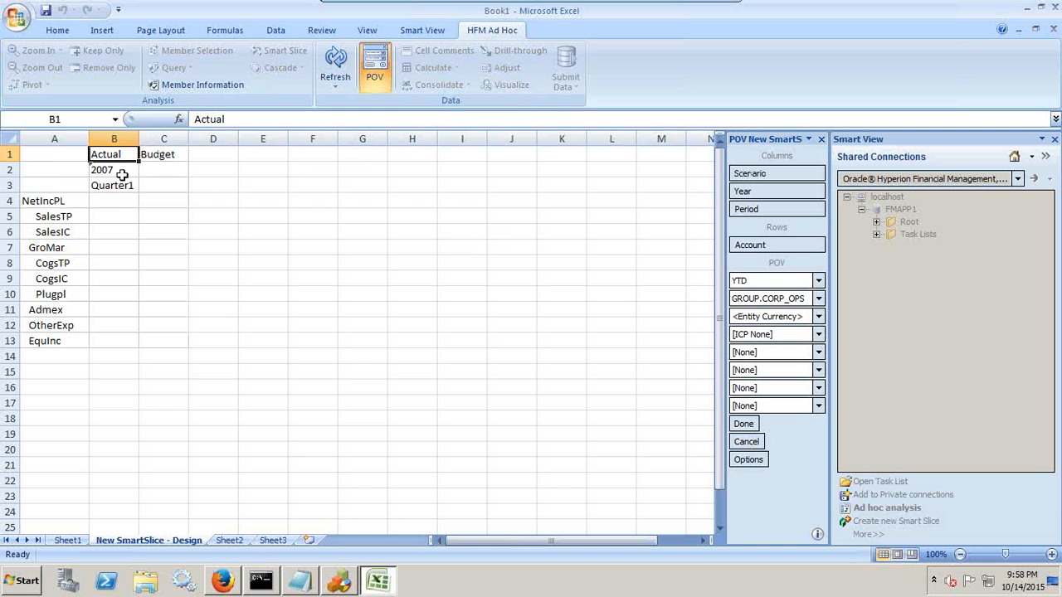
pyautogui.moveTo(113, 186)
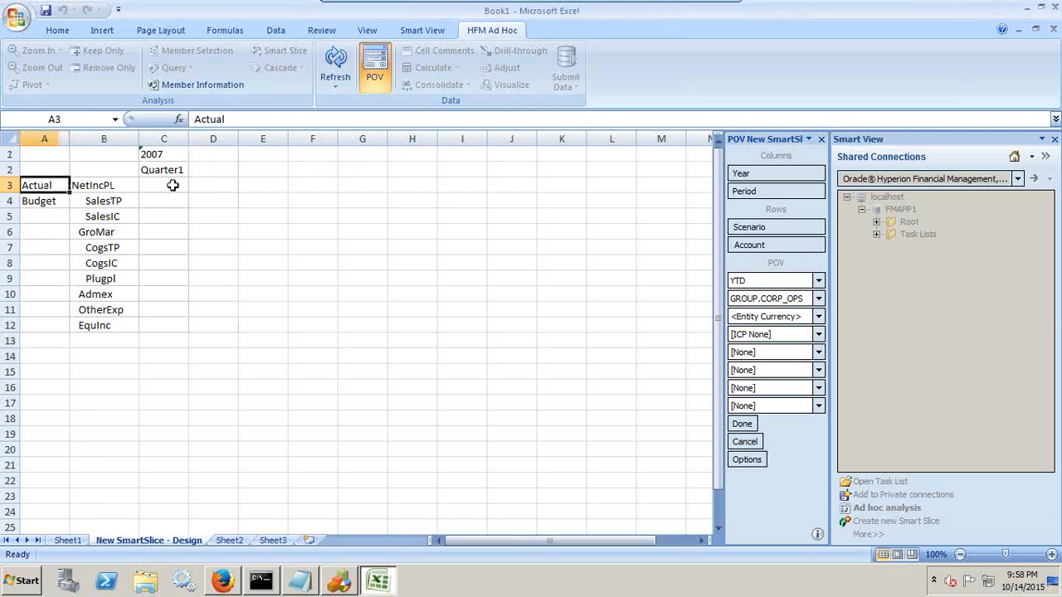
pyautogui.moveTo(169, 169)
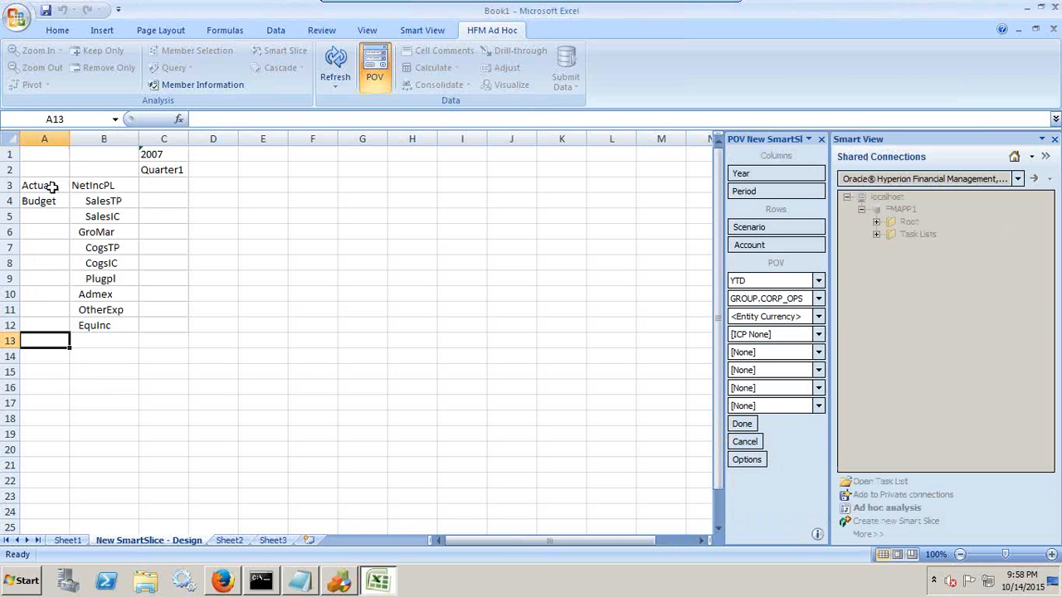
pyautogui.click(43, 326)
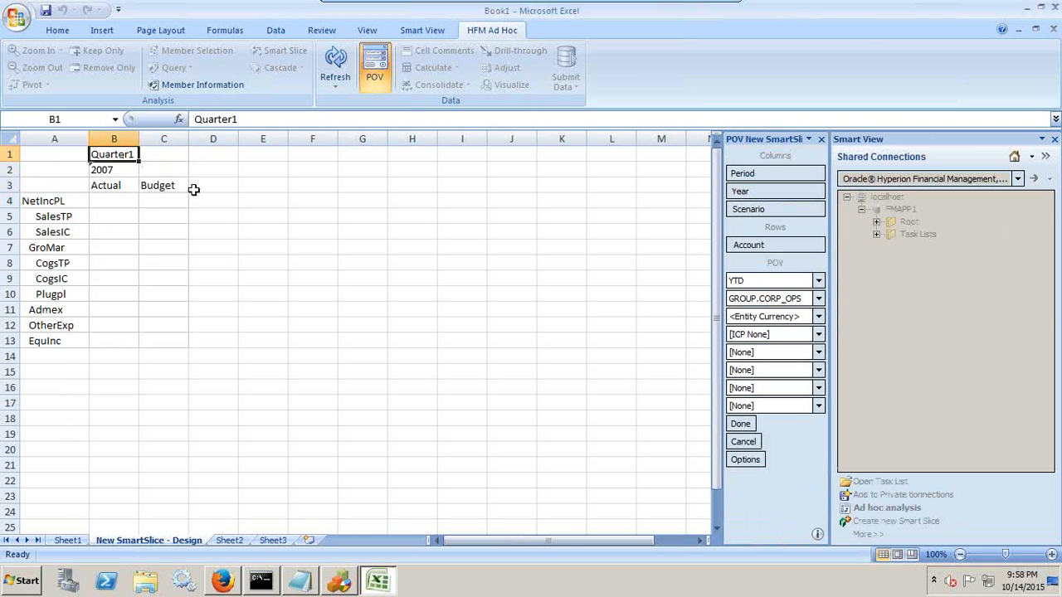
pyautogui.moveTo(315, 329)
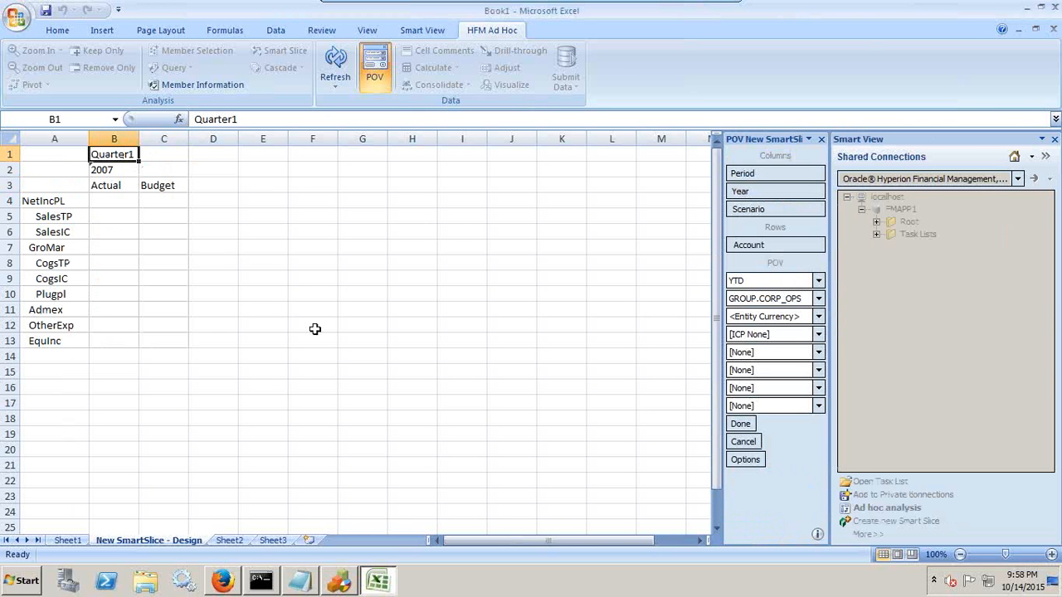
# - Enable row suppression for zero, invalid and missing values in the smart slice preferences
pyautogui.click(743, 459)
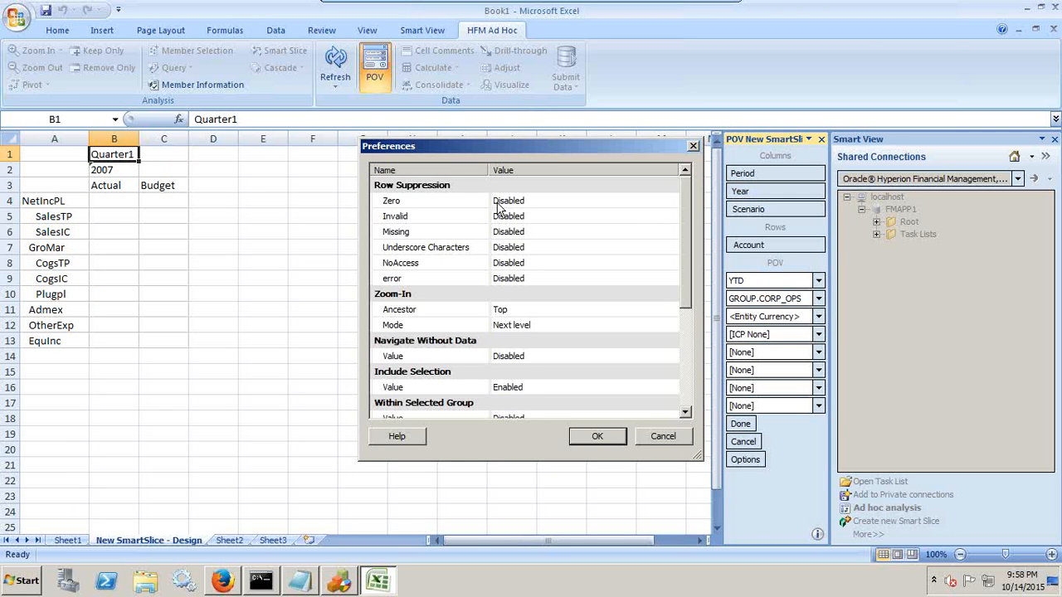
pyautogui.click(672, 199)
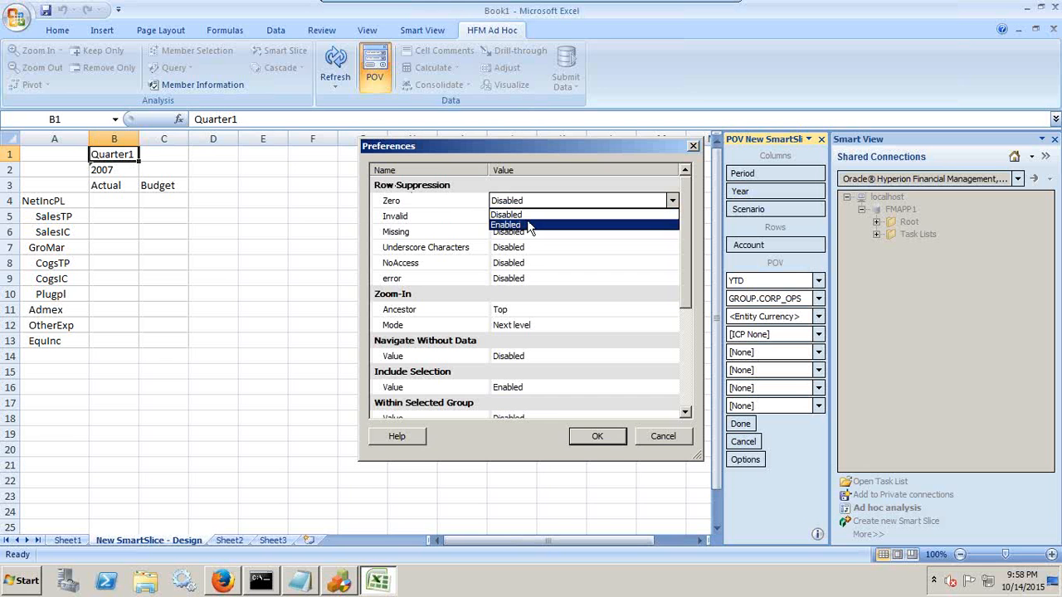
pyautogui.click(506, 225)
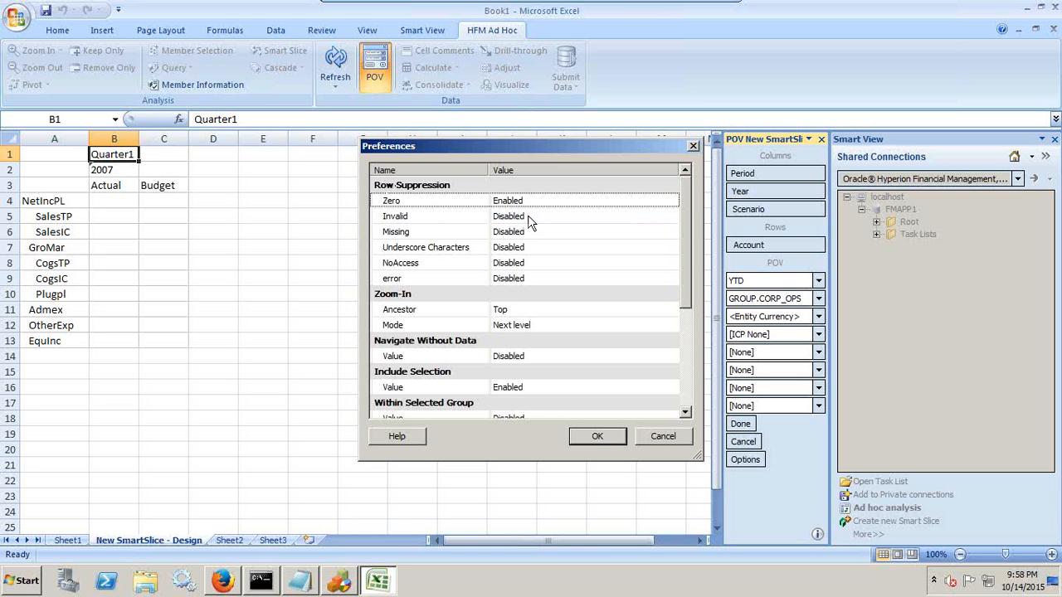
pyautogui.click(507, 216)
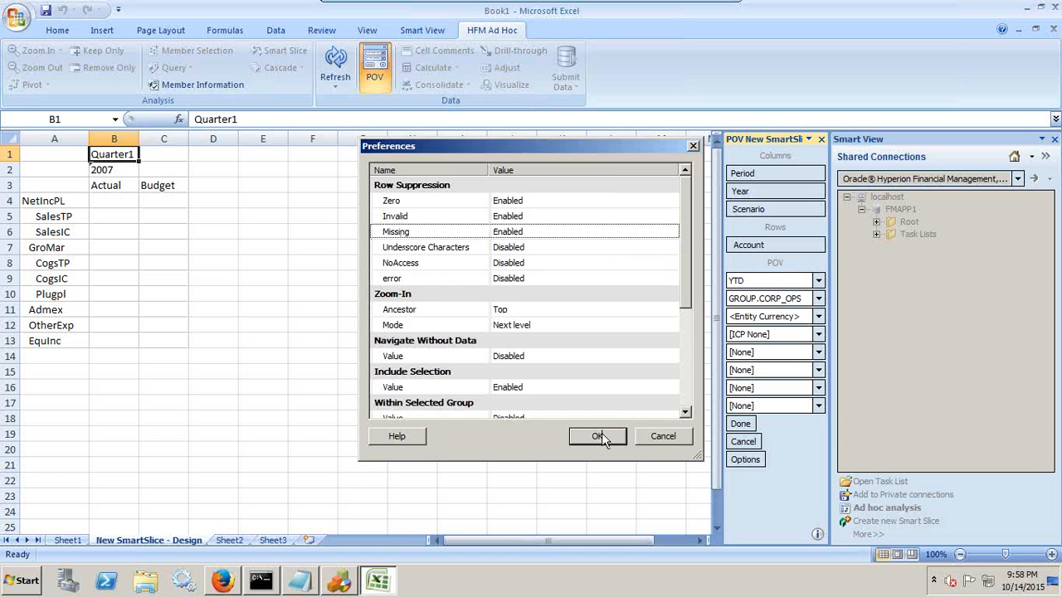
pyautogui.click(597, 437)
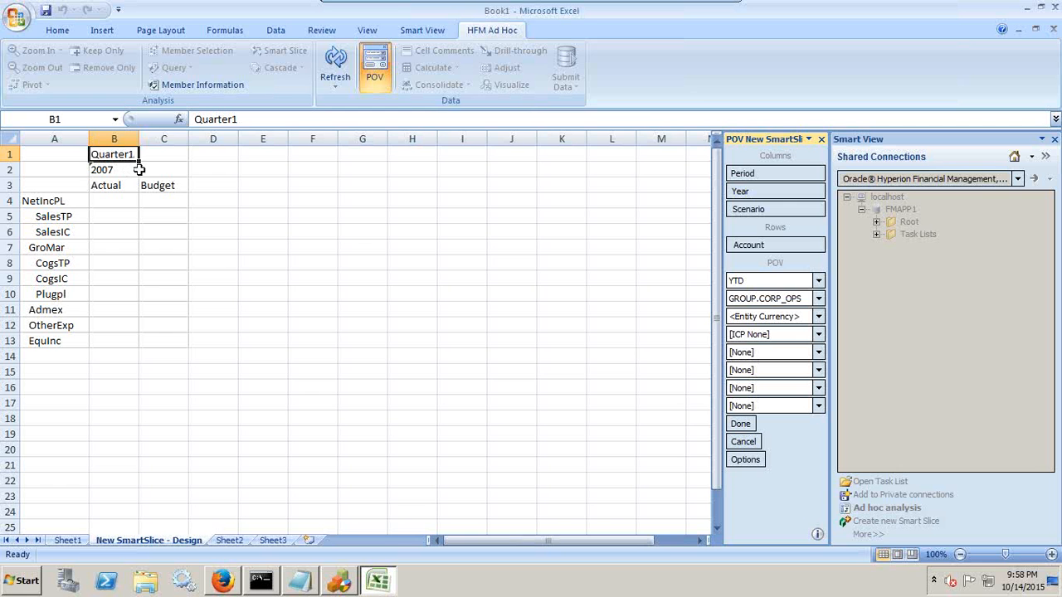
pyautogui.moveTo(755, 191)
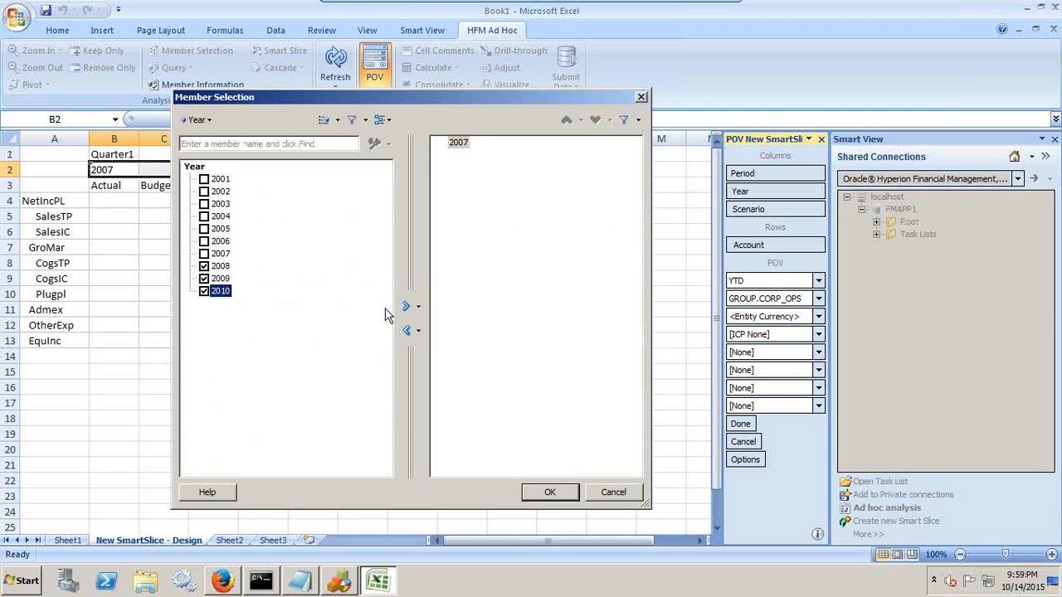
pyautogui.click(549, 492)
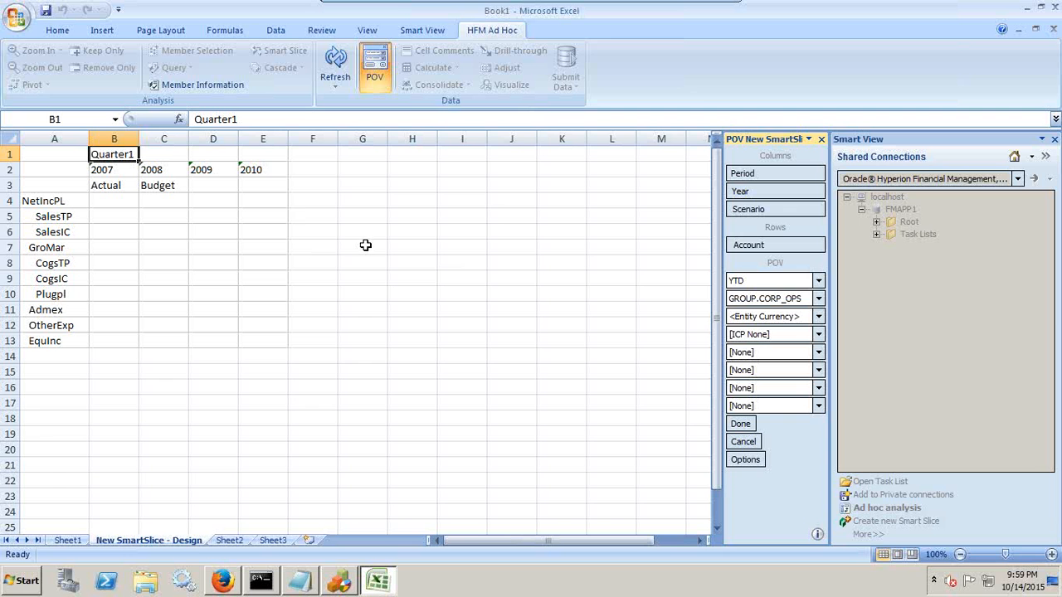
pyautogui.moveTo(169, 153)
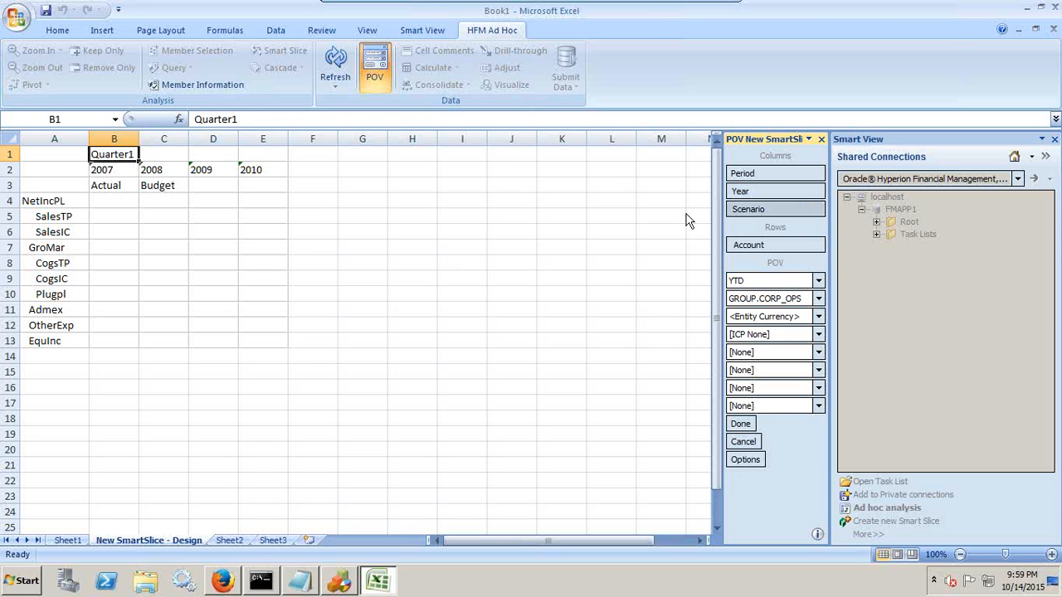
pyautogui.moveTo(738, 195)
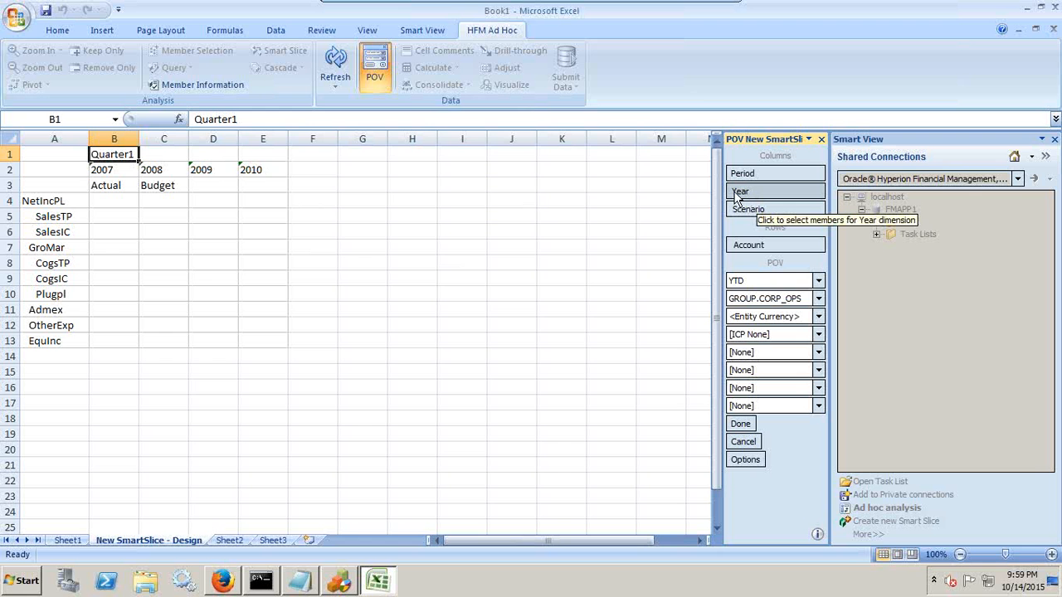
pyautogui.click(740, 192)
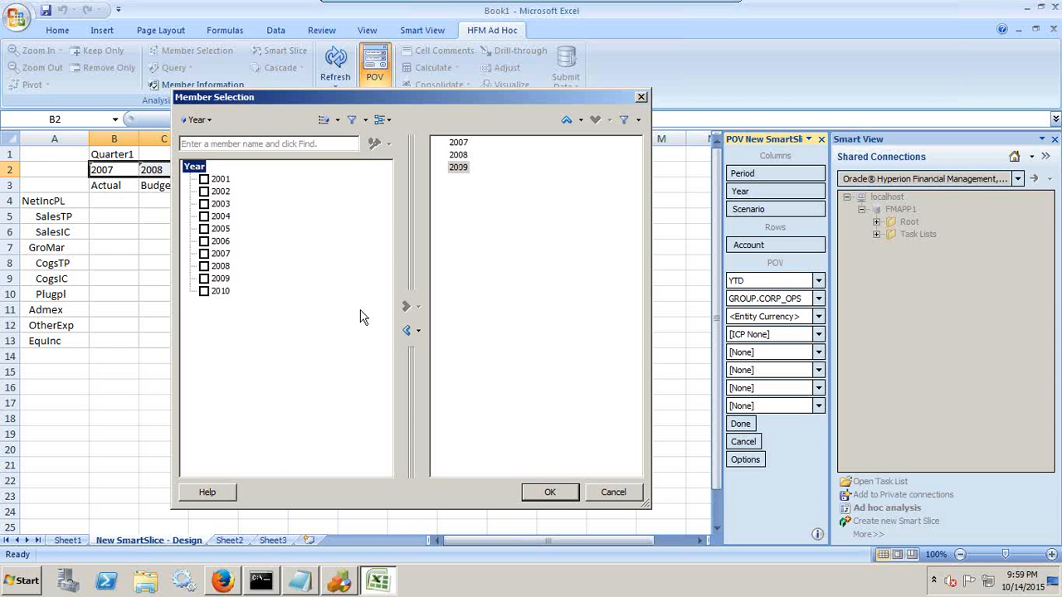
pyautogui.click(407, 330)
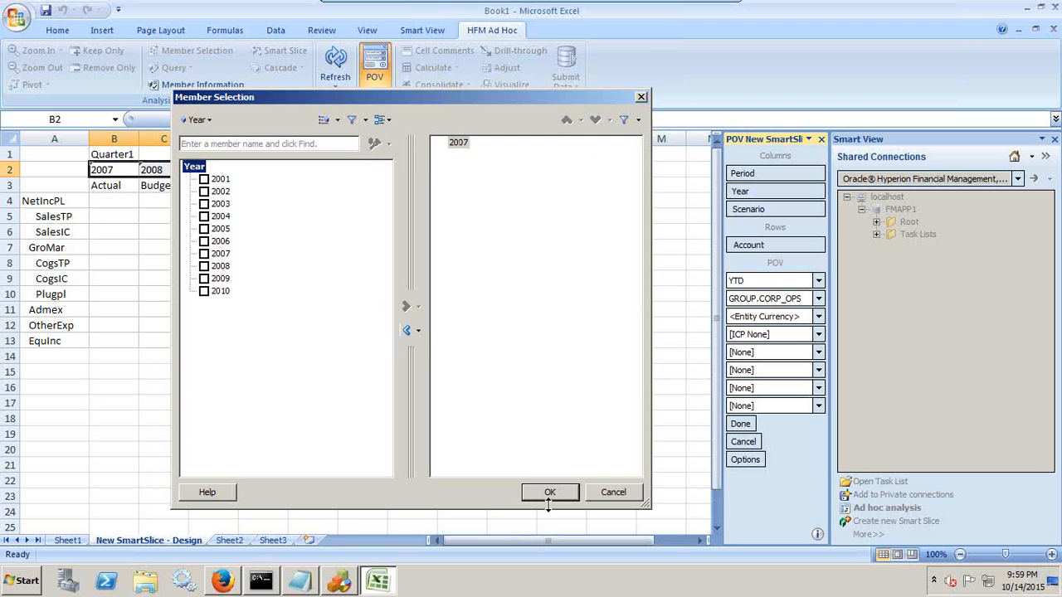
pyautogui.click(549, 491)
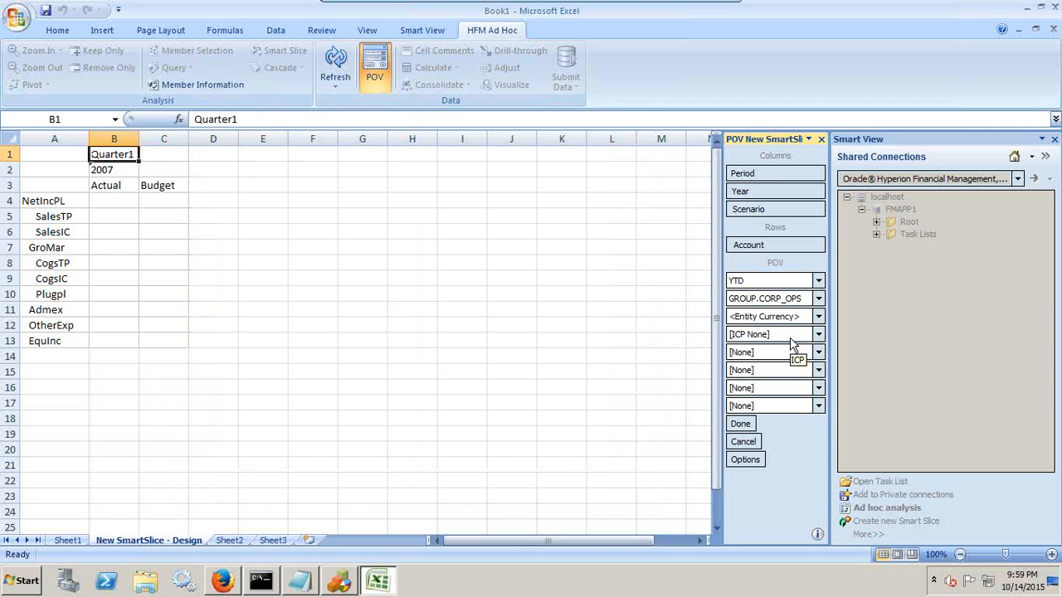
pyautogui.moveTo(793, 347)
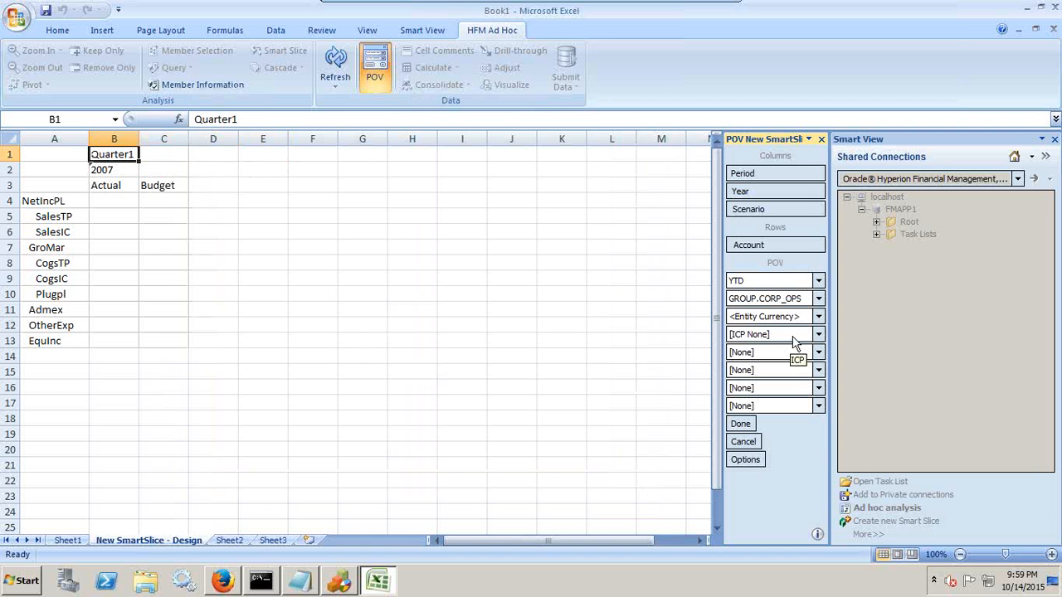
pyautogui.moveTo(809, 324)
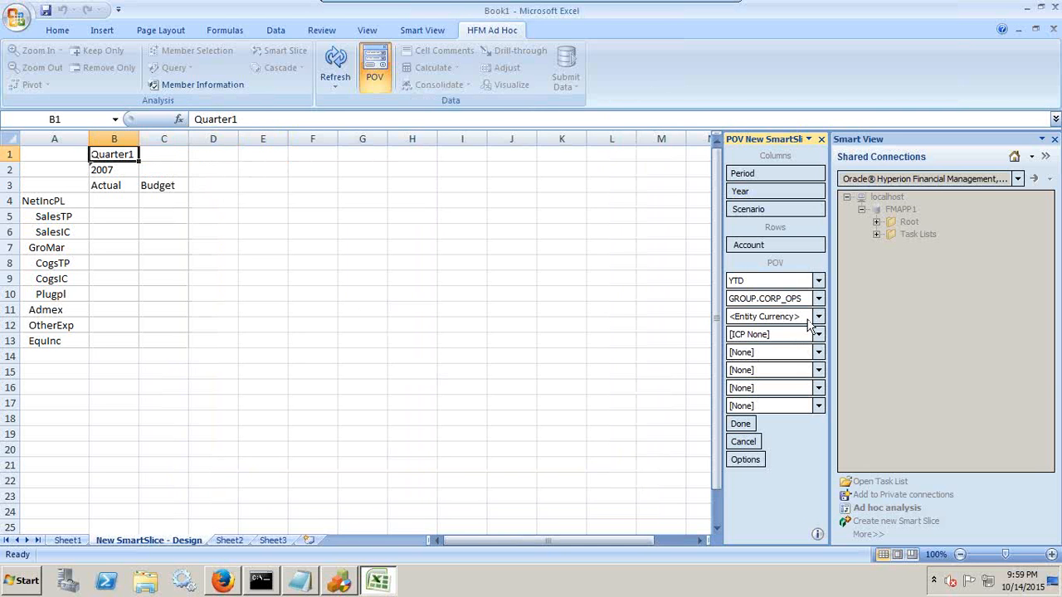
pyautogui.moveTo(816, 332)
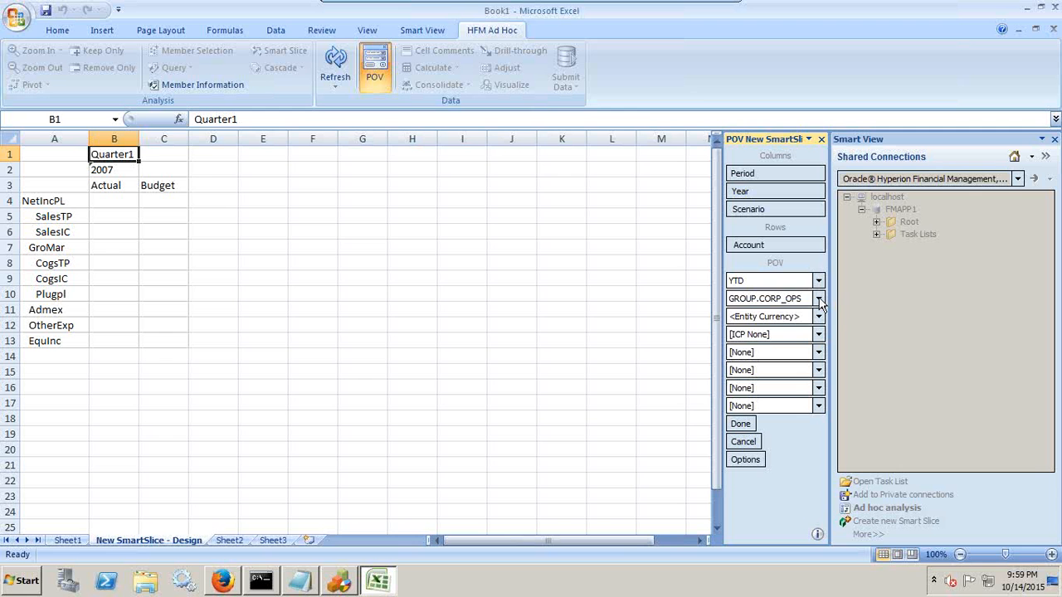
# - Add the GROUP country entities to the Entity selection and finish the smart slice design
pyautogui.click(819, 299)
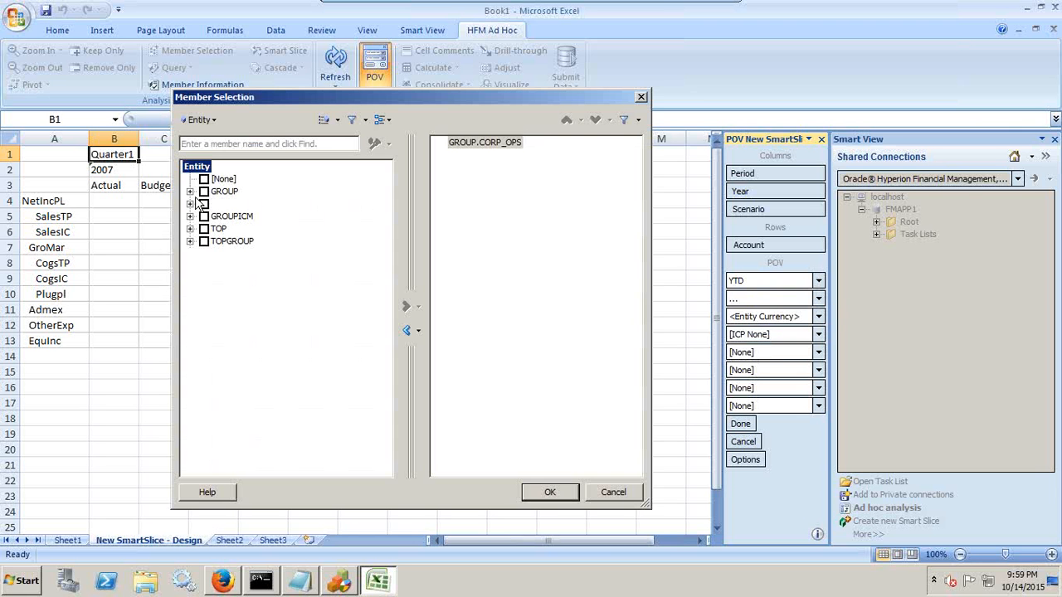
pyautogui.click(189, 191)
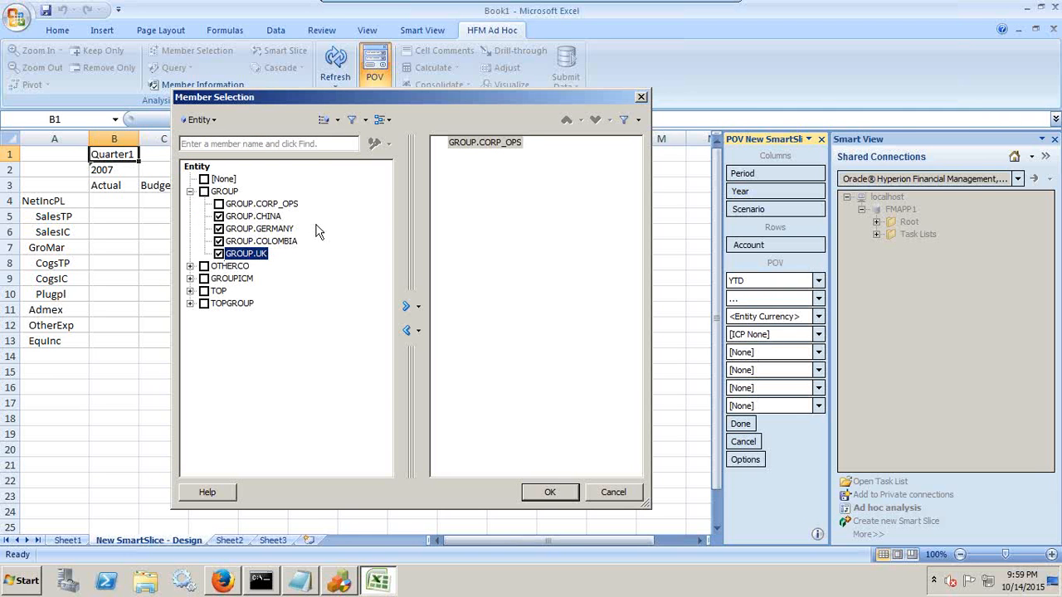
pyautogui.moveTo(412, 306)
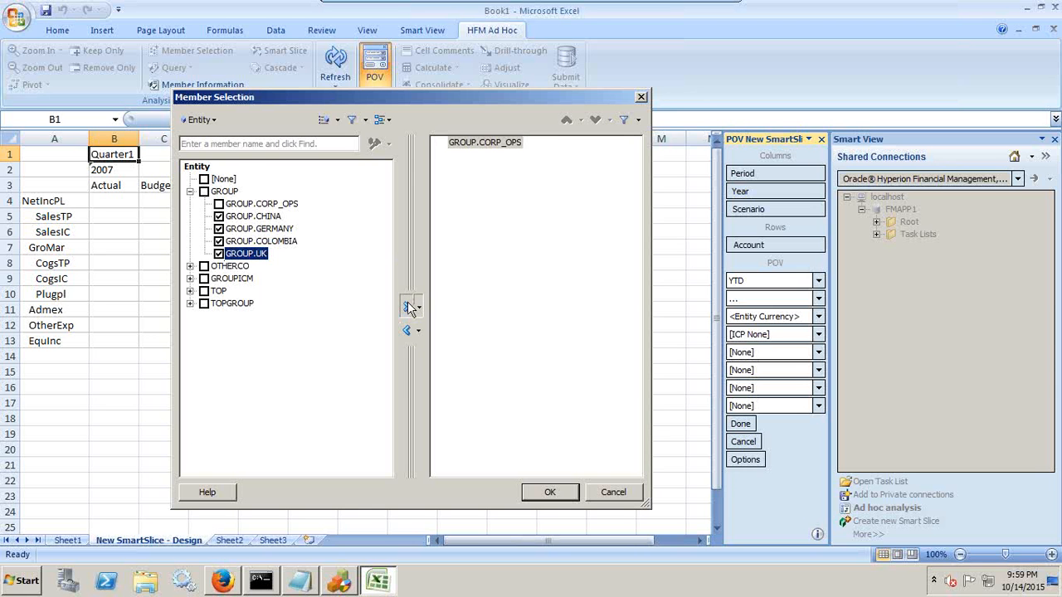
pyautogui.click(550, 491)
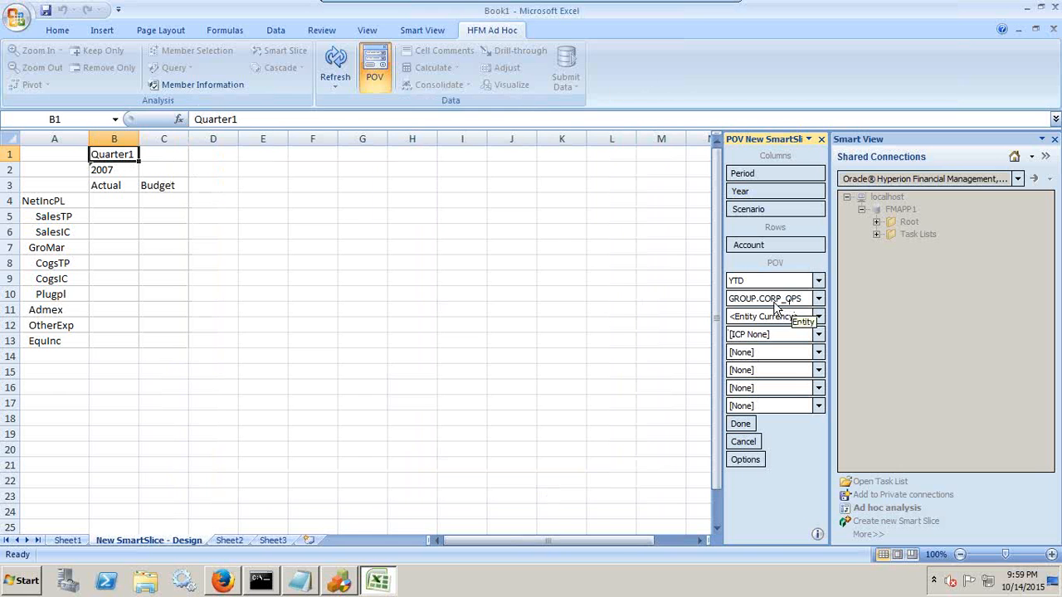
pyautogui.moveTo(765, 398)
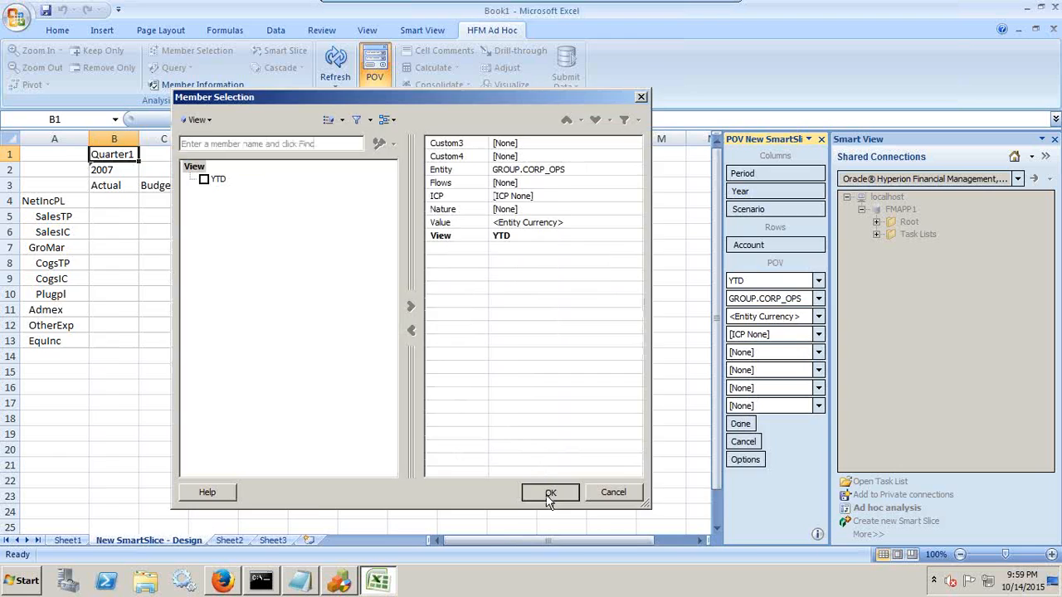
pyautogui.click(551, 491)
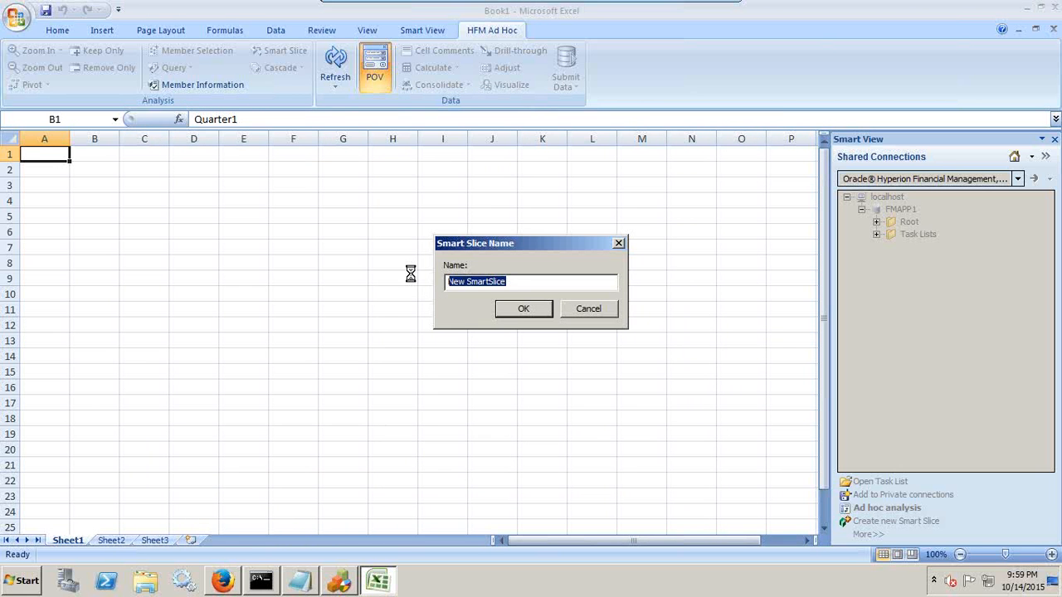
# - Save the slice as Variance Report and insert it into the Sheet1 report
pyautogui.write('Variance')
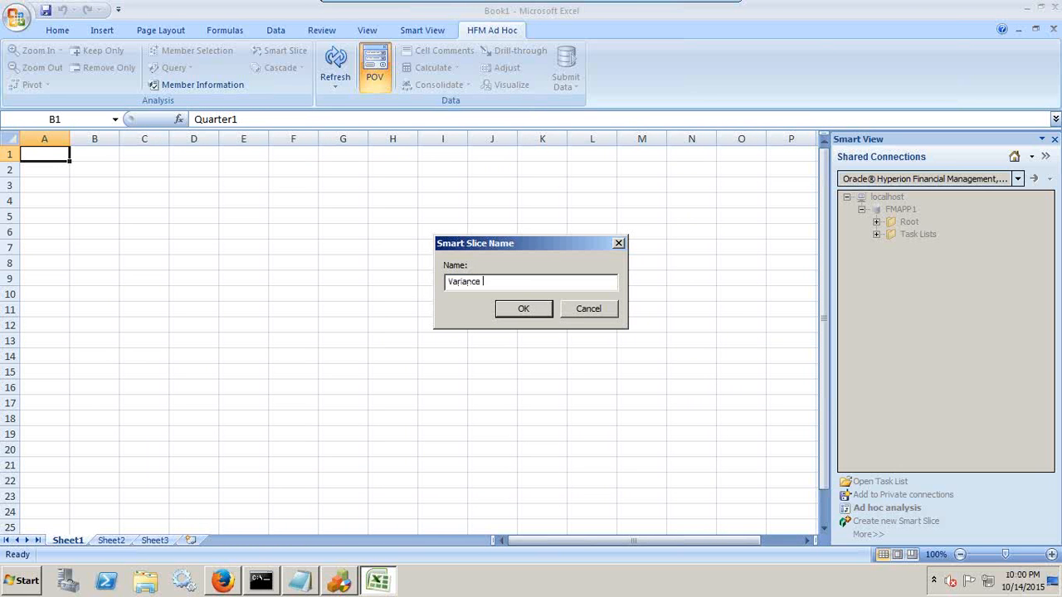
pyautogui.click(524, 307)
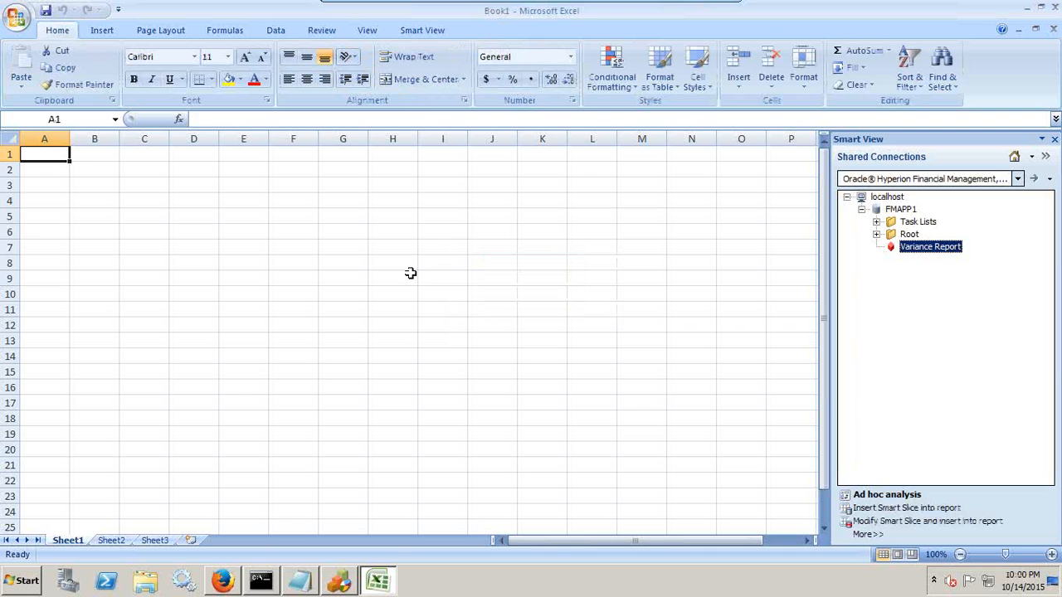
pyautogui.rightClick(929, 245)
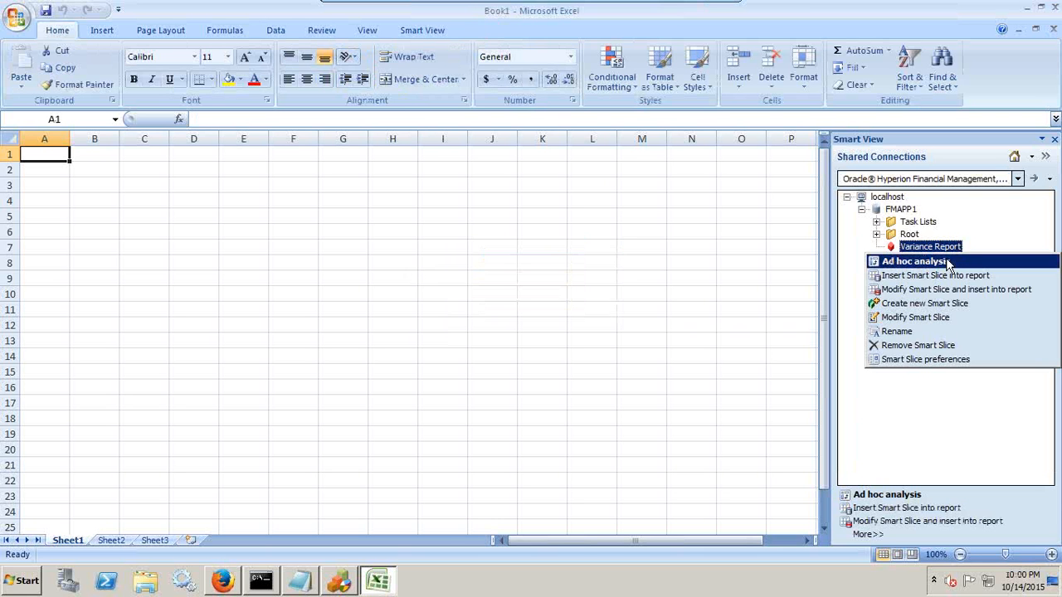
pyautogui.moveTo(936, 275)
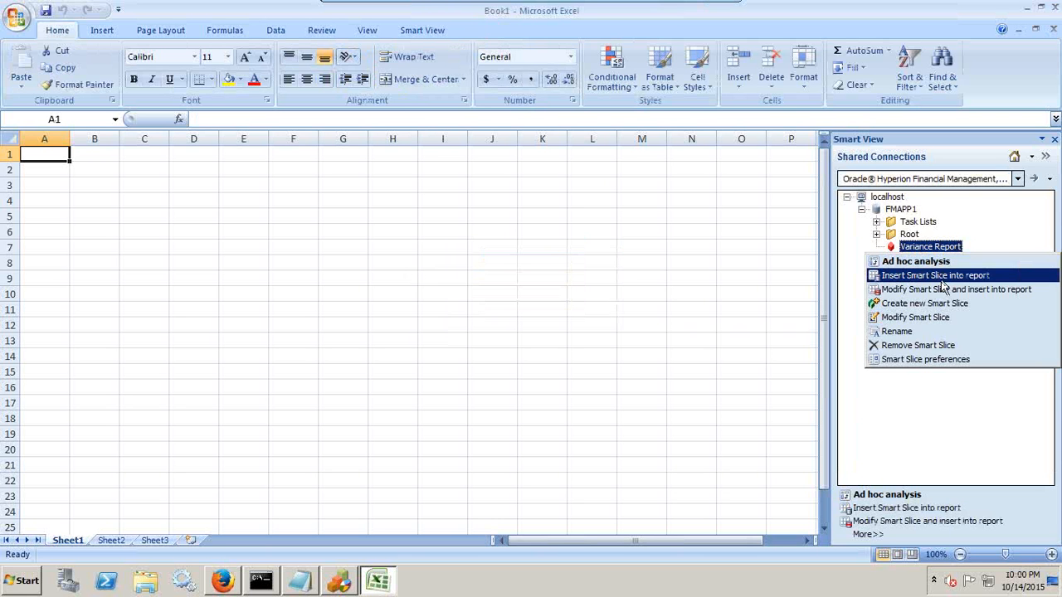
pyautogui.moveTo(943, 282)
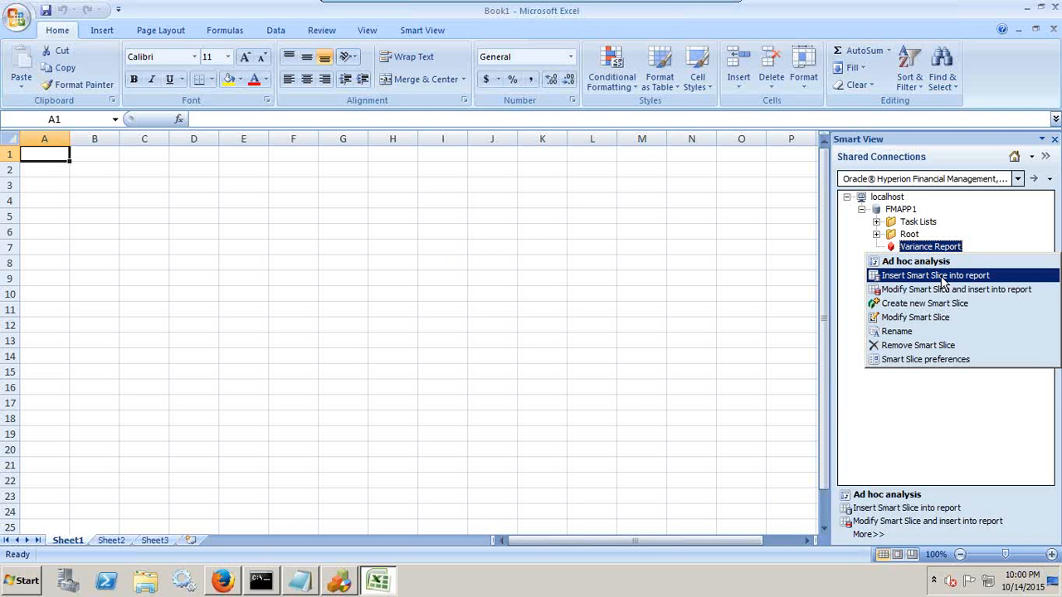
pyautogui.moveTo(916, 277)
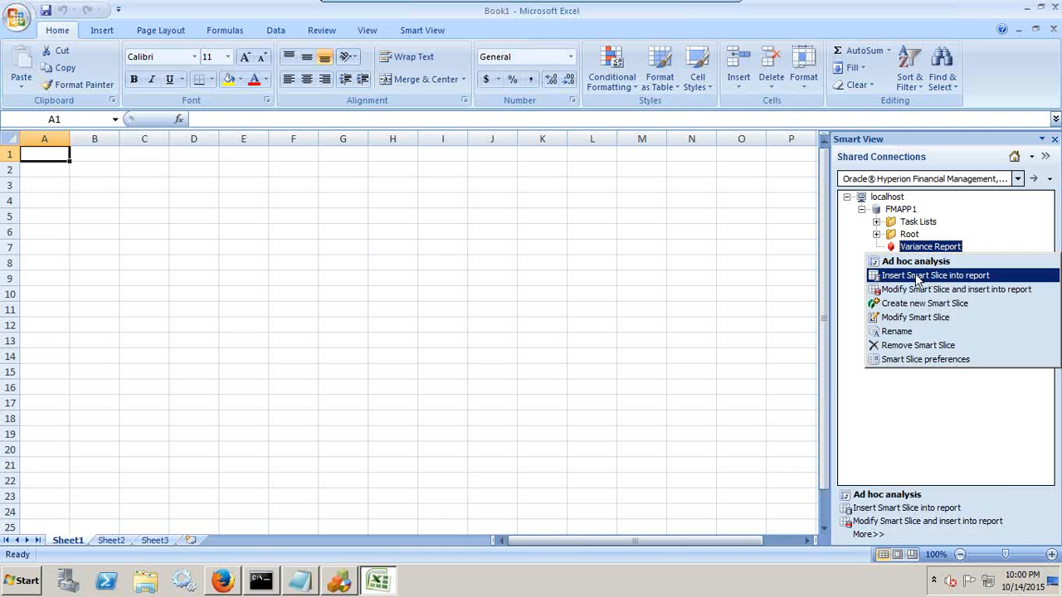
pyautogui.click(936, 275)
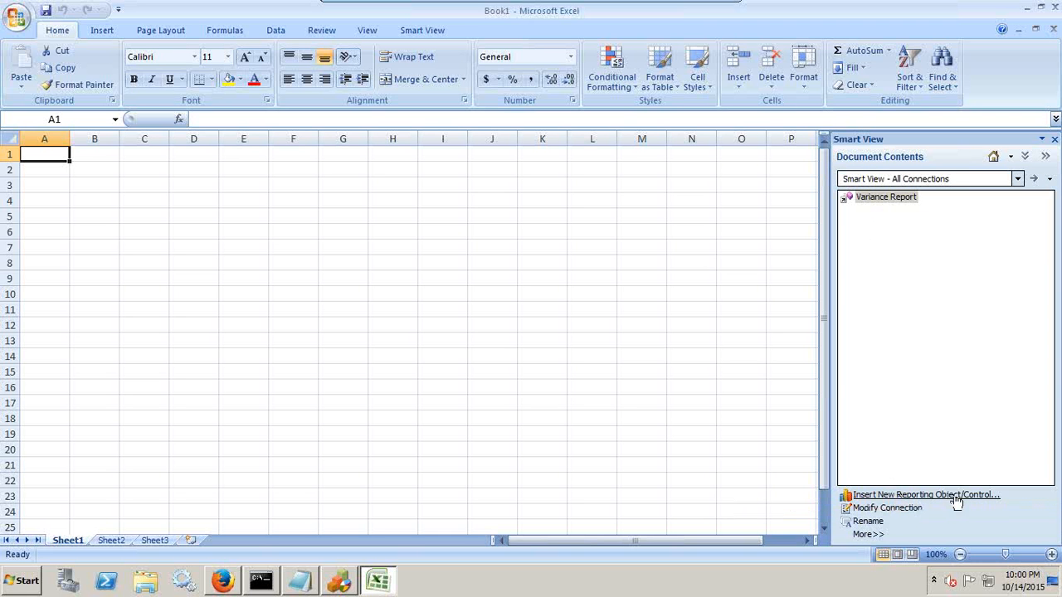
# - Insert a Function Grid reporting object from Variance Report and refresh it with Smart View data
pyautogui.click(926, 495)
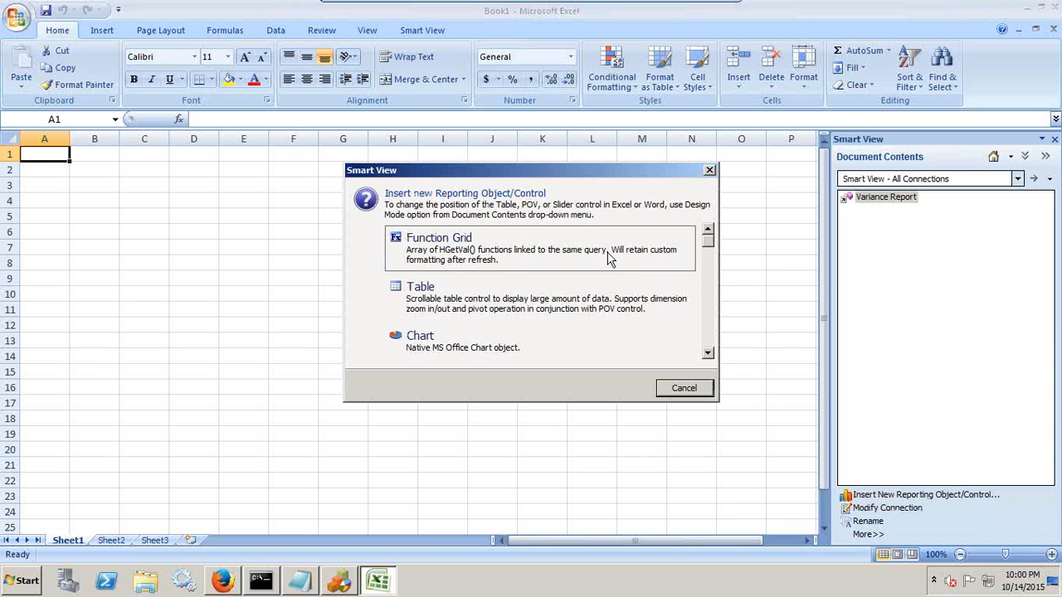
pyautogui.moveTo(531, 255)
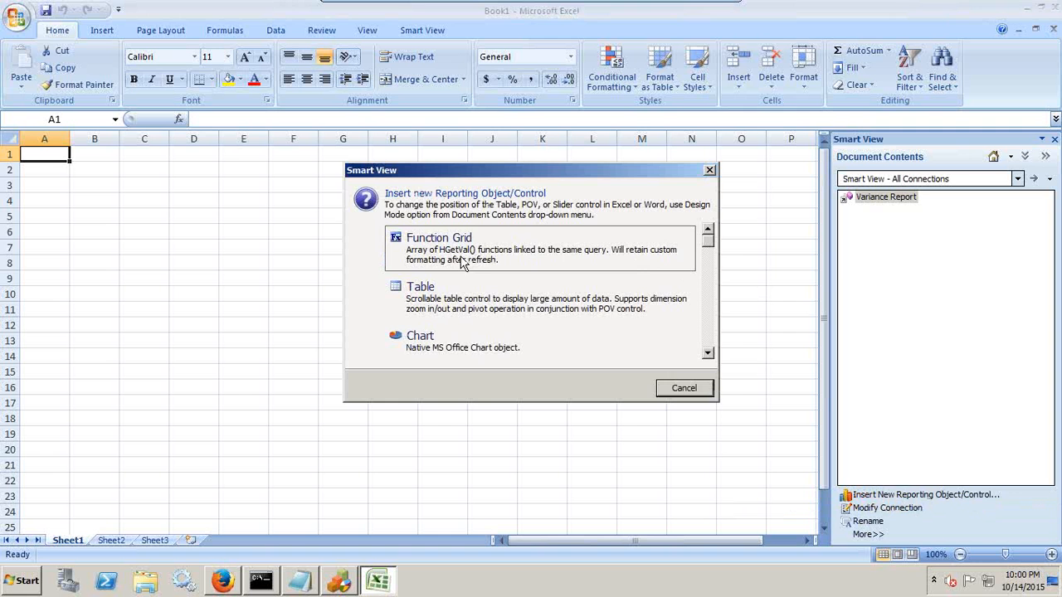
pyautogui.click(707, 352)
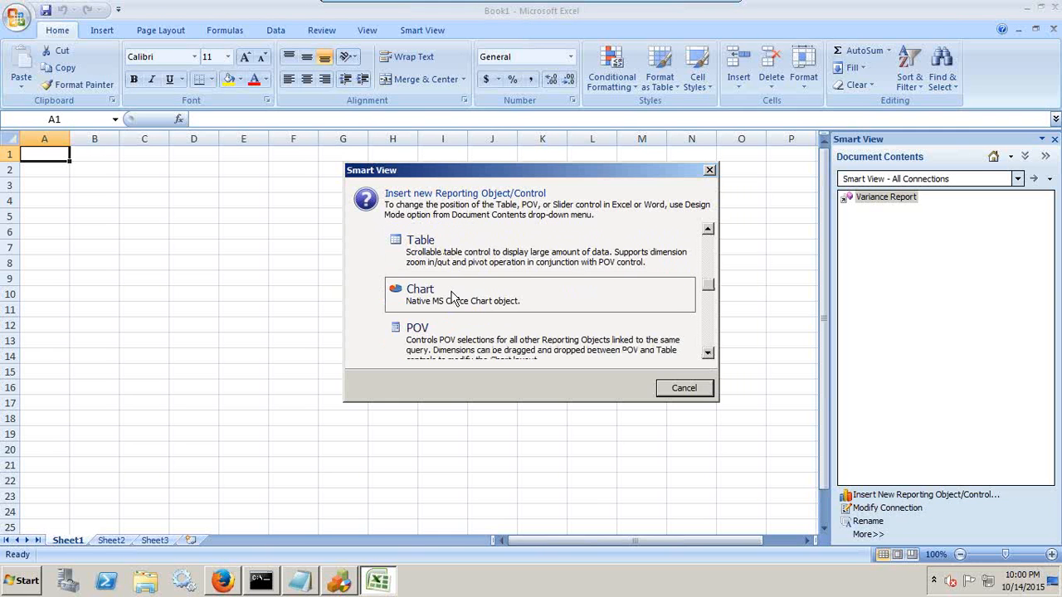
pyautogui.click(706, 351)
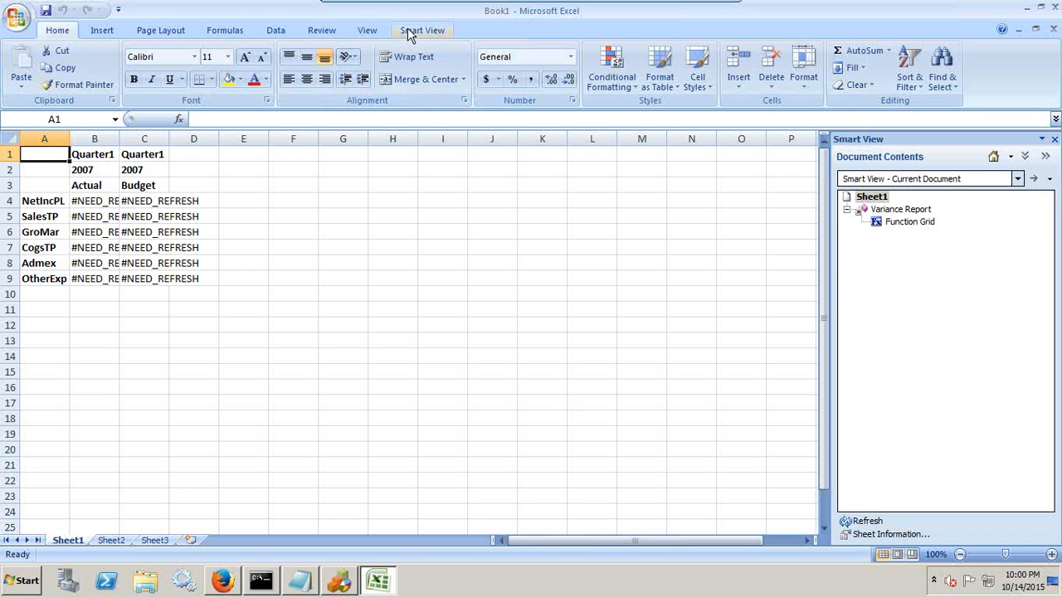
pyautogui.click(422, 30)
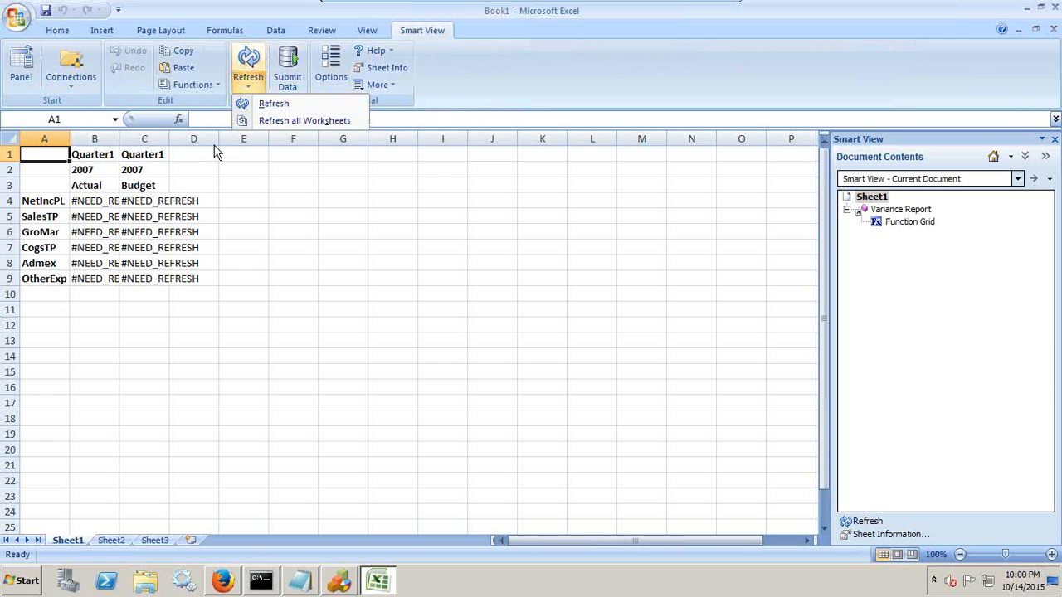
pyautogui.click(274, 103)
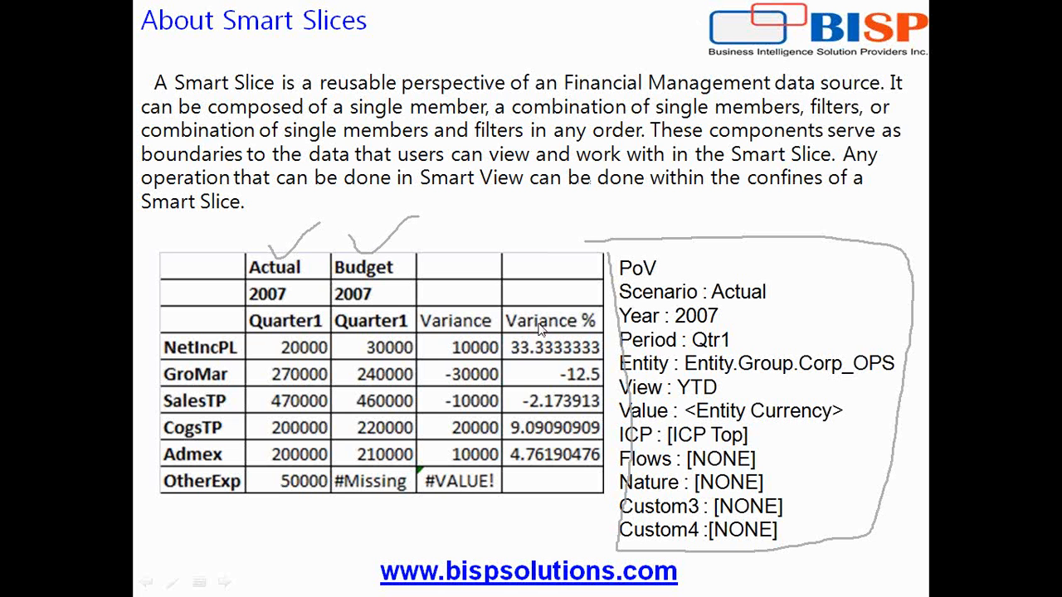
pyautogui.moveTo(628, 314)
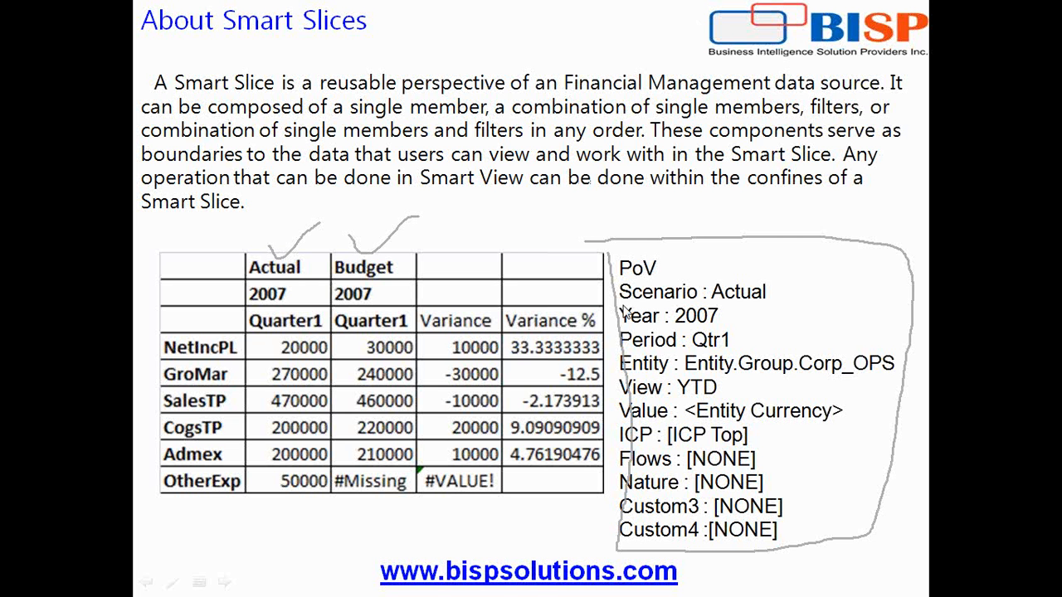
pyautogui.moveTo(820, 491)
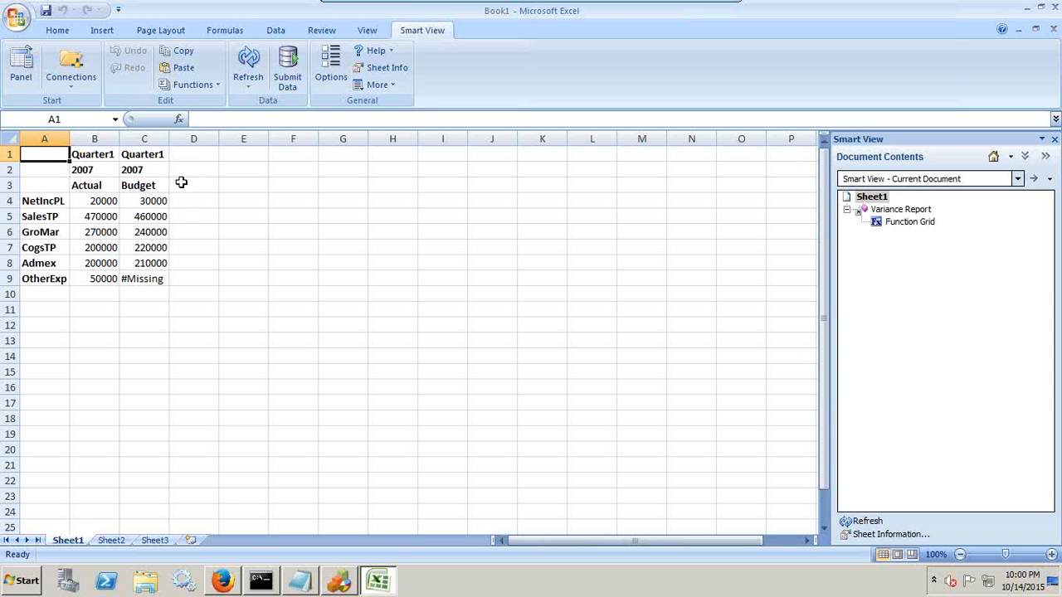
# - Add a Variance header in D3 with the =C4-B4 variance formula in D4
pyautogui.write('Variance')
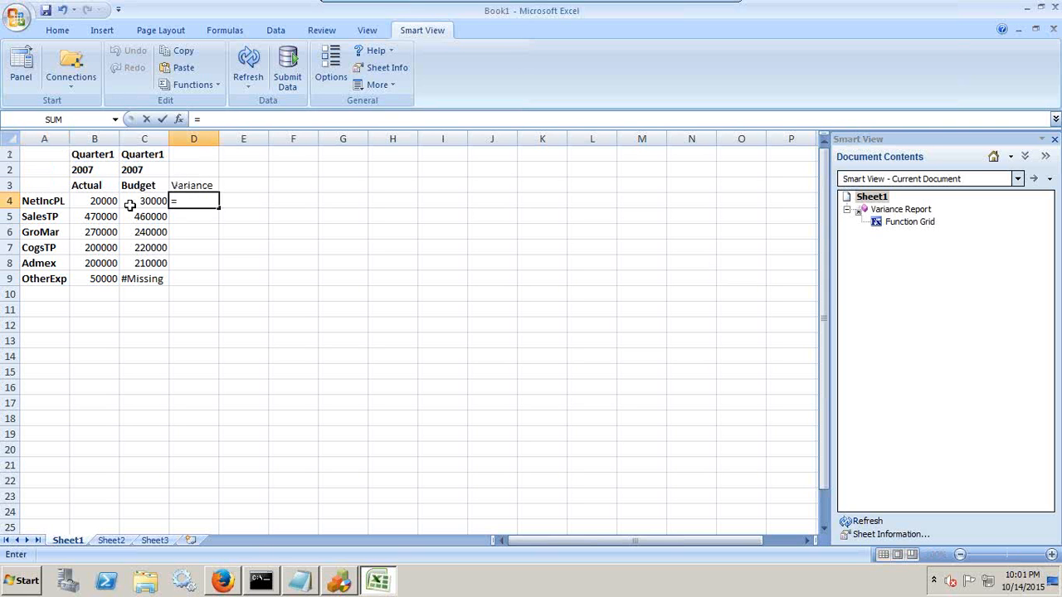
pyautogui.click(144, 201)
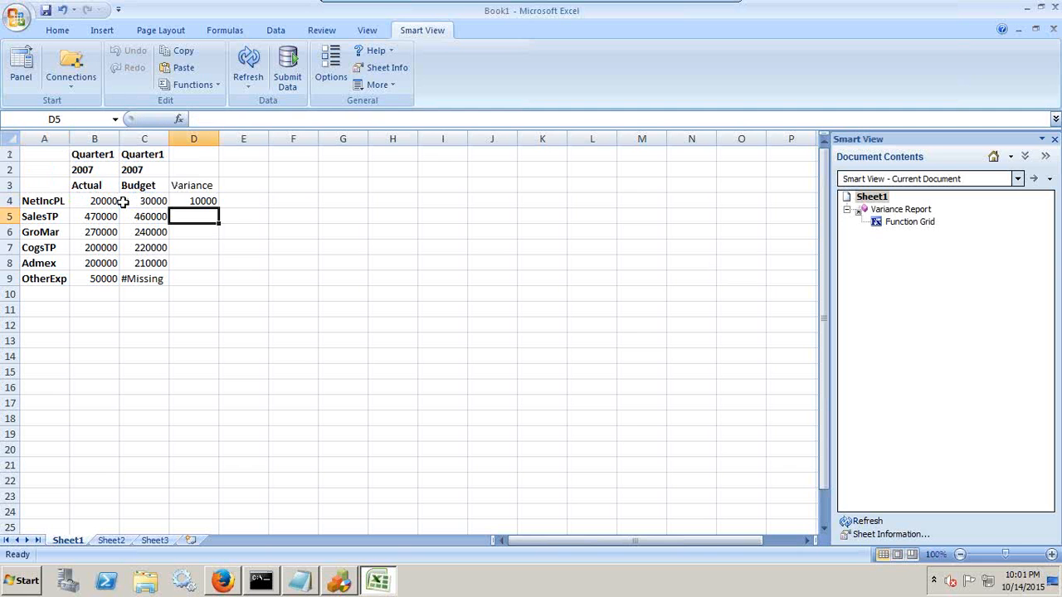
pyautogui.click(192, 186)
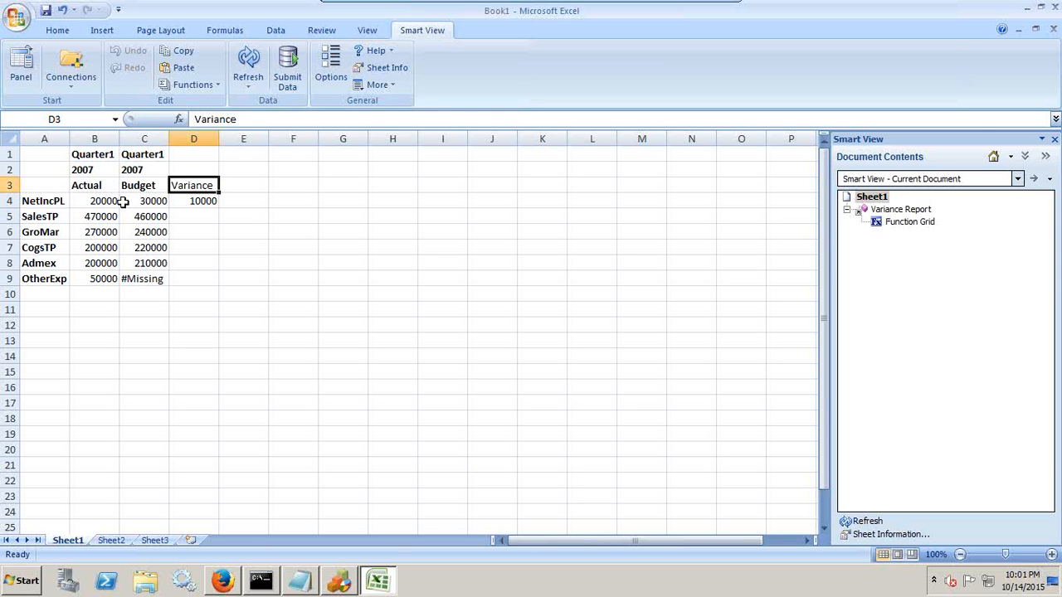
pyautogui.write('Var')
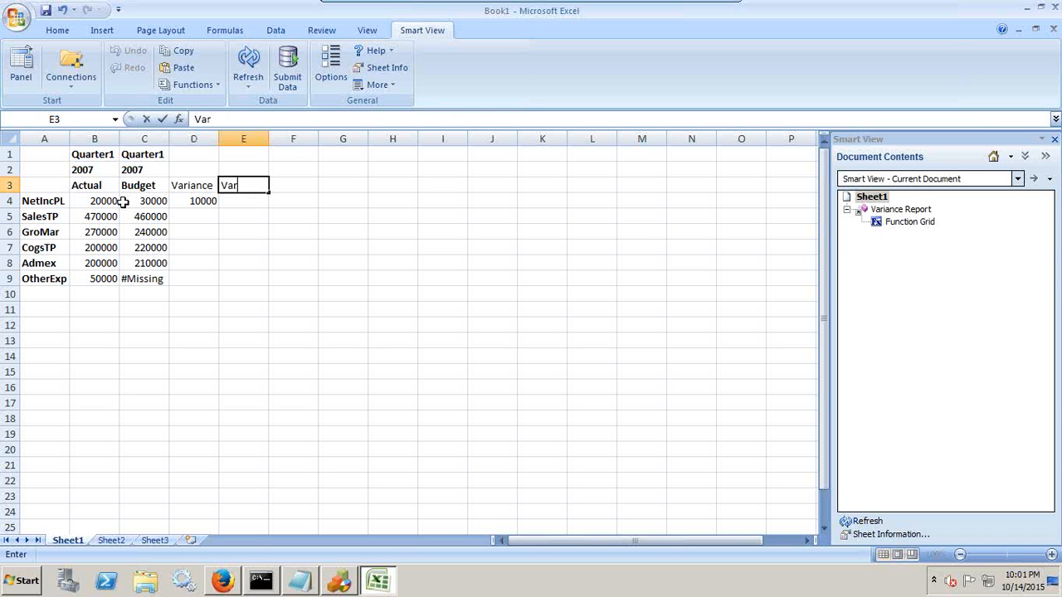
# - Add a Variance % header in E3 with =D4/C4*100 in E4, giving 33.33333
pyautogui.write('Variance %')
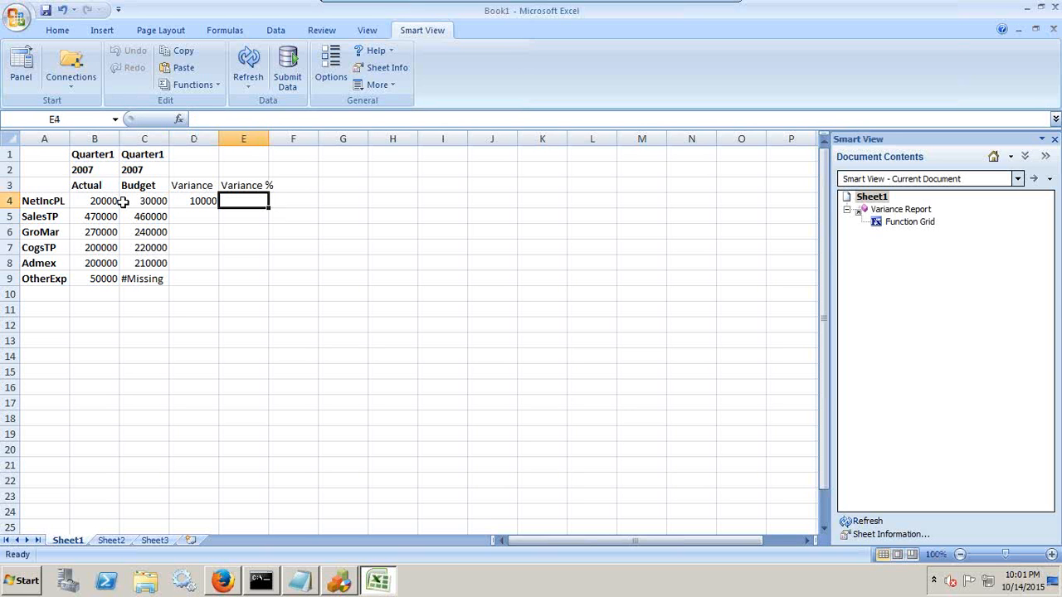
pyautogui.write('=')
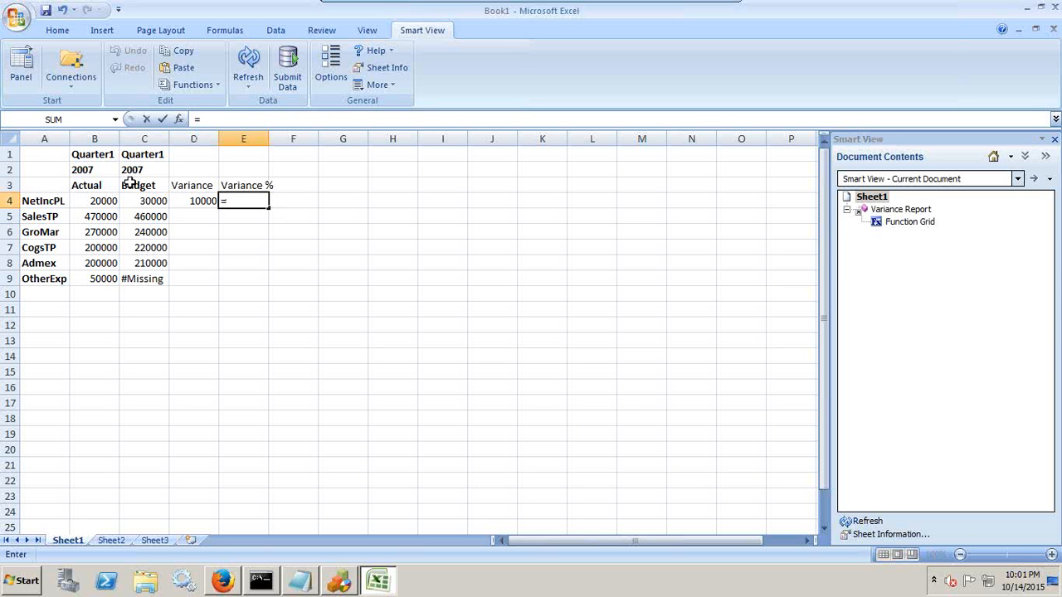
pyautogui.click(192, 200)
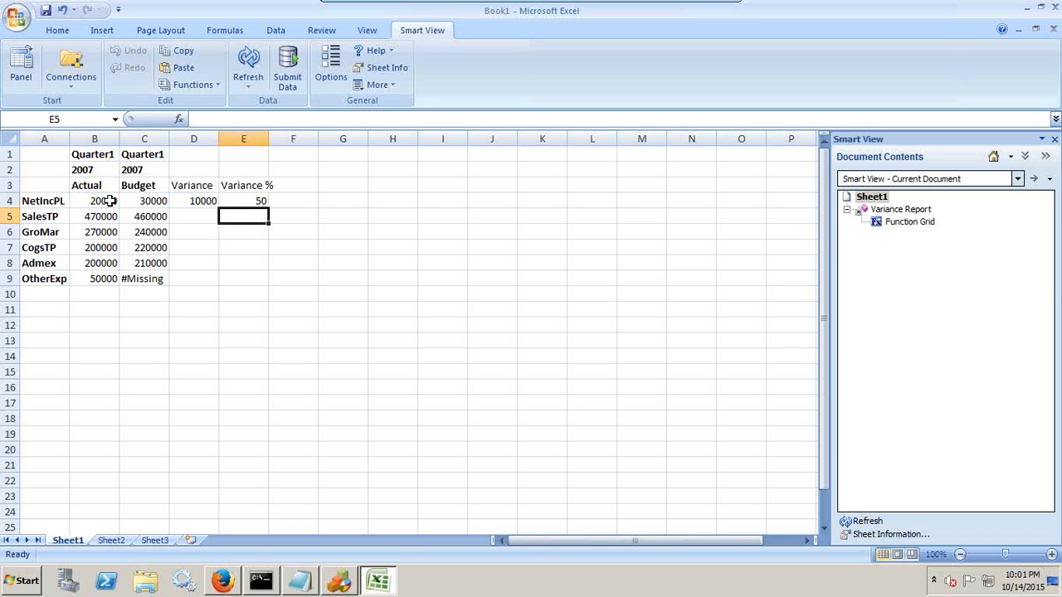
pyautogui.write('=D4/B4*100')
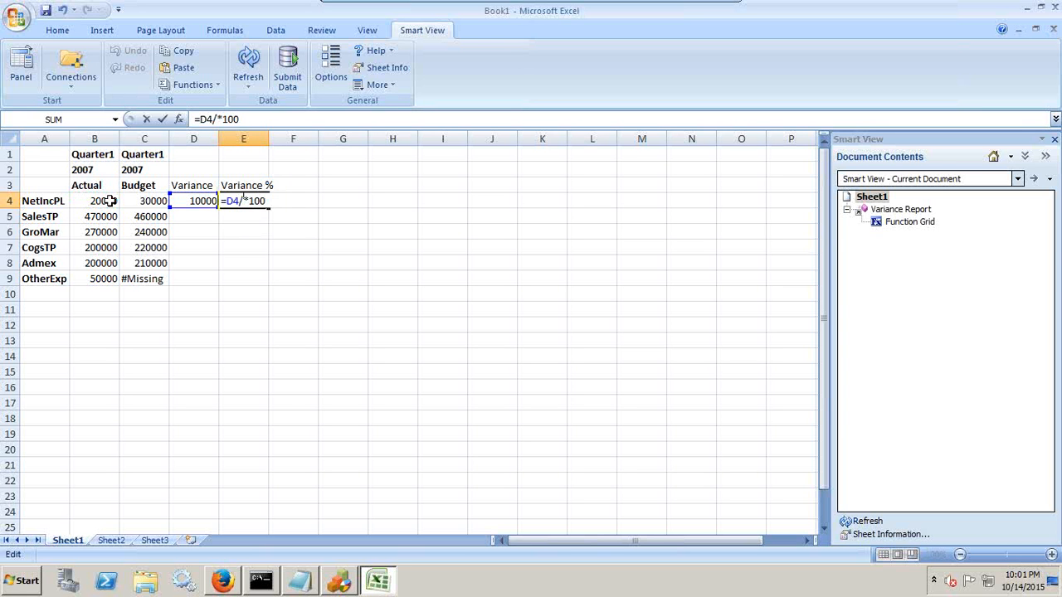
pyautogui.click(143, 201)
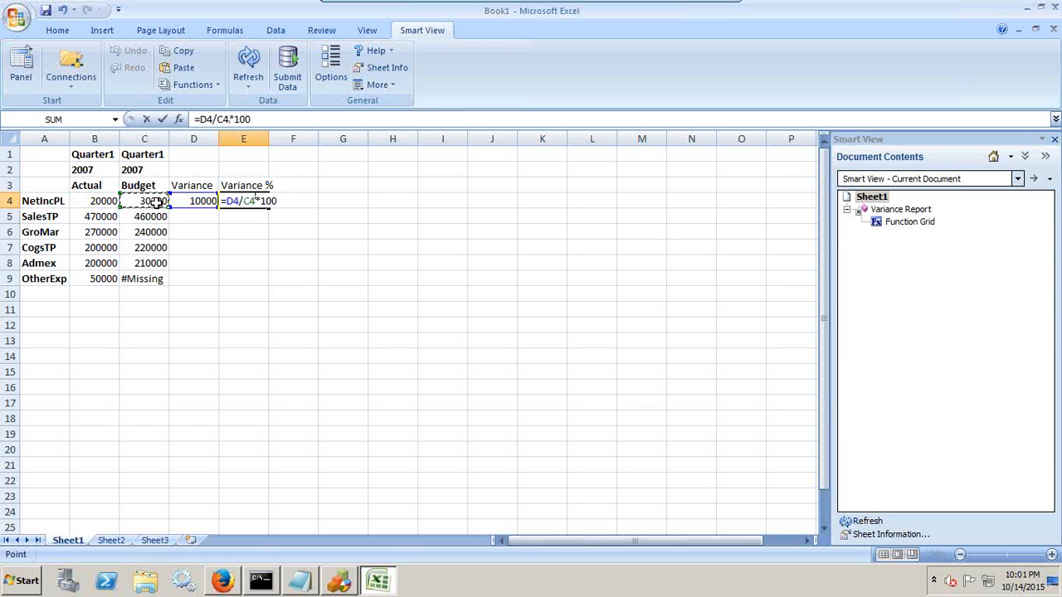
pyautogui.press('Enter')
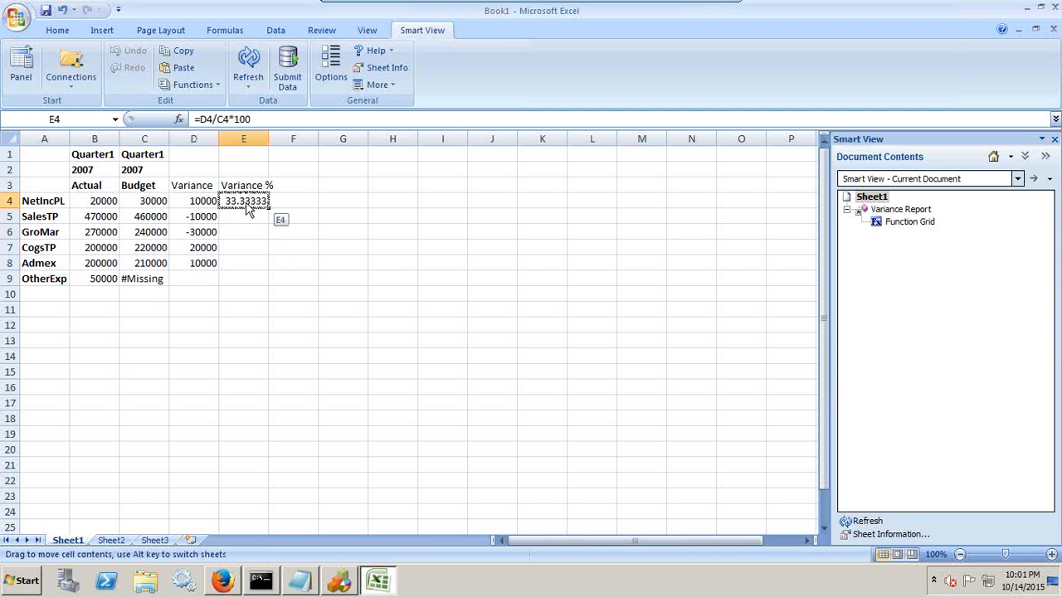
# - Fill the Variance % formula down through Admex, then show Variance Report's actions
pyautogui.moveTo(242, 201); pyautogui.dragTo(242, 232)
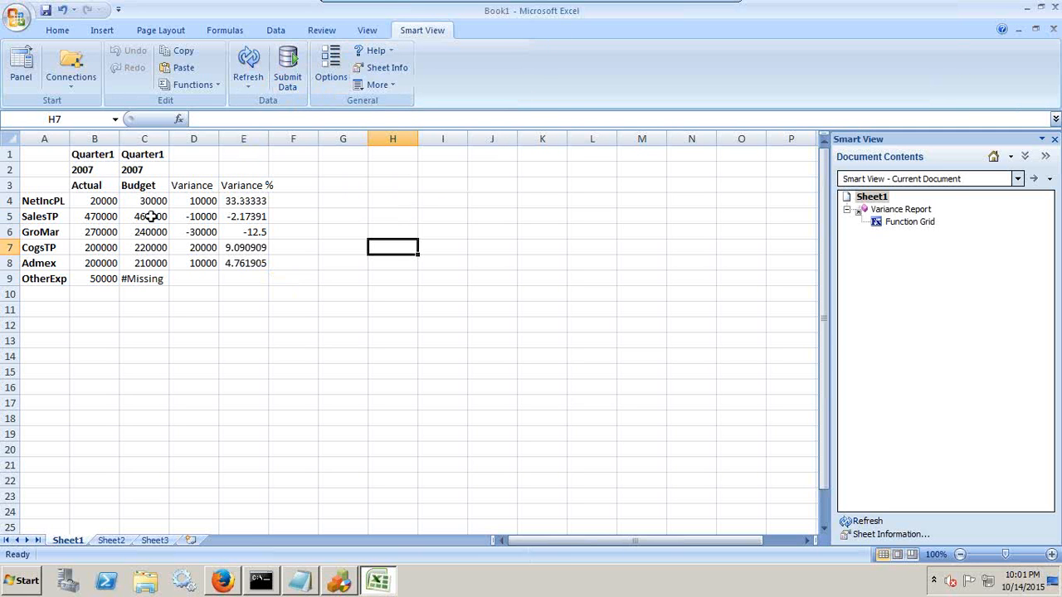
pyautogui.moveTo(83, 169)
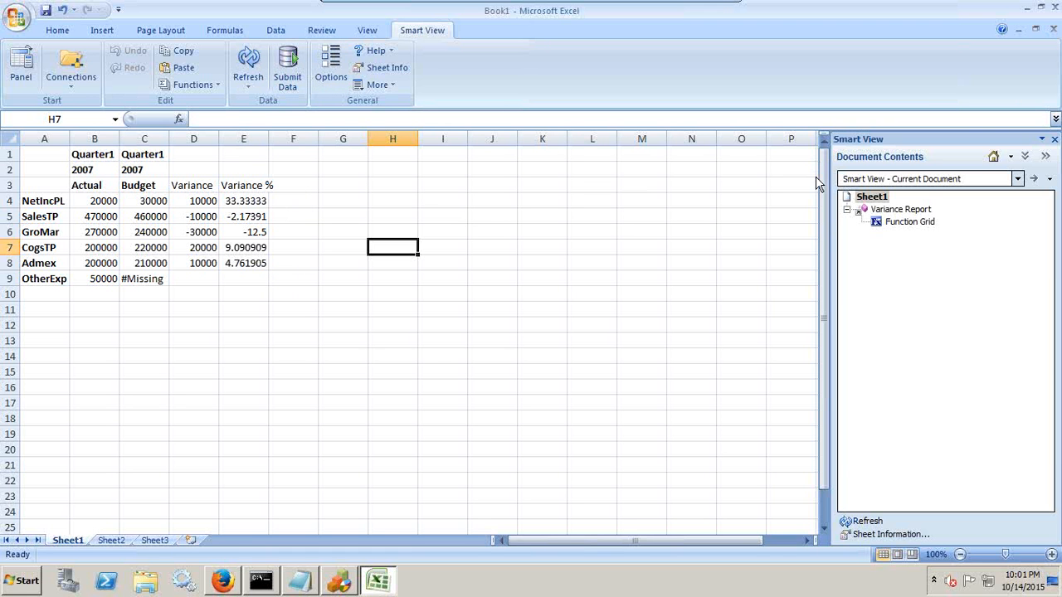
pyautogui.moveTo(888, 222)
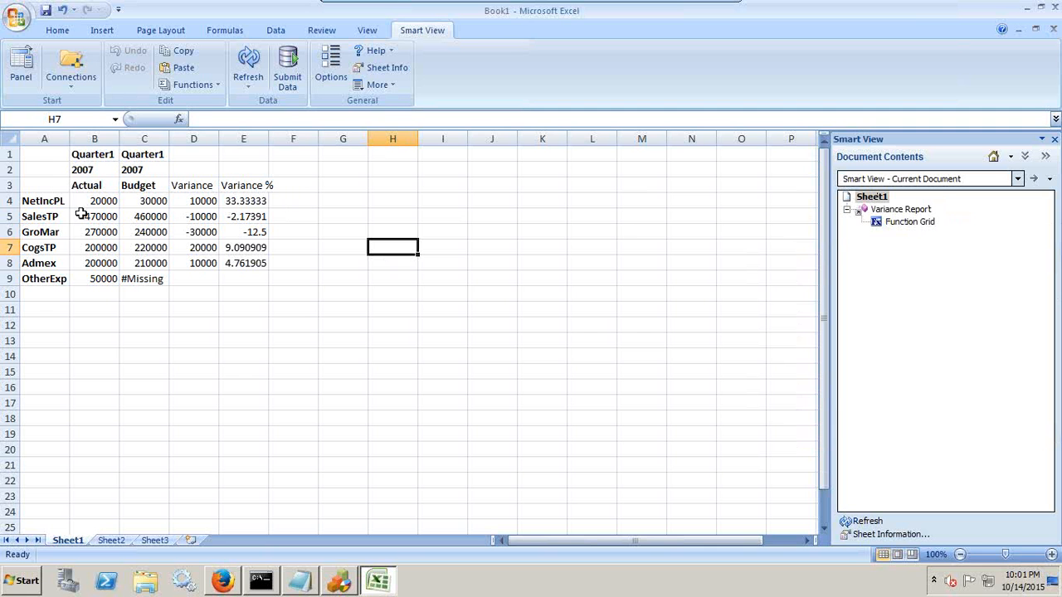
pyautogui.moveTo(302, 206)
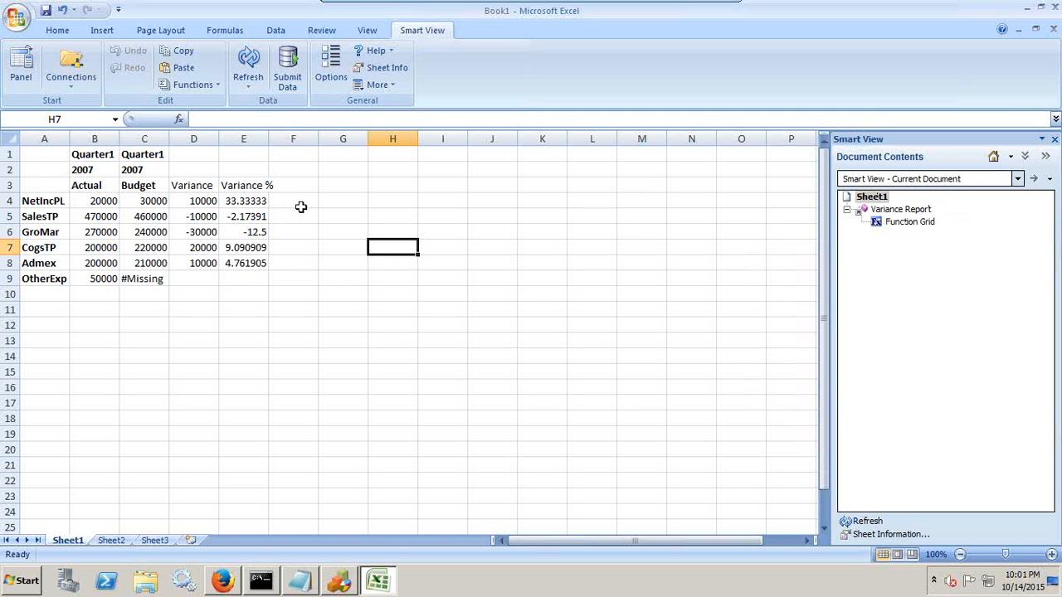
pyautogui.moveTo(388, 256)
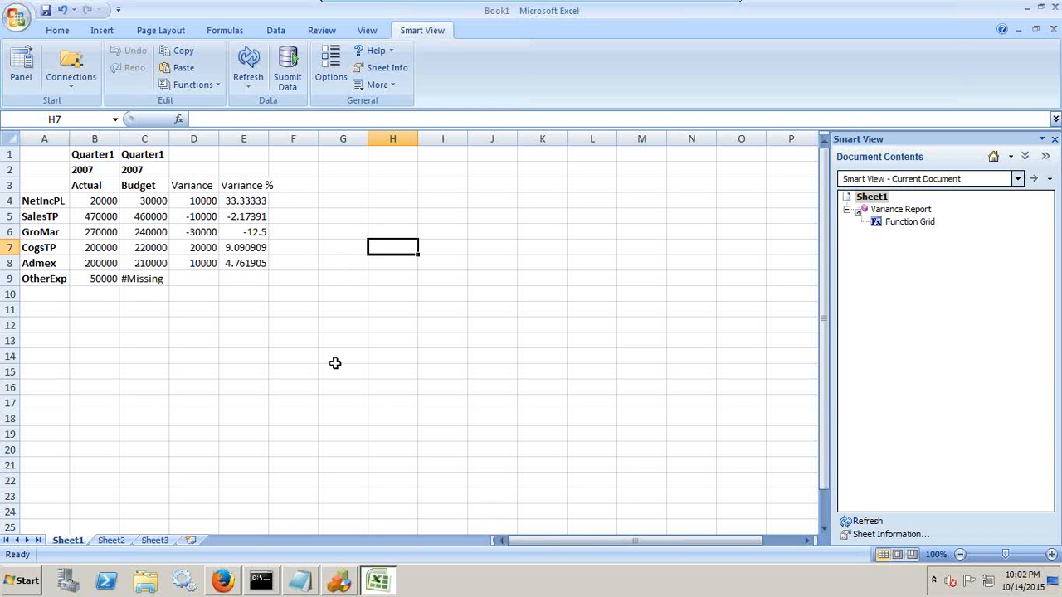
pyautogui.moveTo(508, 389)
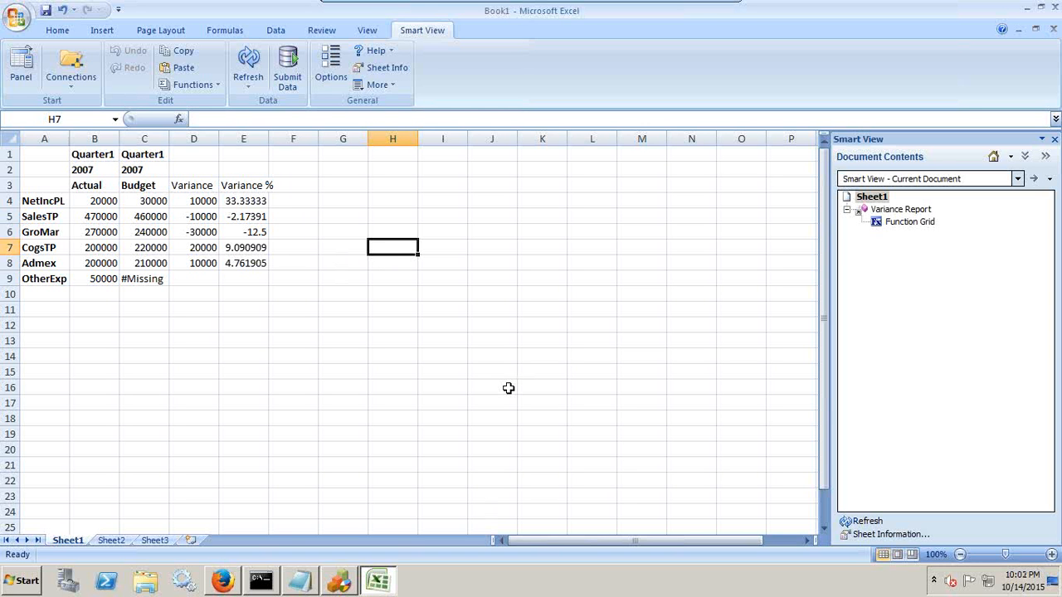
pyautogui.moveTo(368, 198)
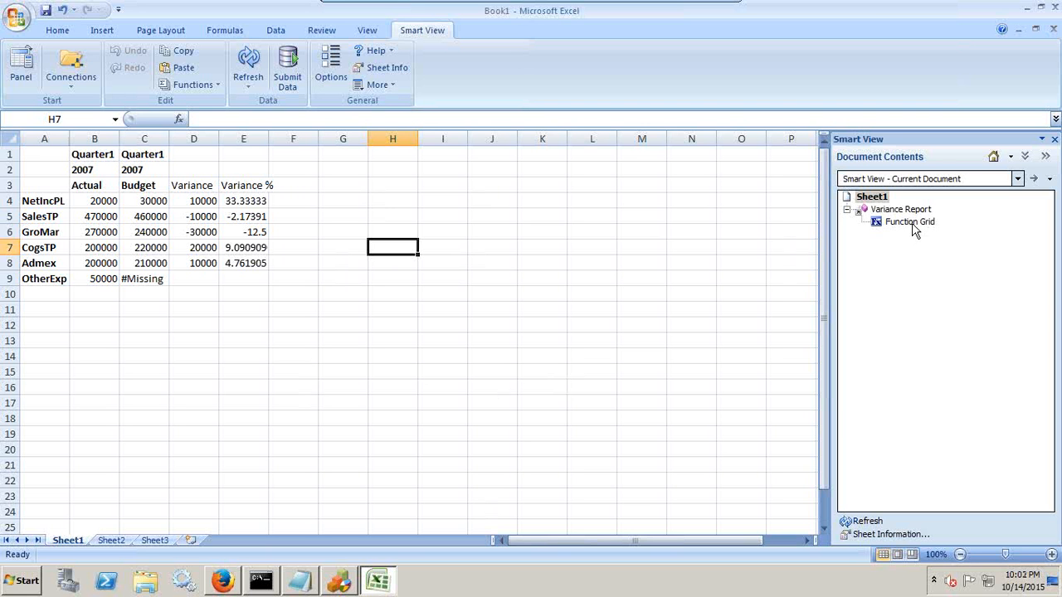
pyautogui.moveTo(902, 226)
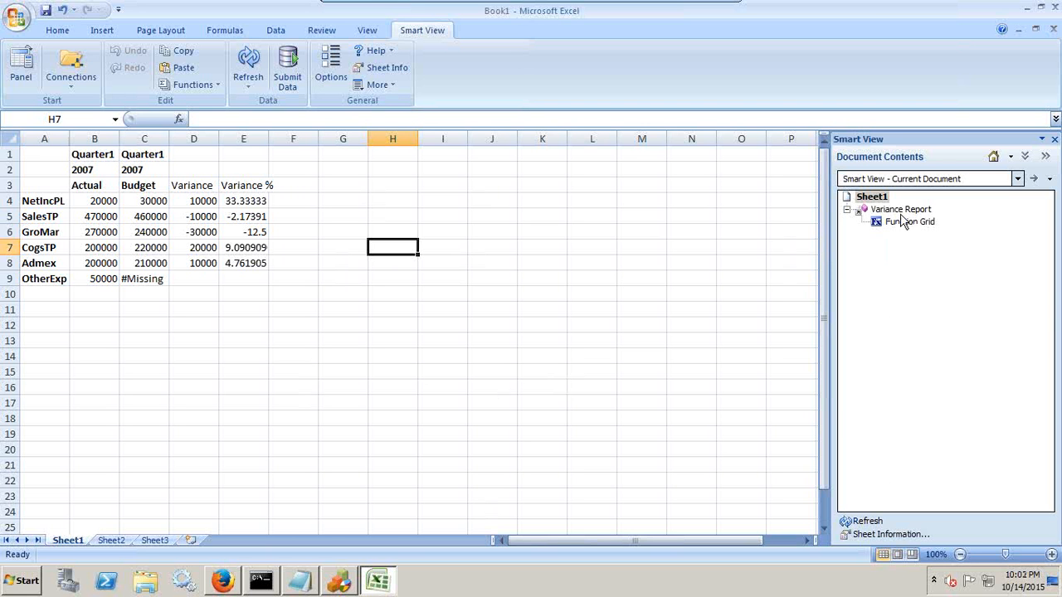
pyautogui.rightClick(899, 209)
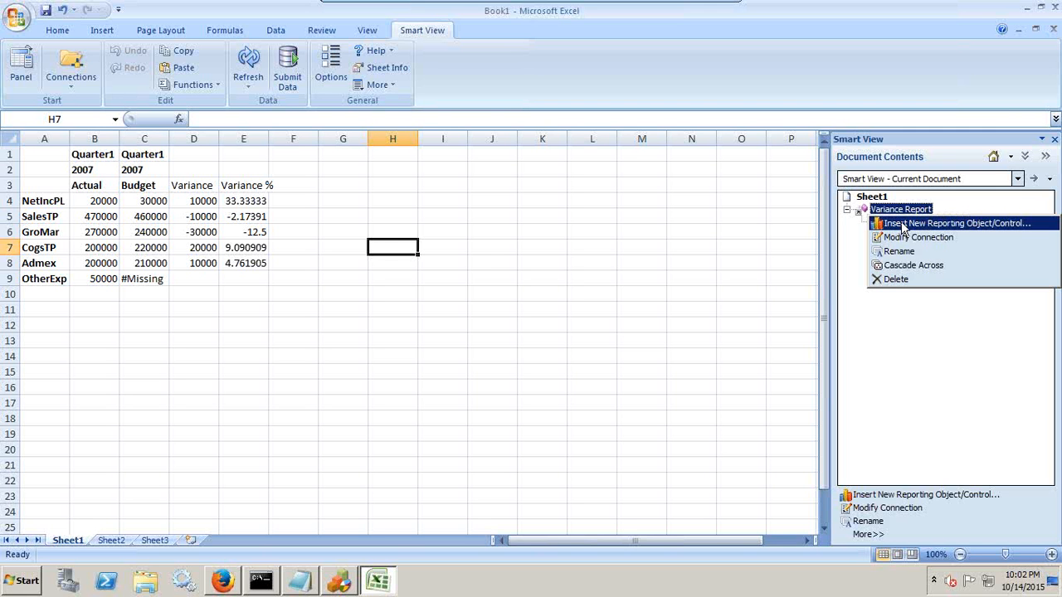
# - Start Insert New Reporting Object/Control for the Variance Report connection
pyautogui.click(966, 223)
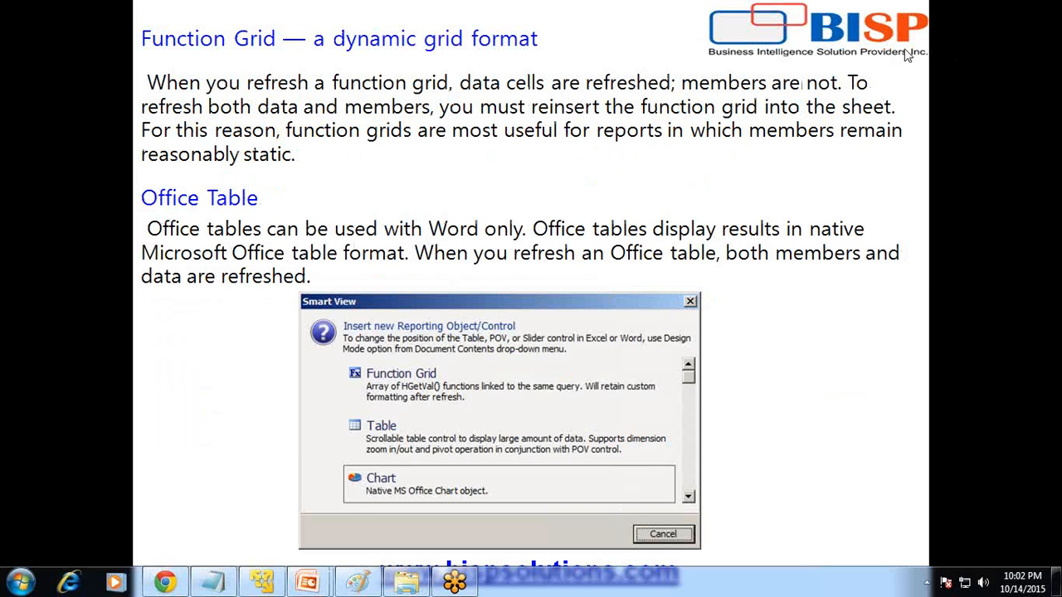
pyautogui.moveTo(196, 100)
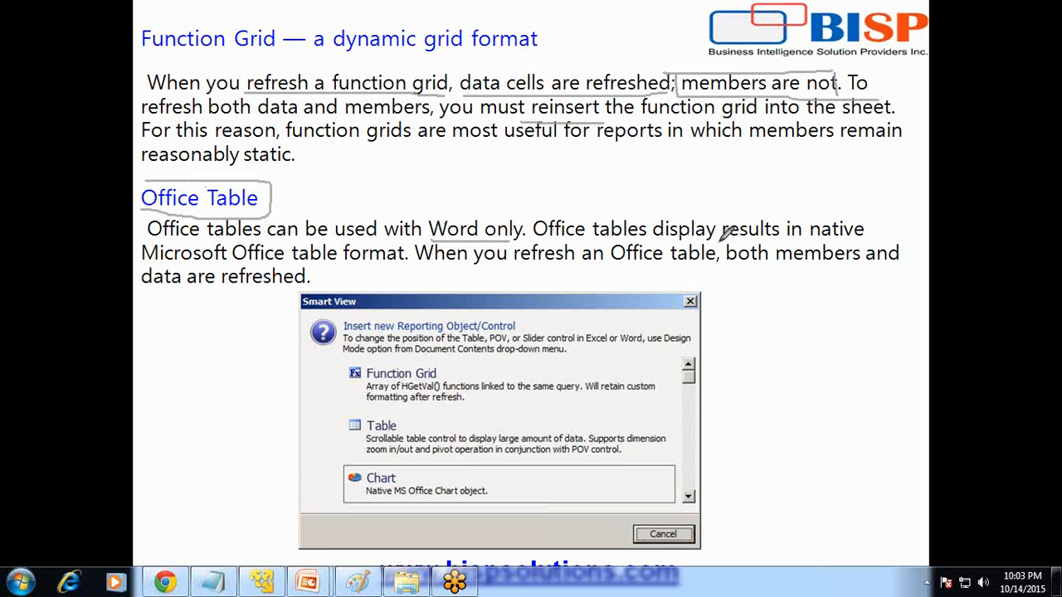
pyautogui.moveTo(153, 252)
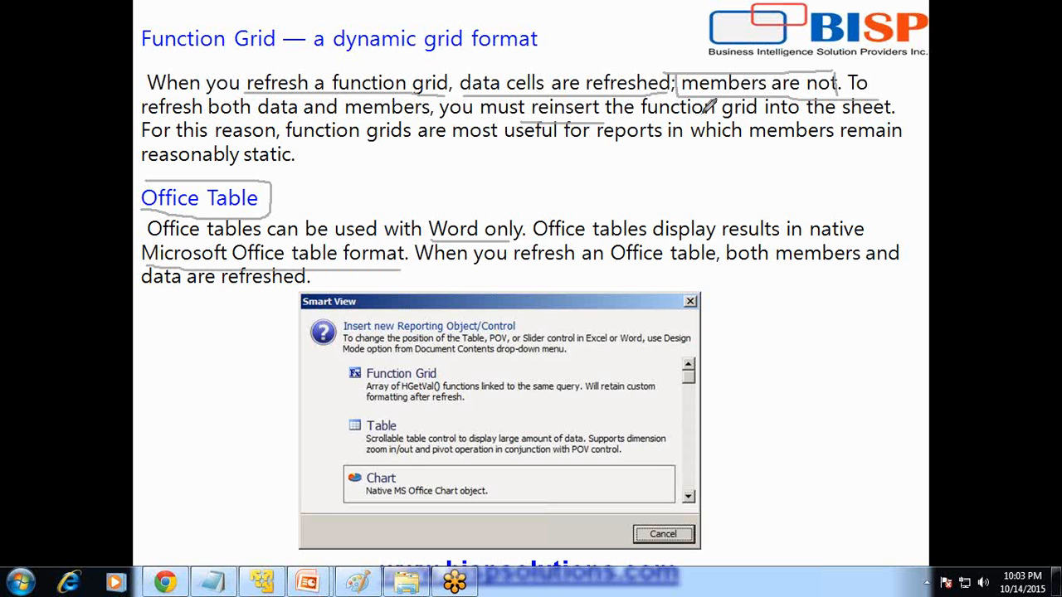
pyautogui.moveTo(375, 541)
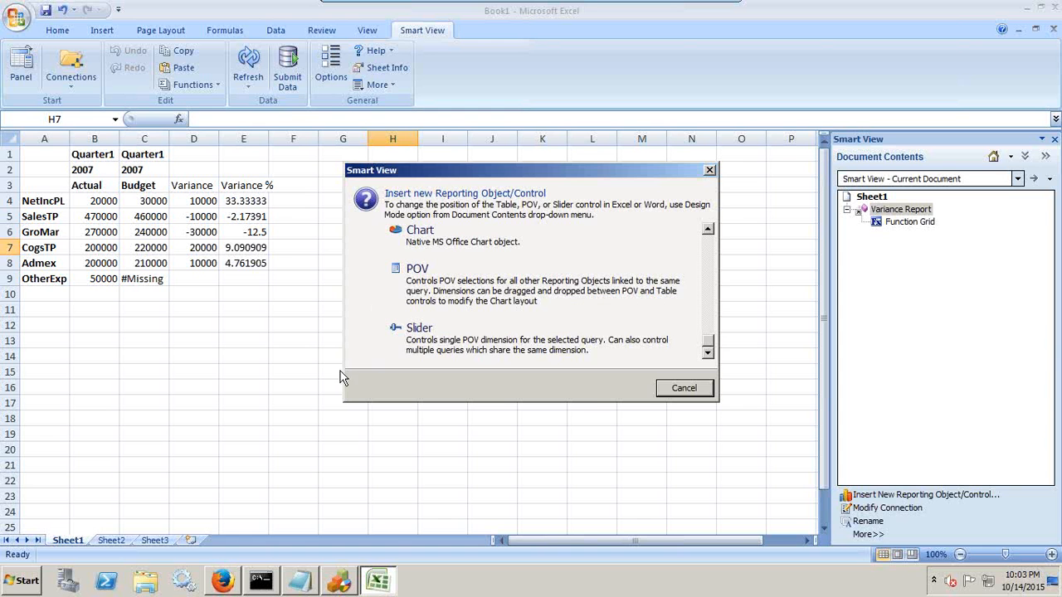
pyautogui.moveTo(259, 487)
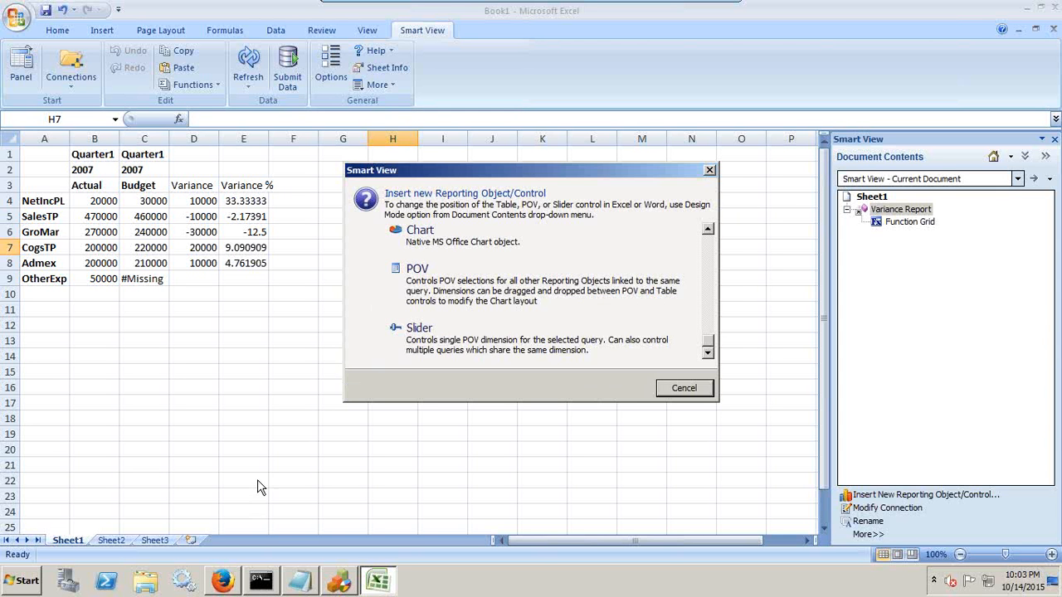
# - Insert a Variance Report table on Sheet2, refresh its Actual and Budget data, and move to Sheet3
pyautogui.click(683, 388)
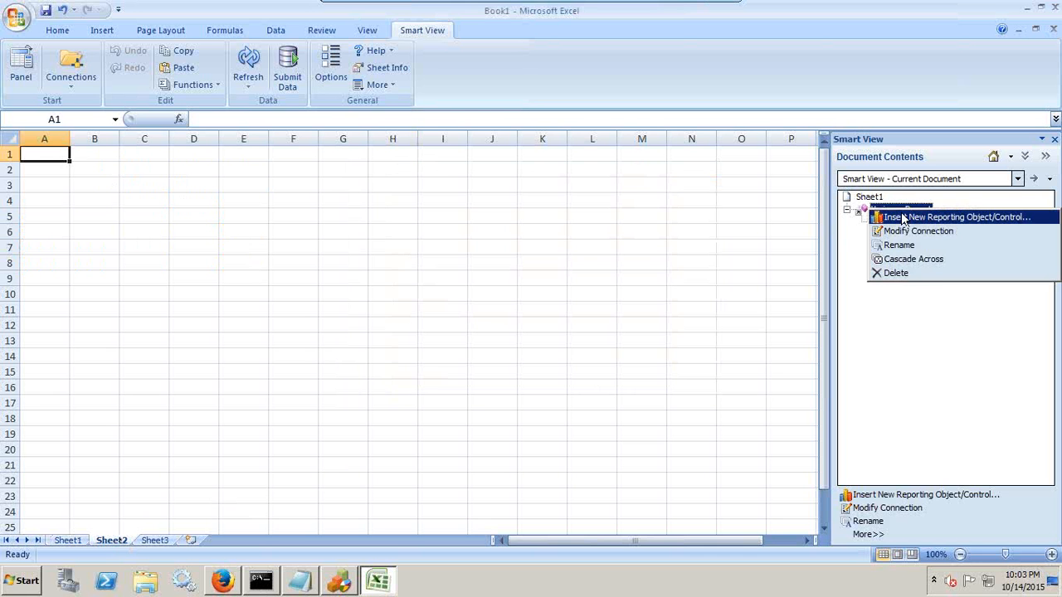
pyautogui.click(962, 215)
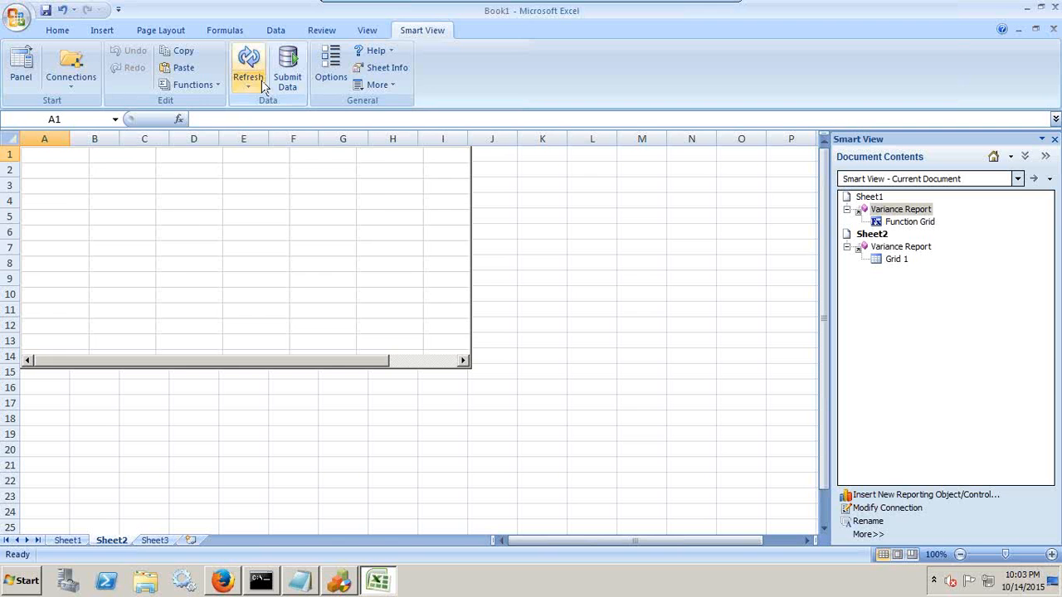
pyautogui.click(249, 67)
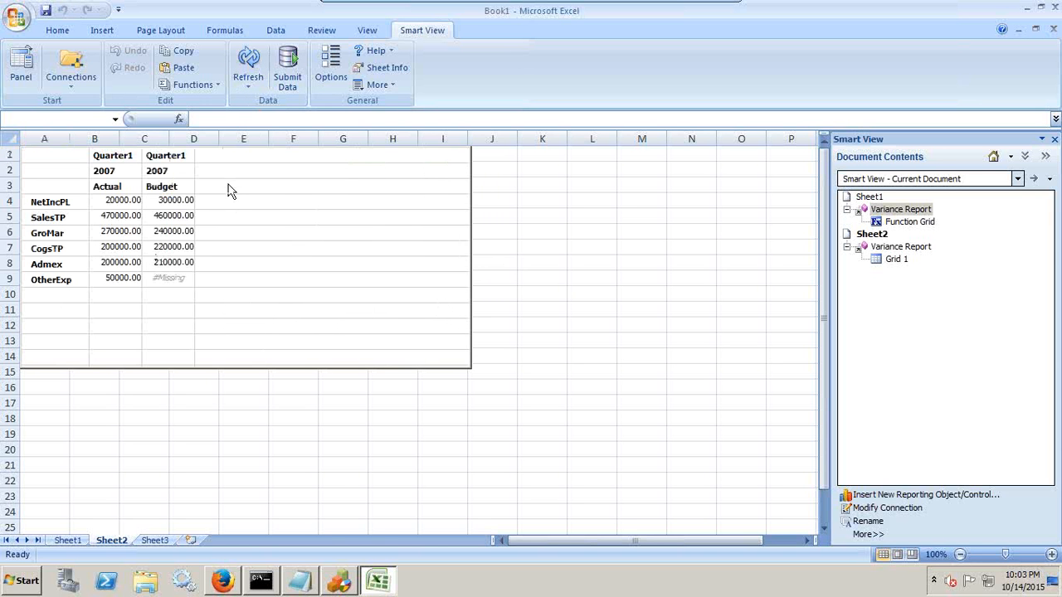
pyautogui.moveTo(219, 224)
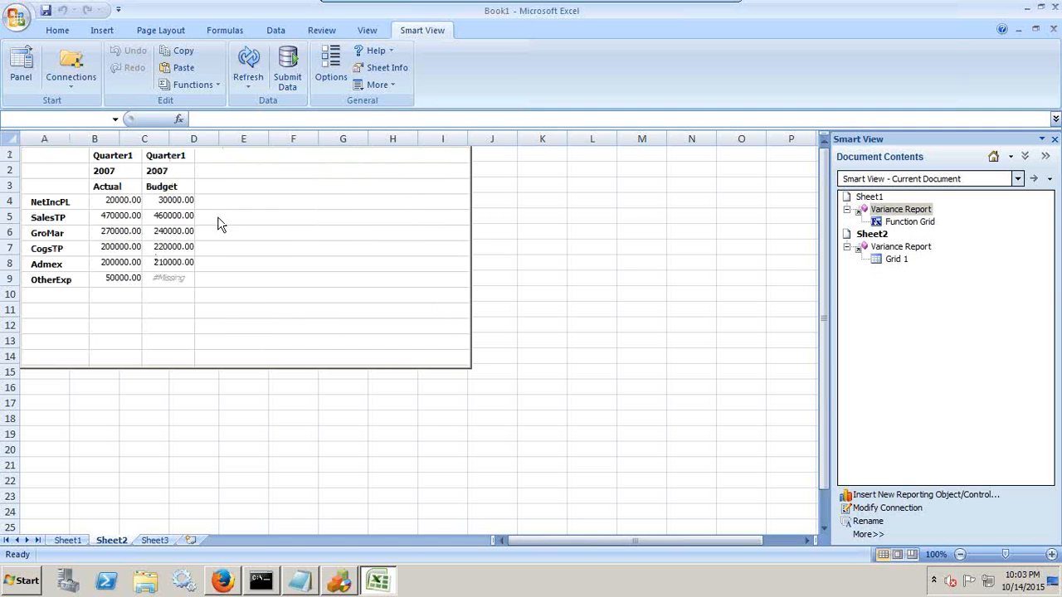
pyautogui.moveTo(229, 224)
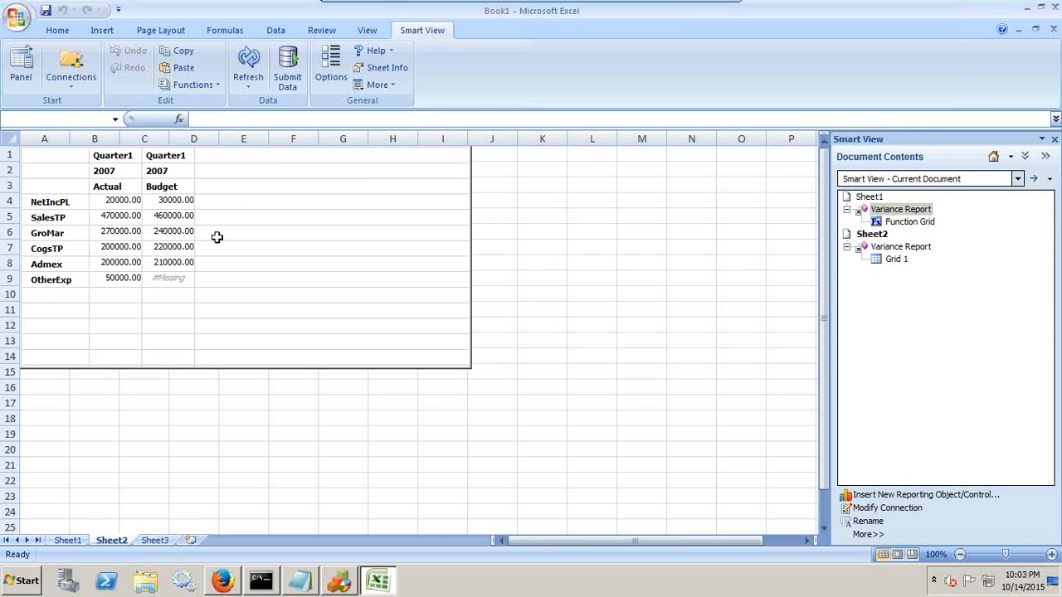
pyautogui.click(155, 541)
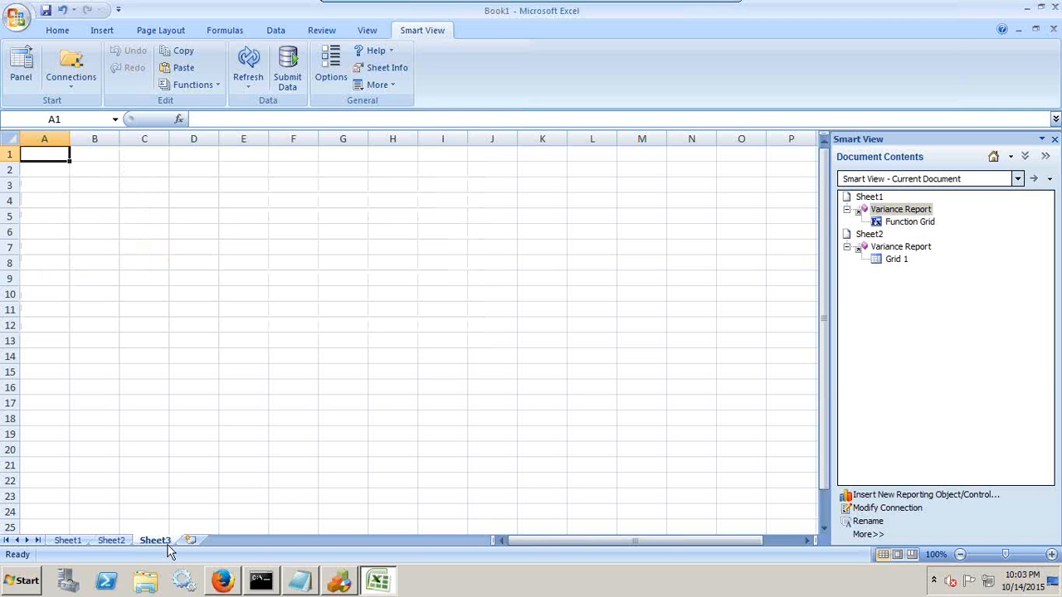
# - Insert a Variance Report chart on Sheet3 and return to Sheet1
pyautogui.rightClick(899, 209)
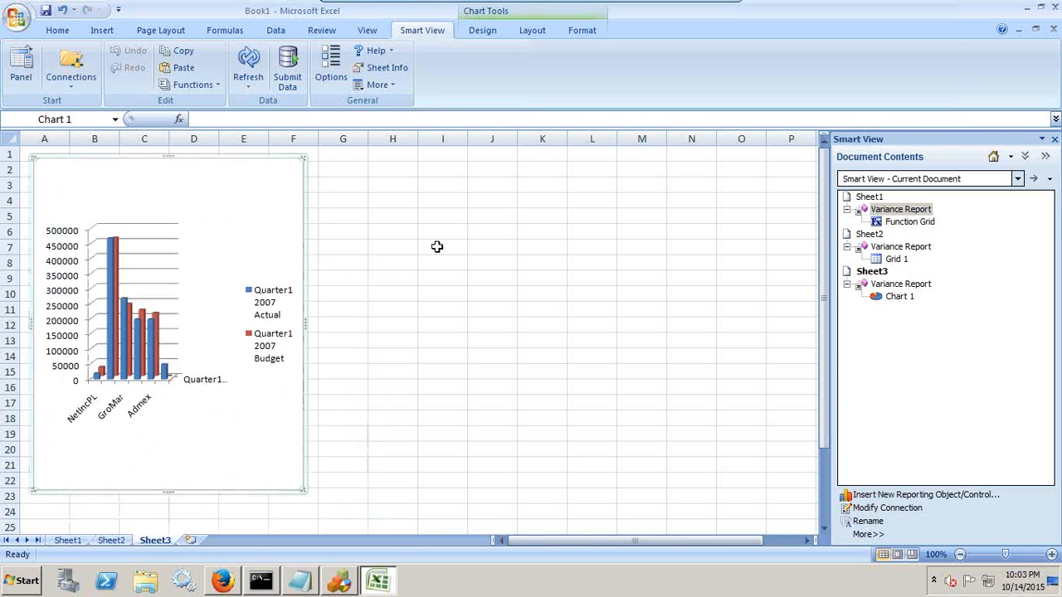
pyautogui.click(67, 541)
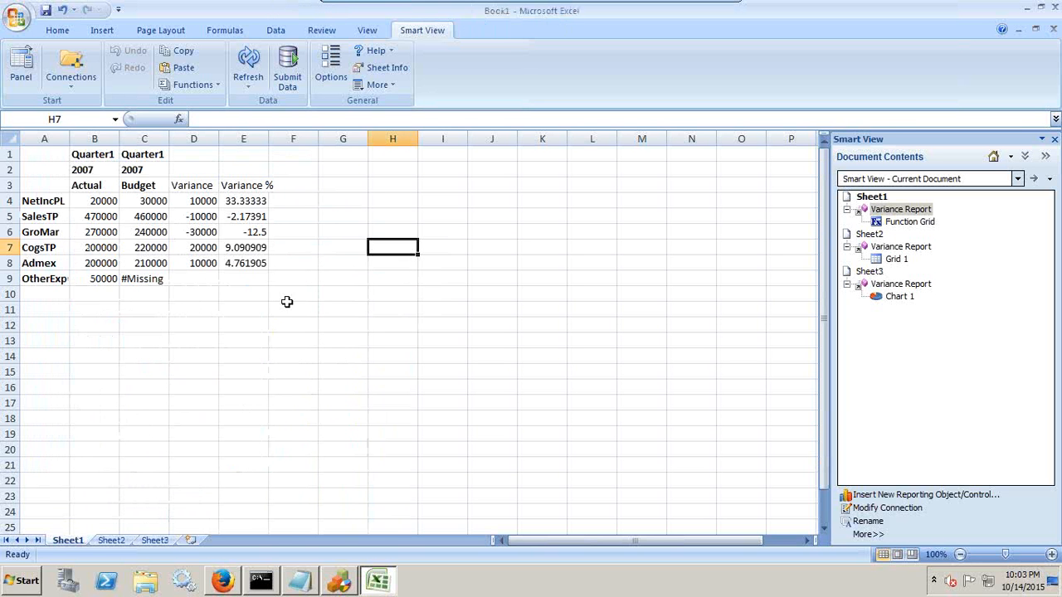
# - Insert a slider at A11 on the Entity dimension with the GROUP.CORP_OPS, CHINA, GERMANY, COLOMBIA and UK members
pyautogui.click(43, 310)
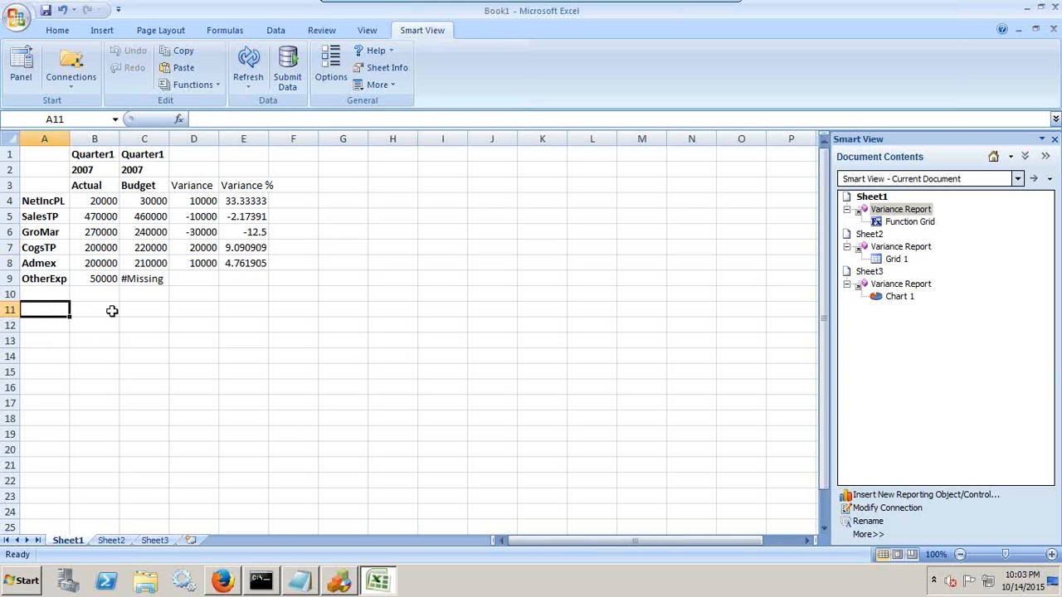
pyautogui.moveTo(327, 305)
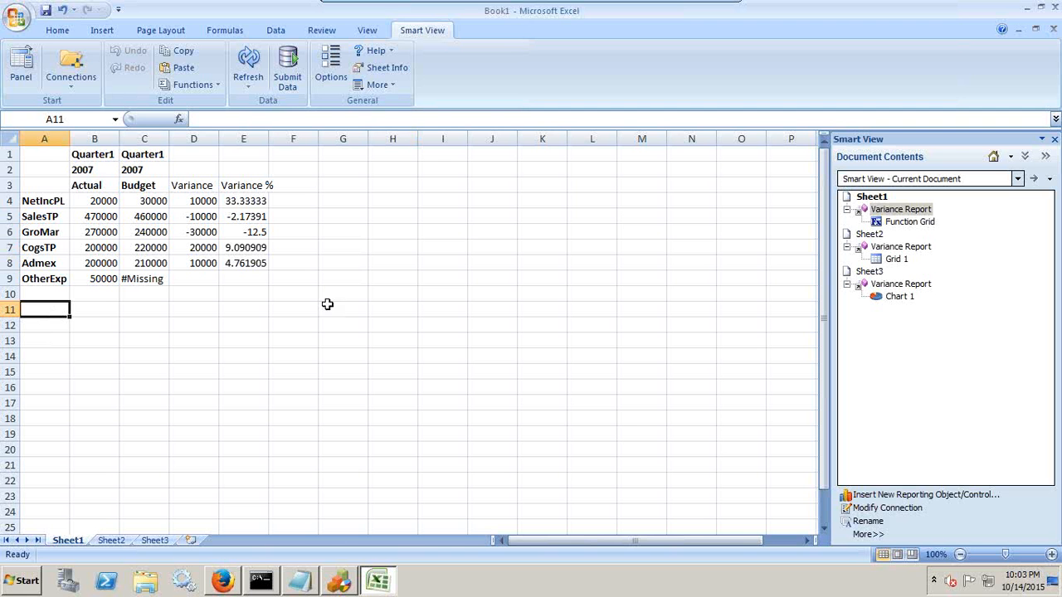
pyautogui.moveTo(906, 219)
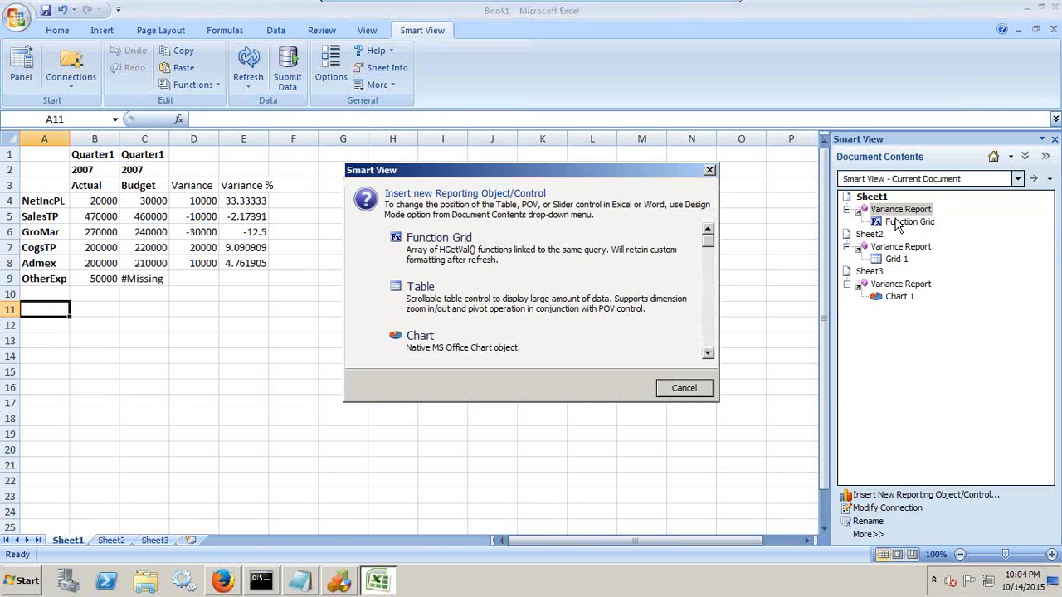
pyautogui.click(684, 388)
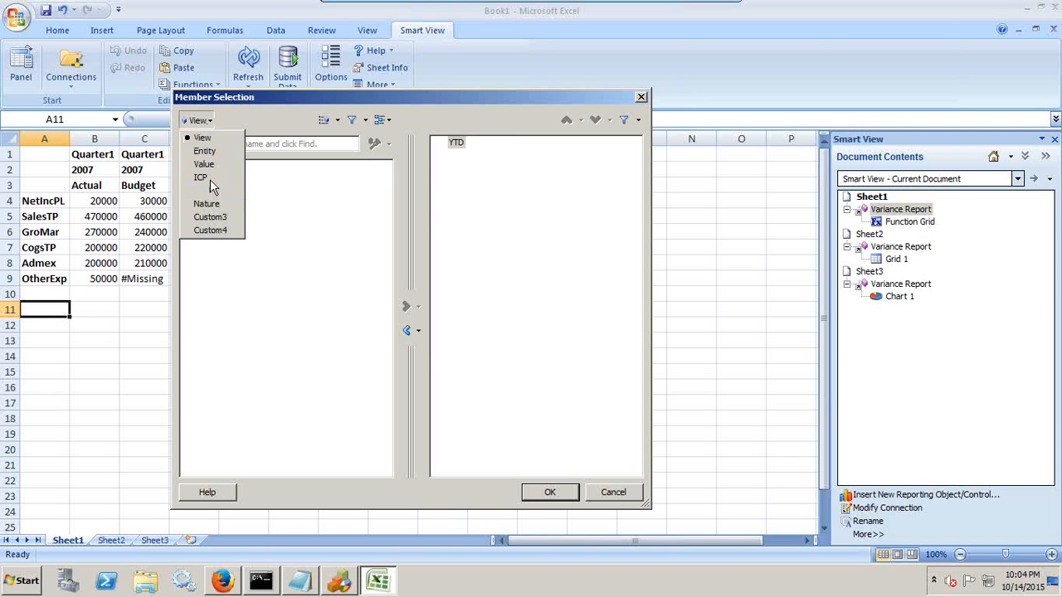
pyautogui.click(204, 149)
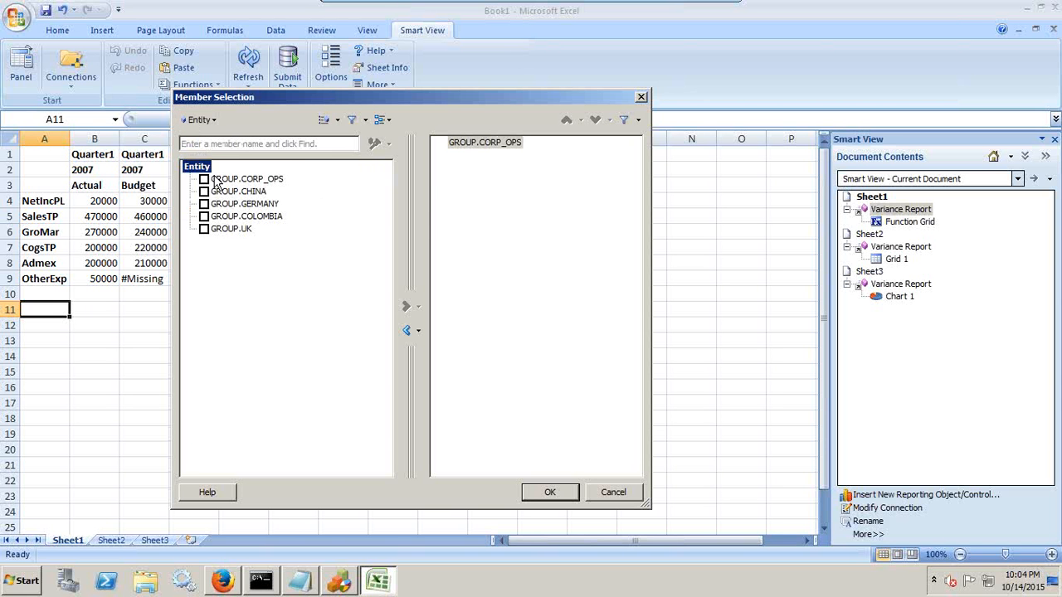
pyautogui.click(246, 179)
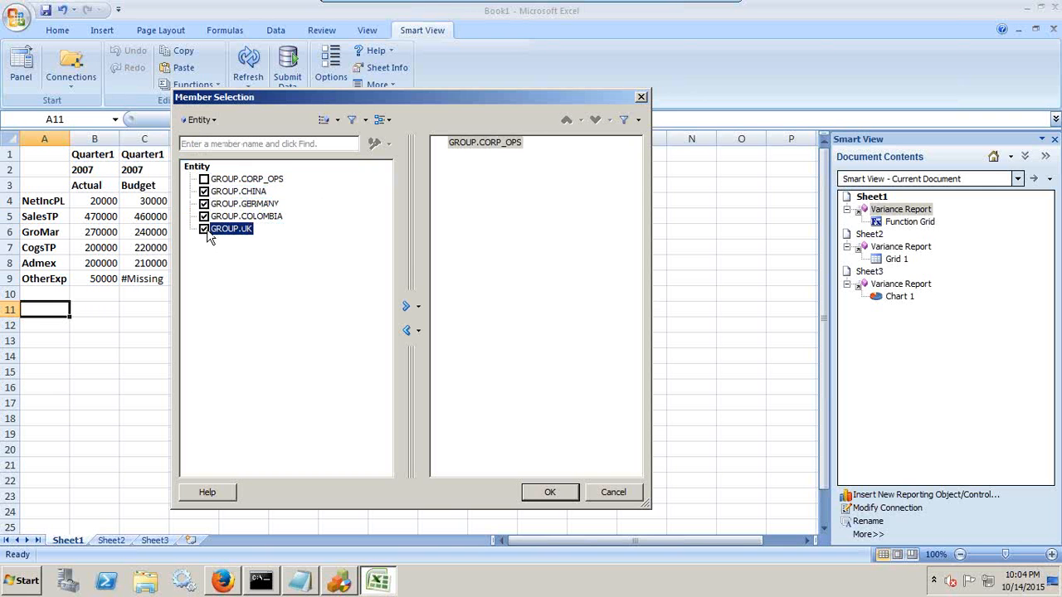
pyautogui.click(408, 305)
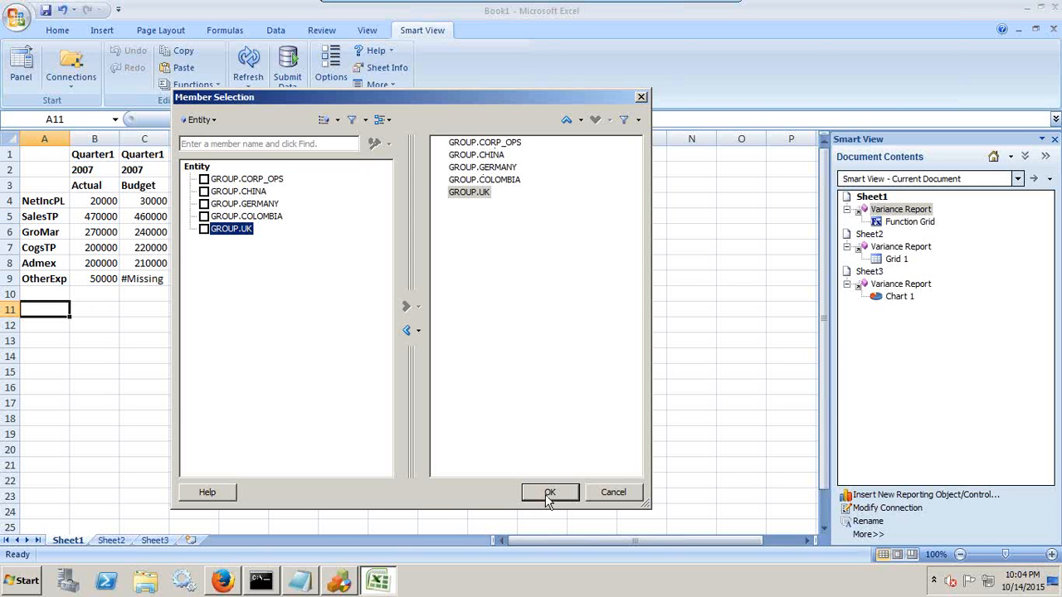
pyautogui.click(549, 491)
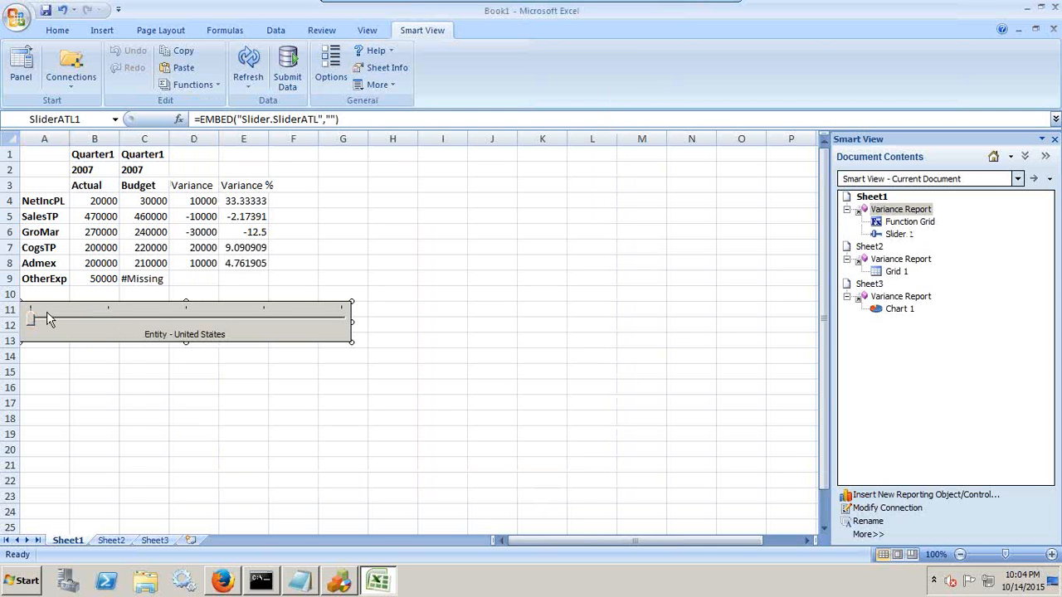
pyautogui.moveTo(109, 325)
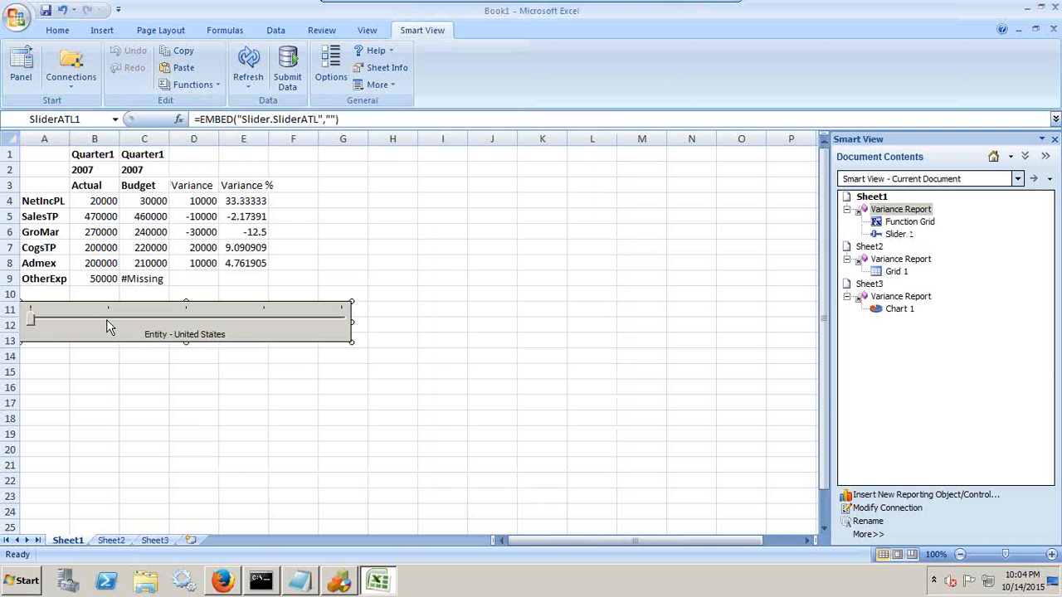
# - Slide through China, UK and back to United States to confirm the variance grid refreshes
pyautogui.moveTo(30, 321); pyautogui.dragTo(107, 322)
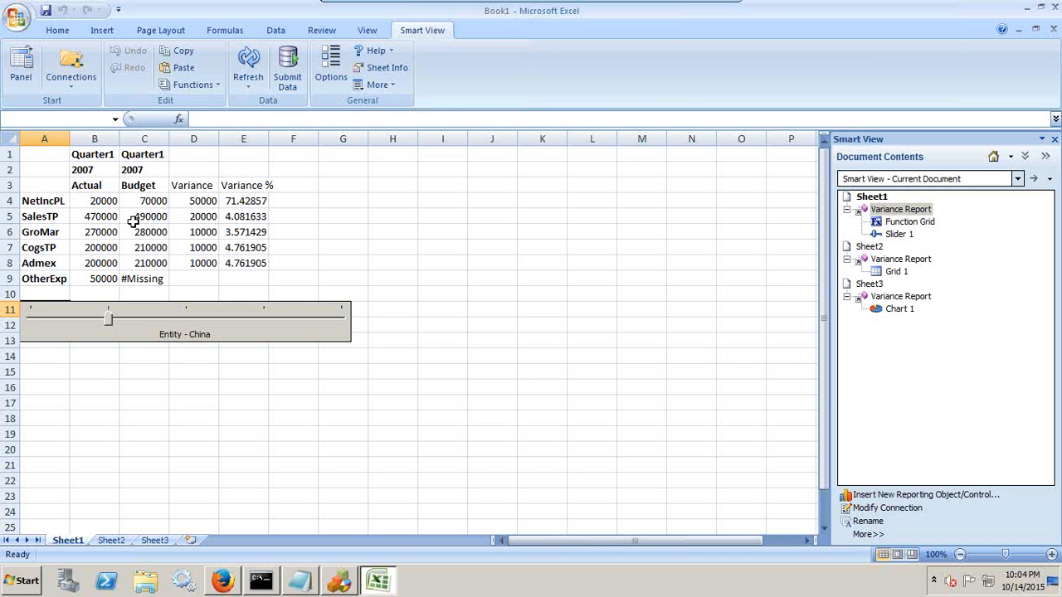
pyautogui.moveTo(107, 319); pyautogui.dragTo(186, 318)
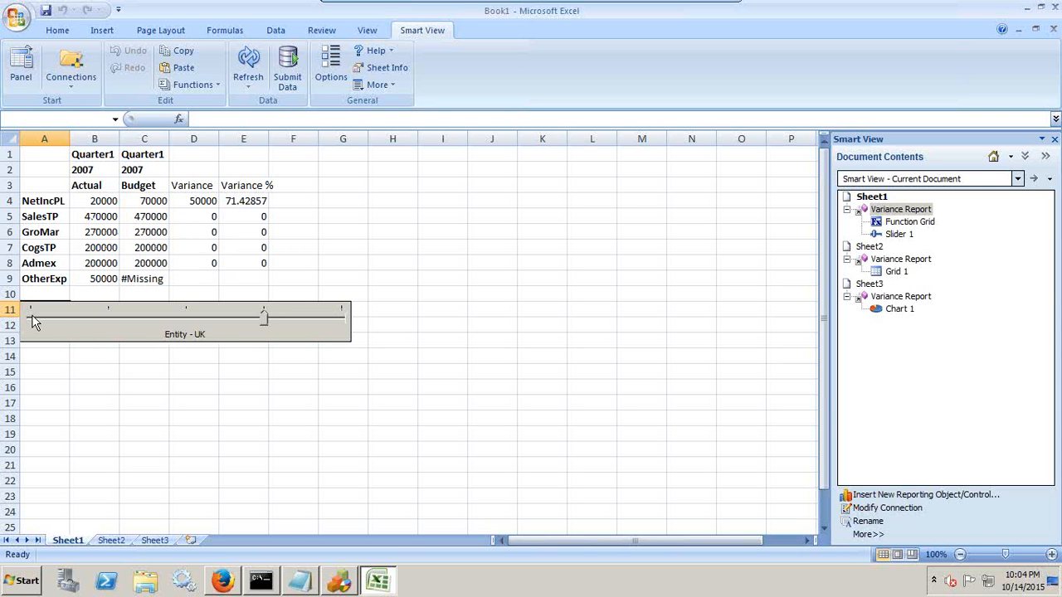
pyautogui.moveTo(264, 317); pyautogui.dragTo(107, 317)
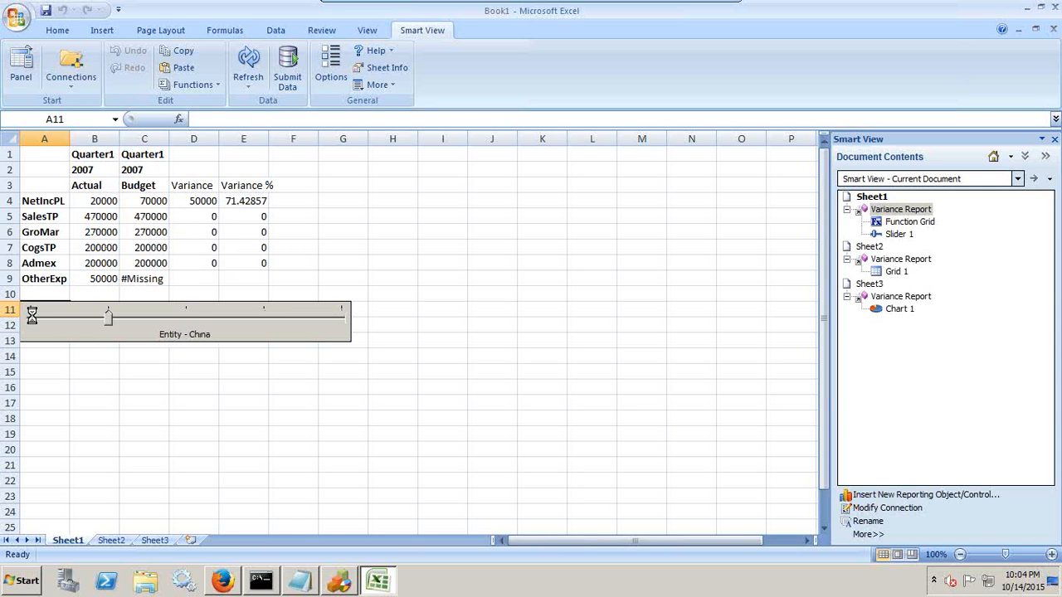
pyautogui.moveTo(108, 317); pyautogui.dragTo(30, 317)
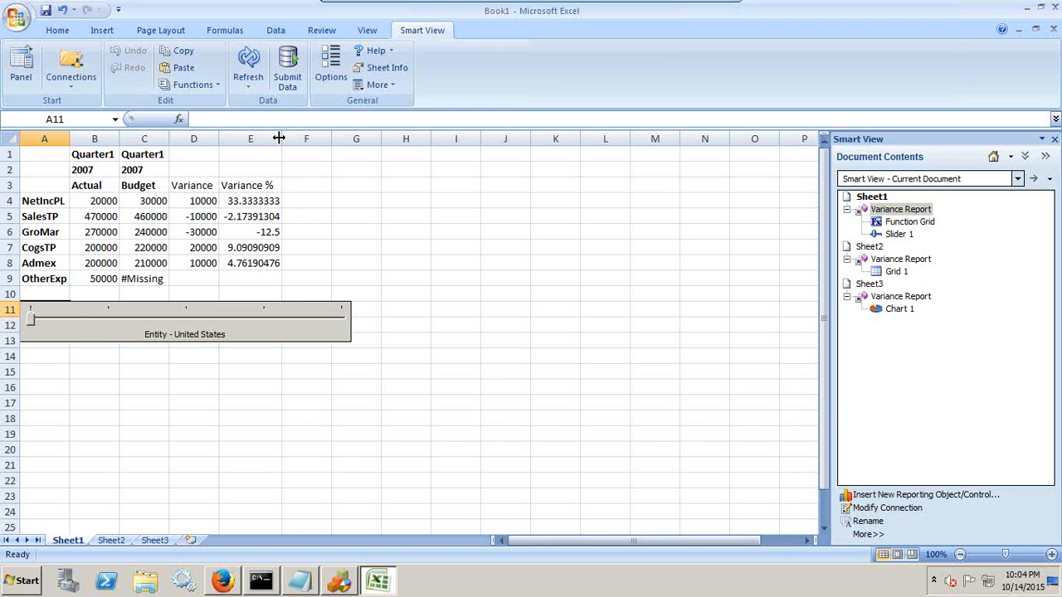
pyautogui.moveTo(653, 52)
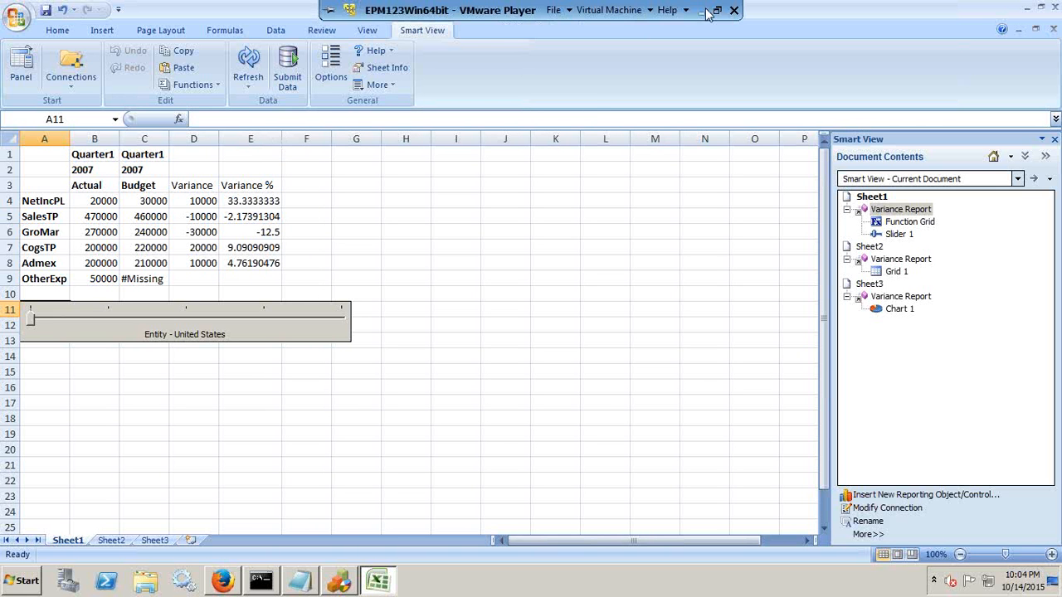
pyautogui.click(924, 495)
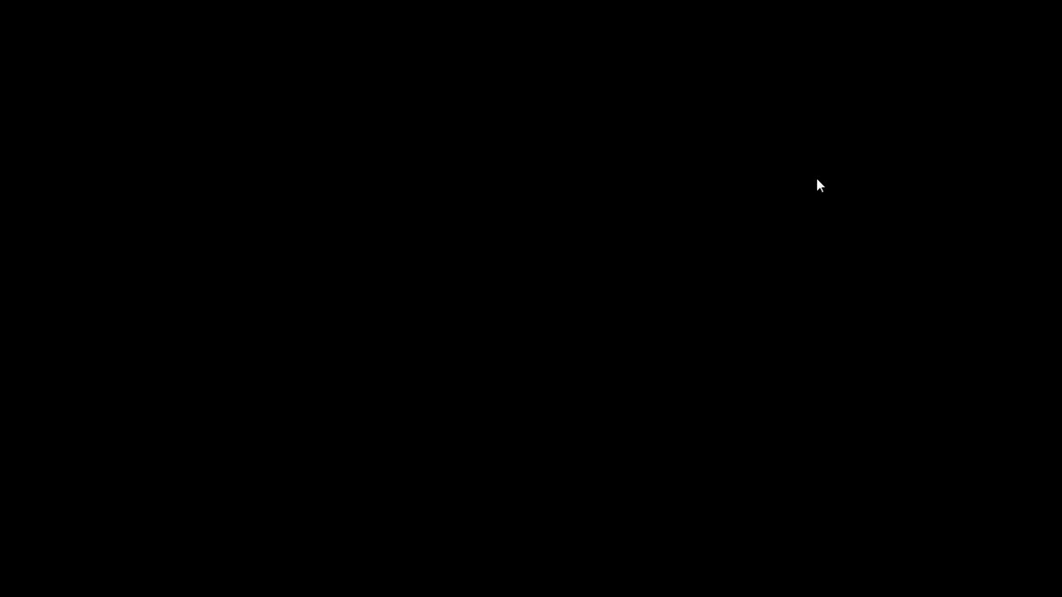
pyautogui.moveTo(1059, 23)
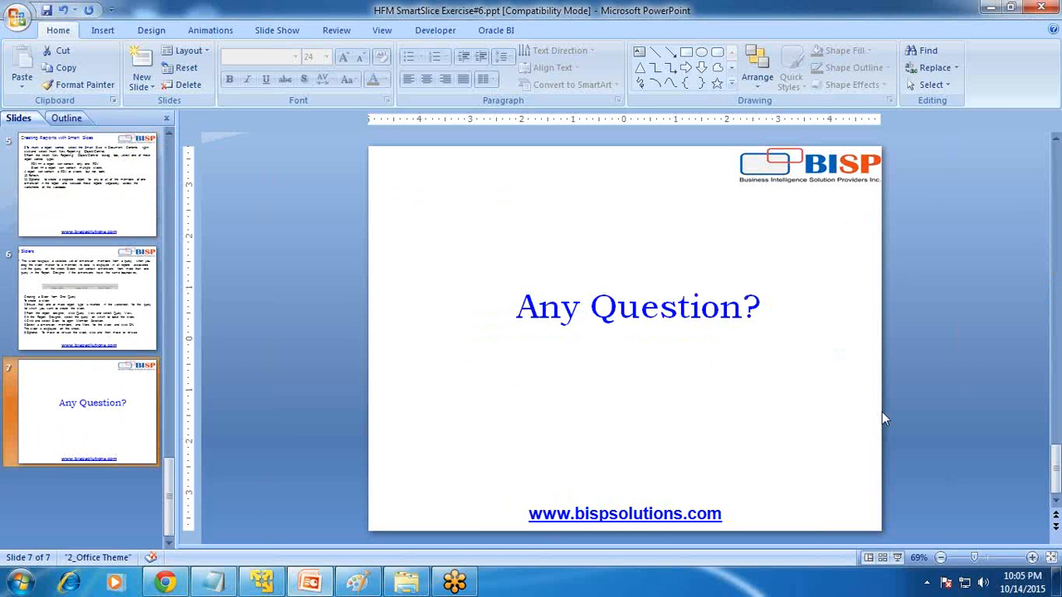
pyautogui.moveTo(903, 415)
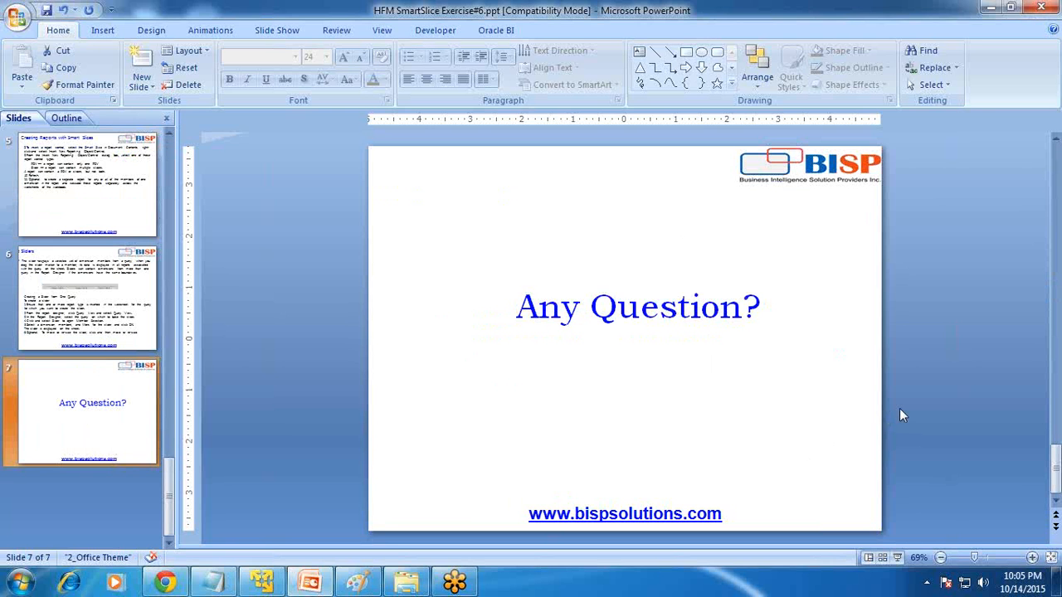